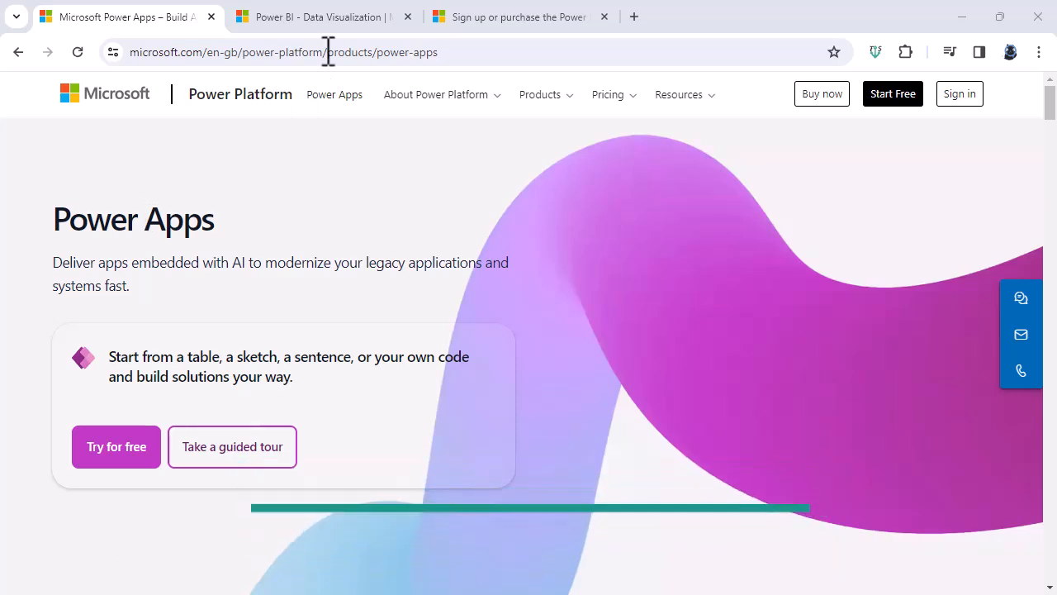
# View the Power BI product page, then the Power BI self-service sign-up article
pyautogui.click(322, 17)
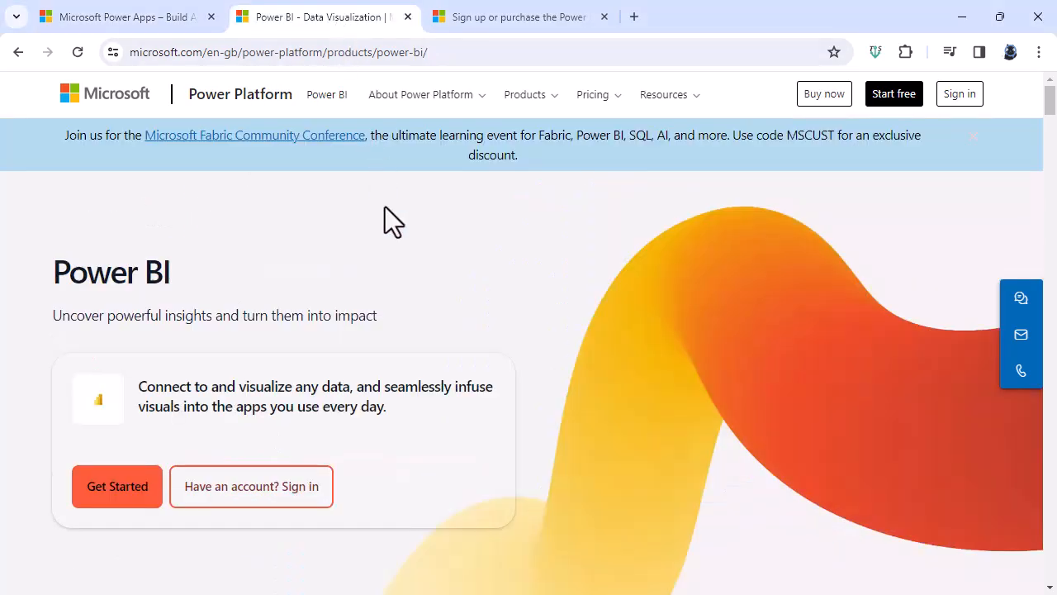
pyautogui.moveTo(512, 58)
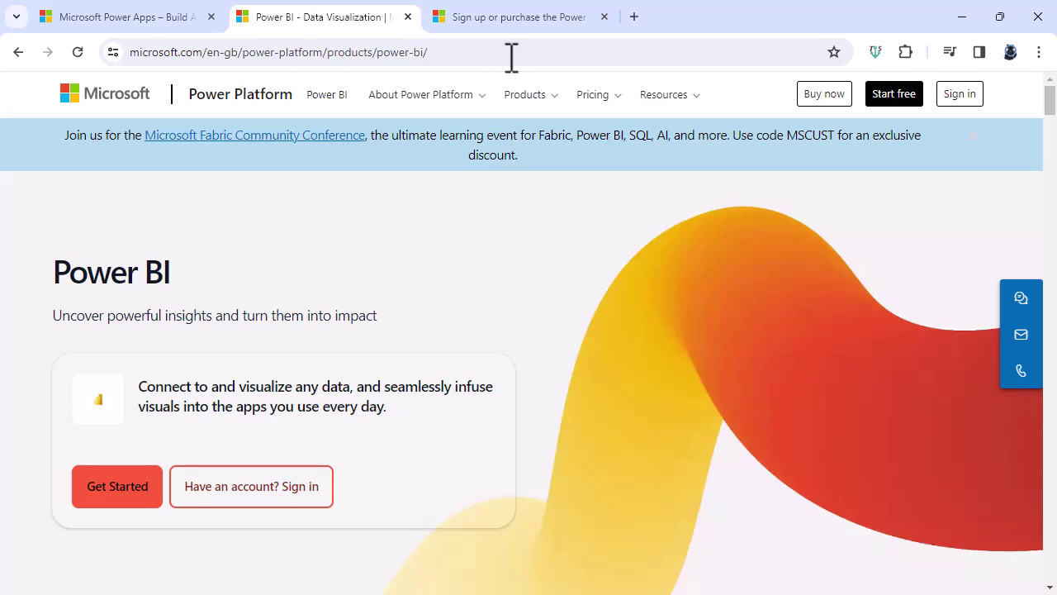
pyautogui.click(516, 17)
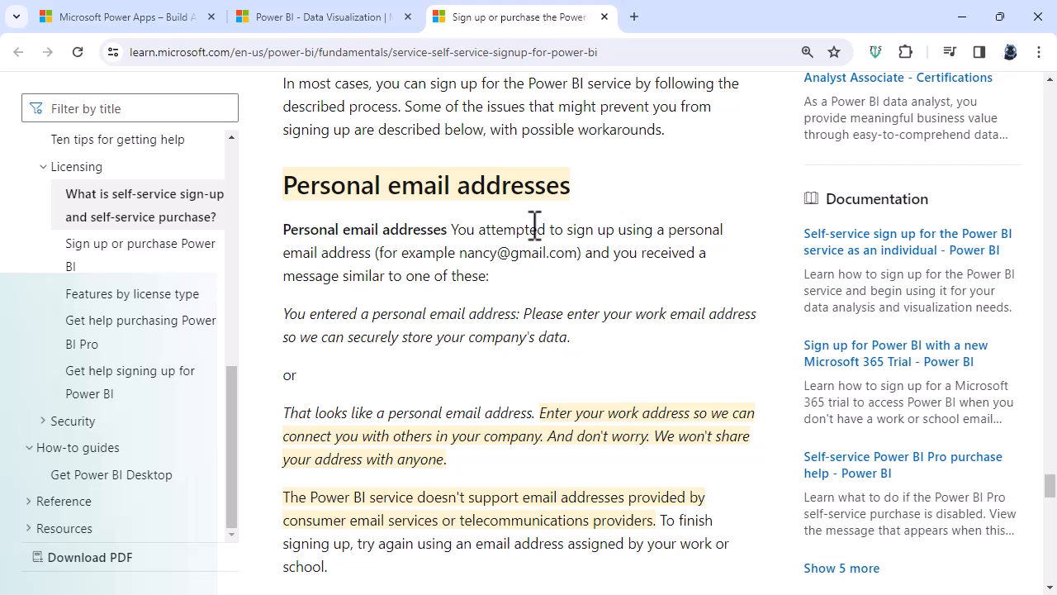
pyautogui.moveTo(281, 321)
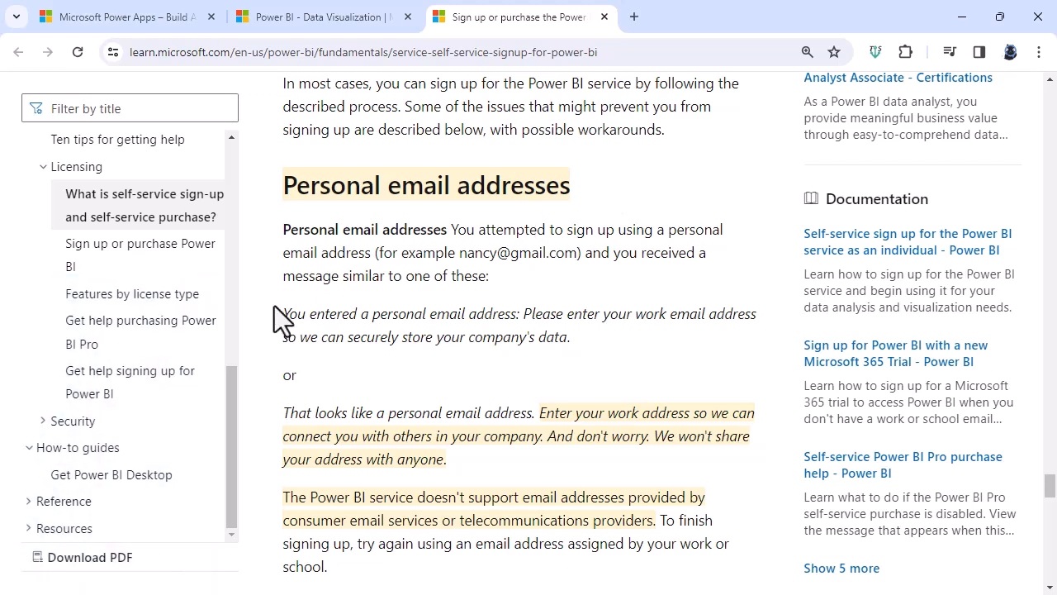
pyautogui.moveTo(284, 317)
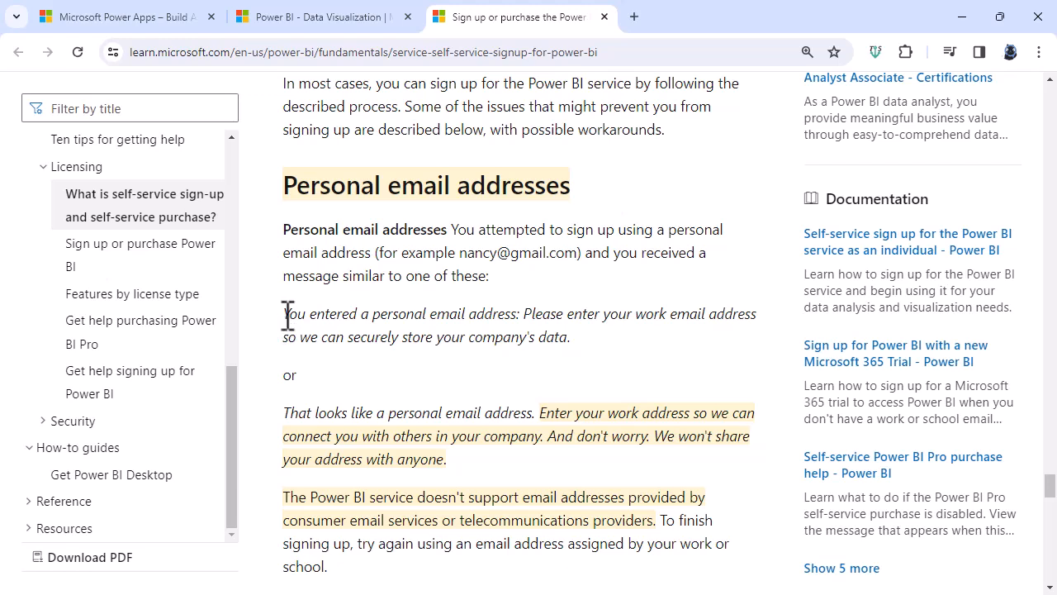
pyautogui.moveTo(284, 313); pyautogui.dragTo(568, 337)
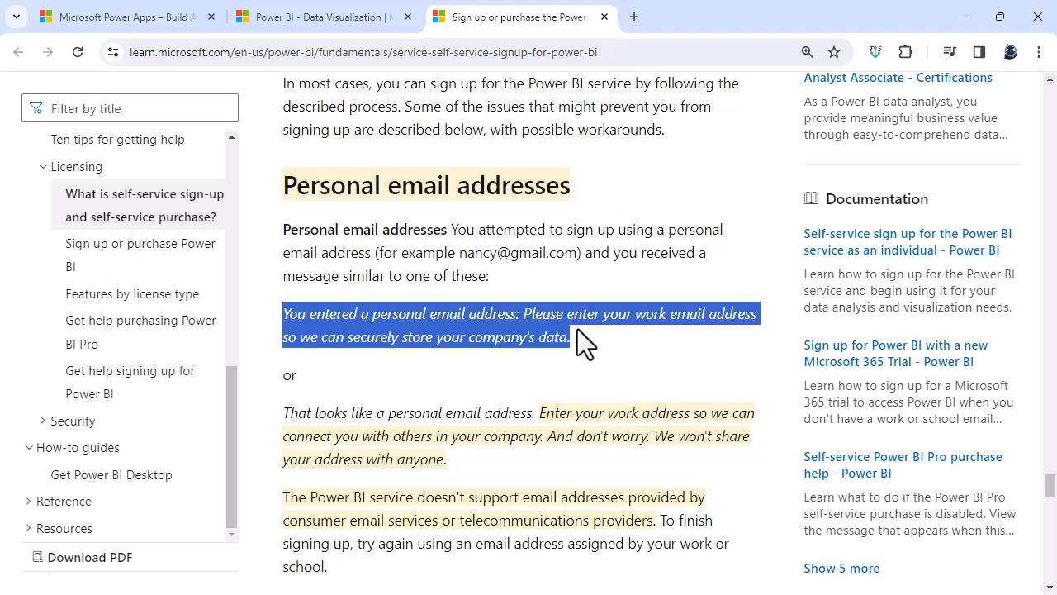
pyautogui.click(294, 413)
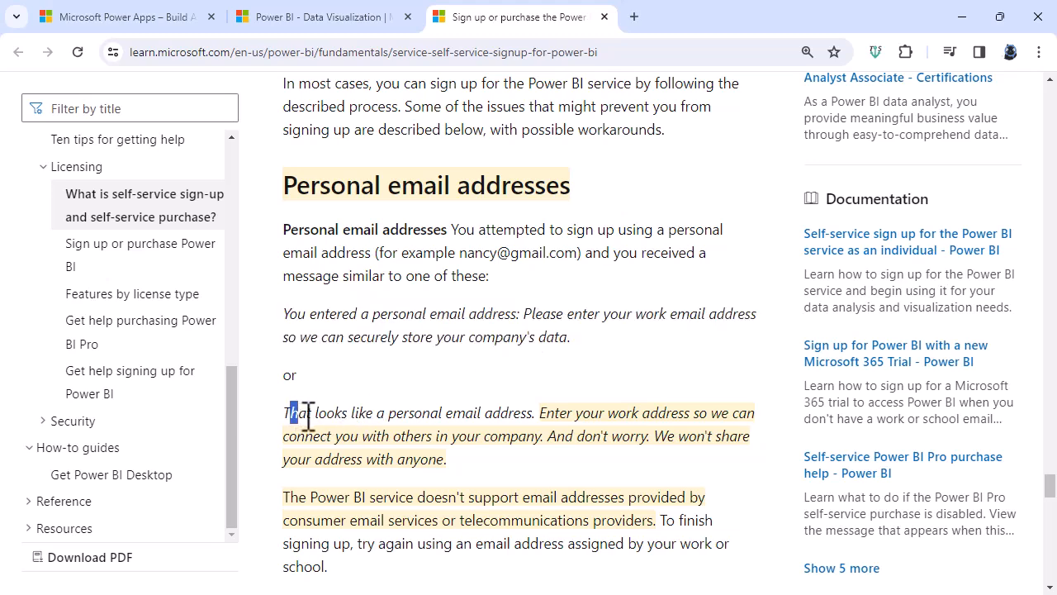
pyautogui.moveTo(291, 413); pyautogui.dragTo(532, 413)
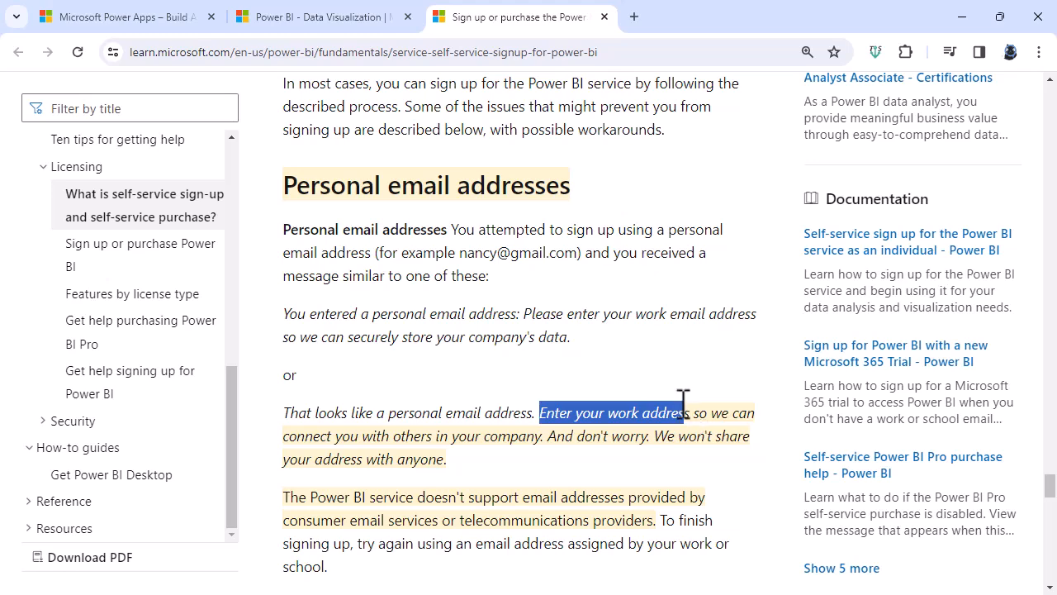
pyautogui.click(548, 477)
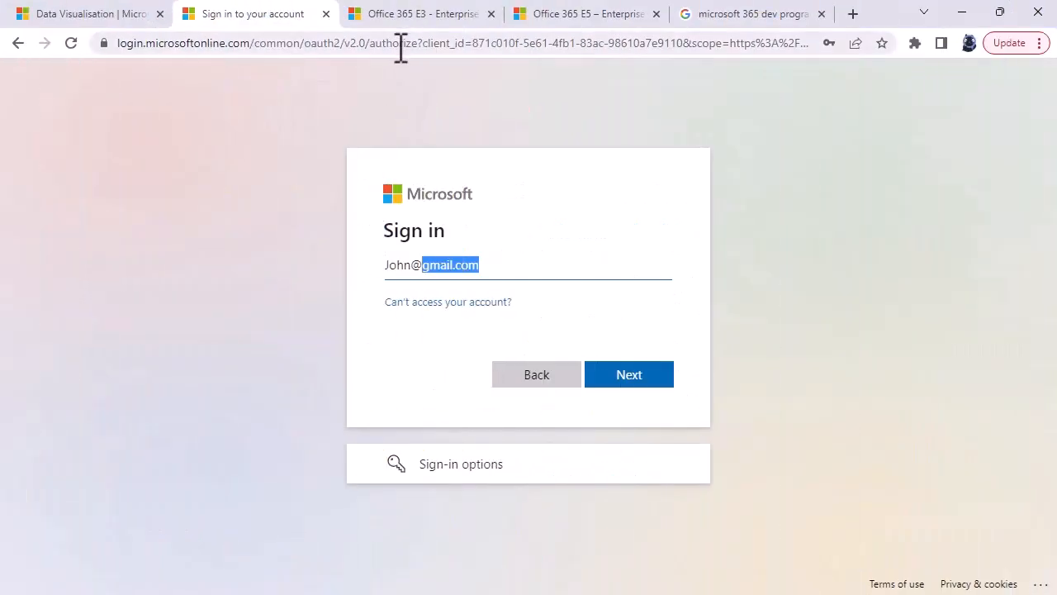
pyautogui.moveTo(403, 24)
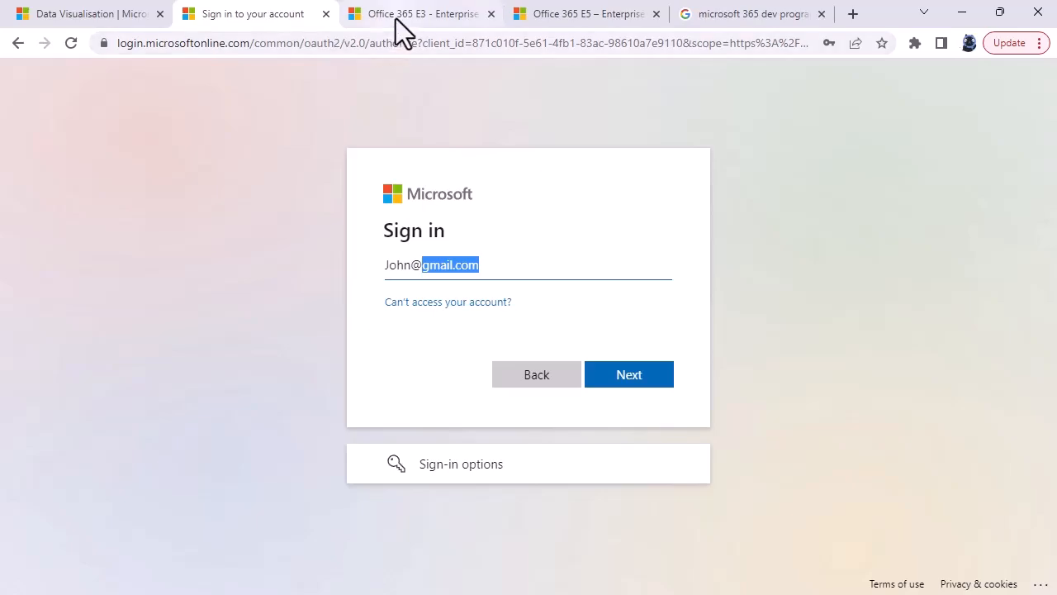
# Return to the 'office 365 e3' Google results and scroll to Microsoft's Office 365 E3 listing
pyautogui.click(416, 13)
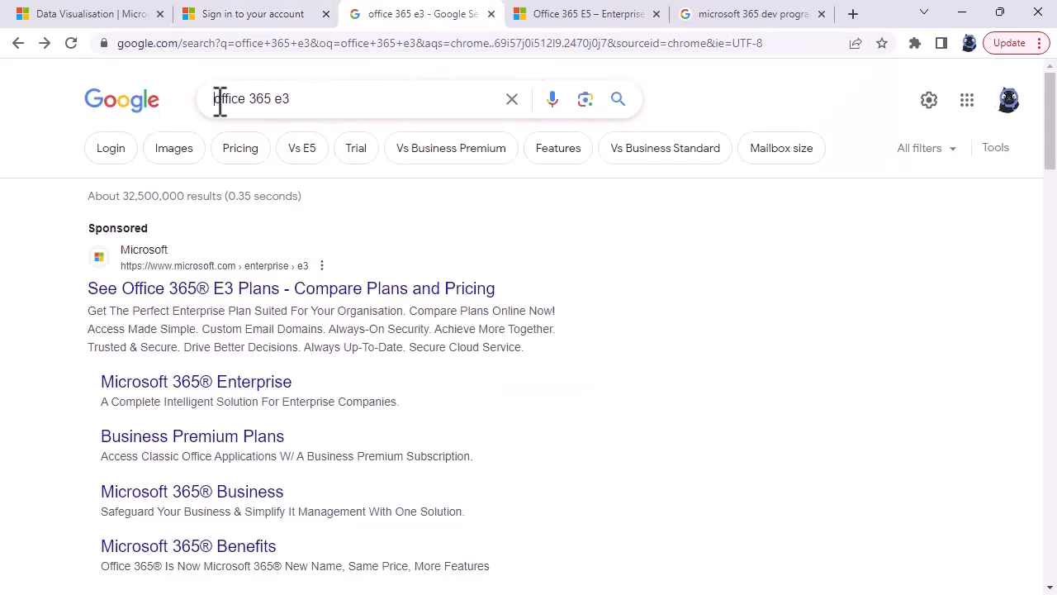
pyautogui.scroll(-3)
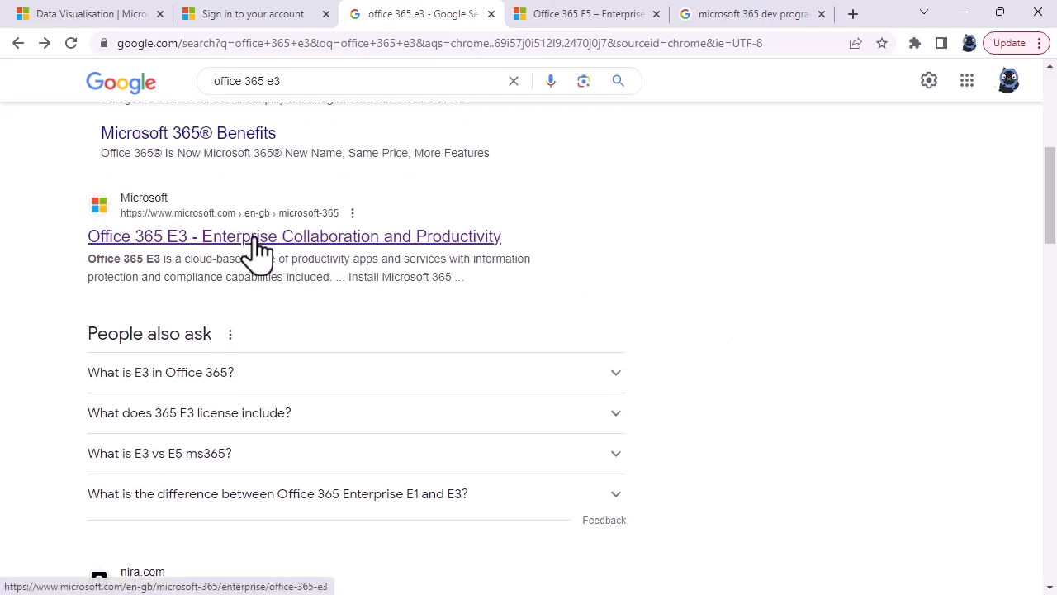
# Open the Office 365 E3 product page and highlight 'five PCs or Macs' in the first feature bullet
pyautogui.click(294, 235)
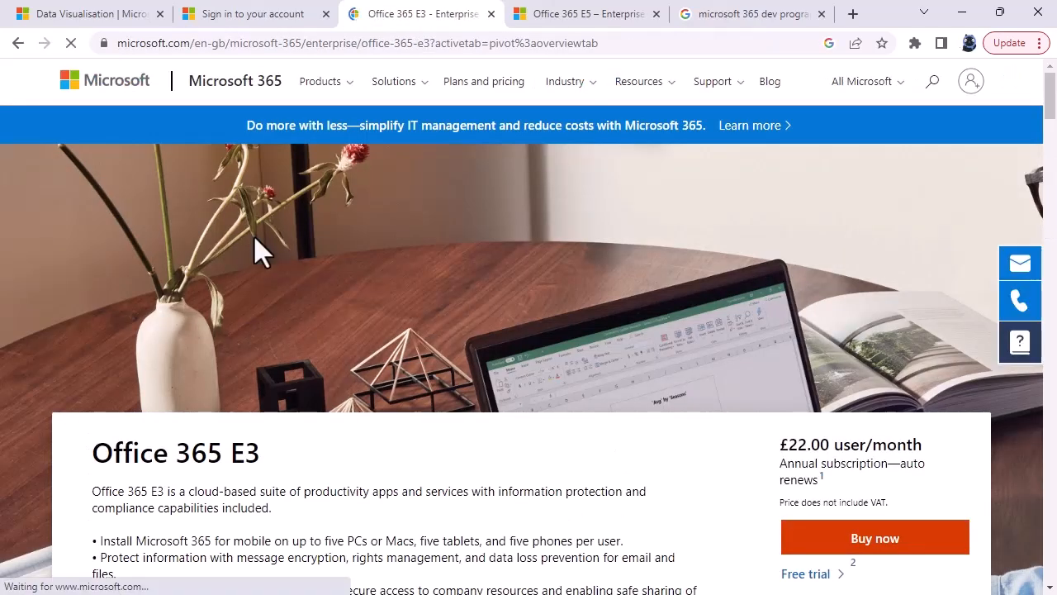
pyautogui.scroll(-3)
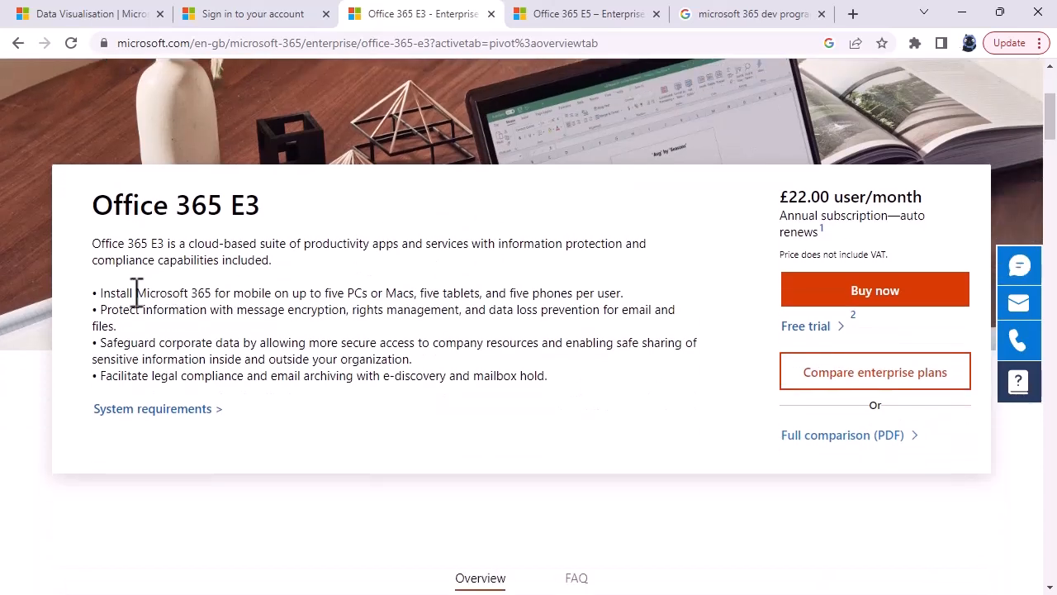
pyautogui.doubleClick(172, 292)
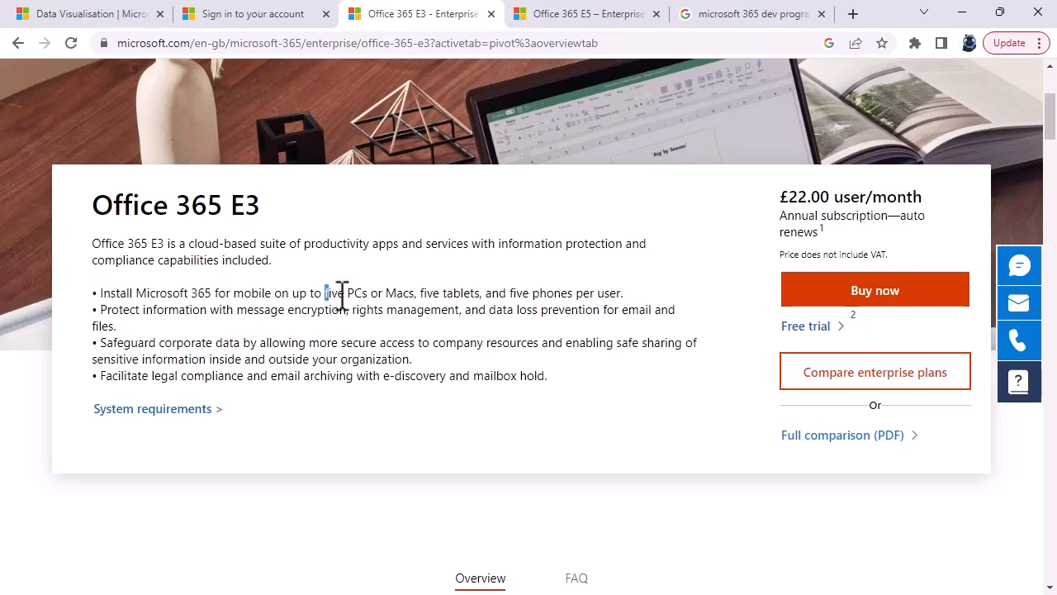
pyautogui.moveTo(324, 292); pyautogui.dragTo(416, 293)
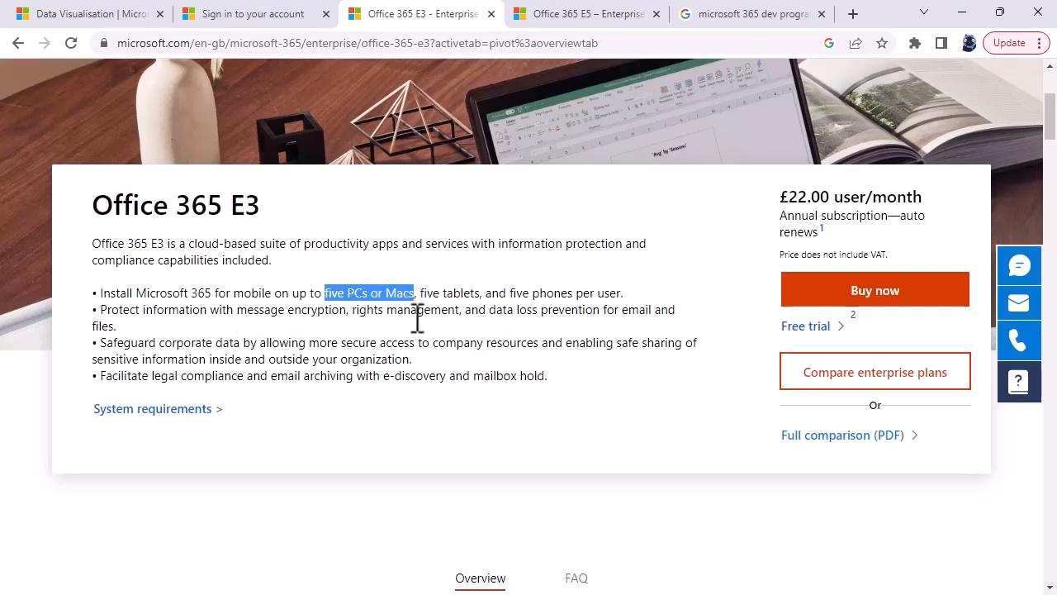
# Review the E3 included apps and features, returning to the £22.00 user/month price and Buy now section
pyautogui.scroll(-3)
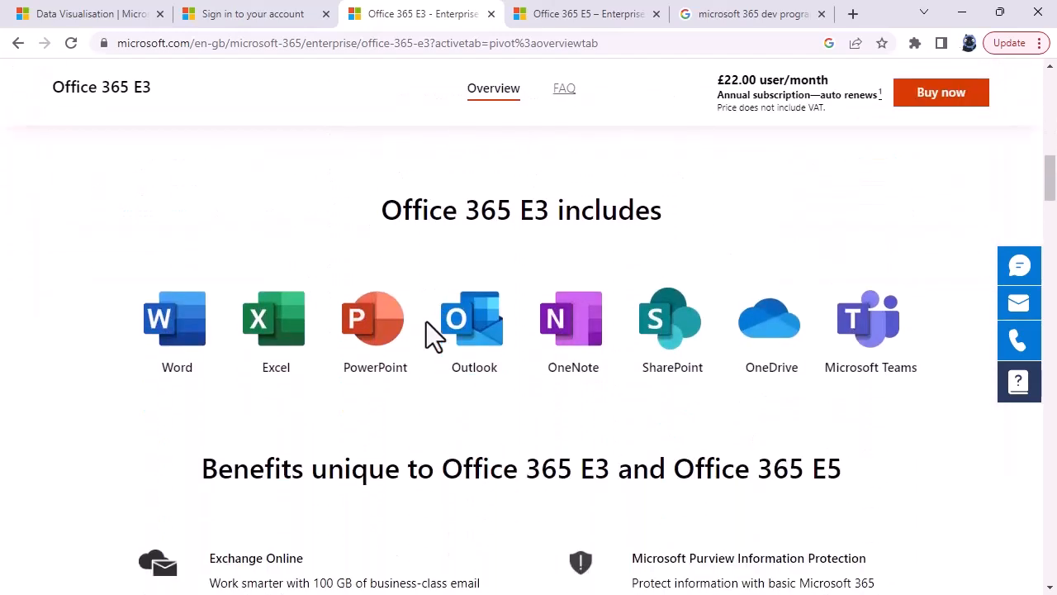
pyautogui.scroll(-3)
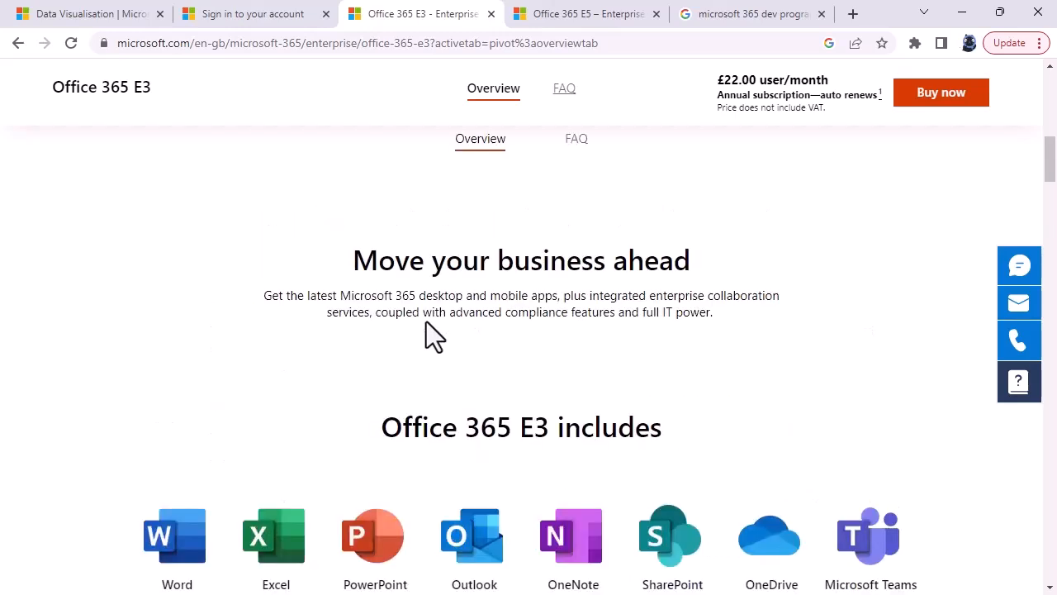
pyautogui.scroll(-3)
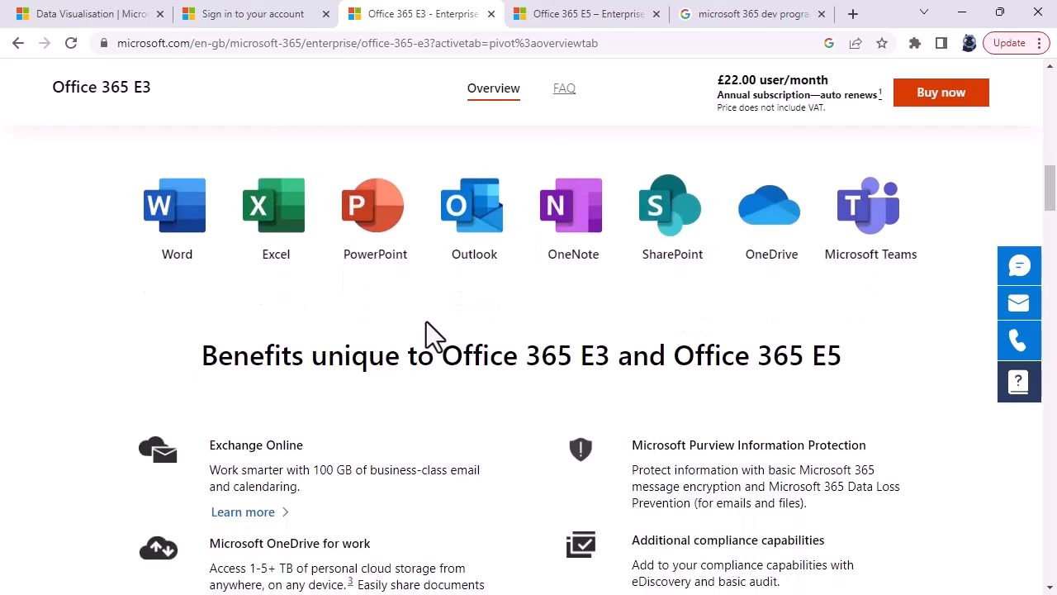
pyautogui.moveTo(324, 476)
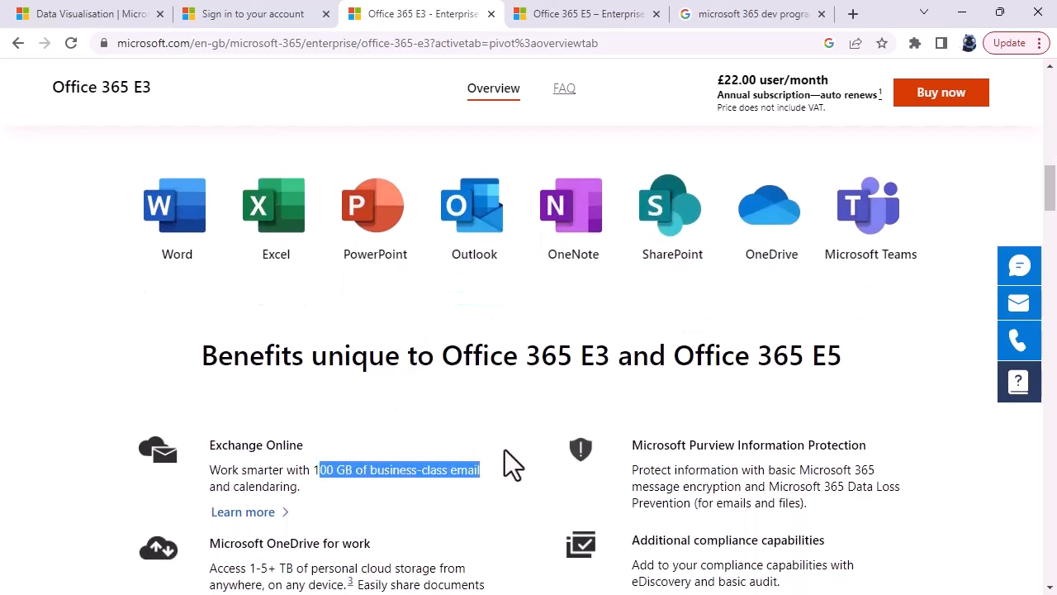
pyautogui.moveTo(709, 142)
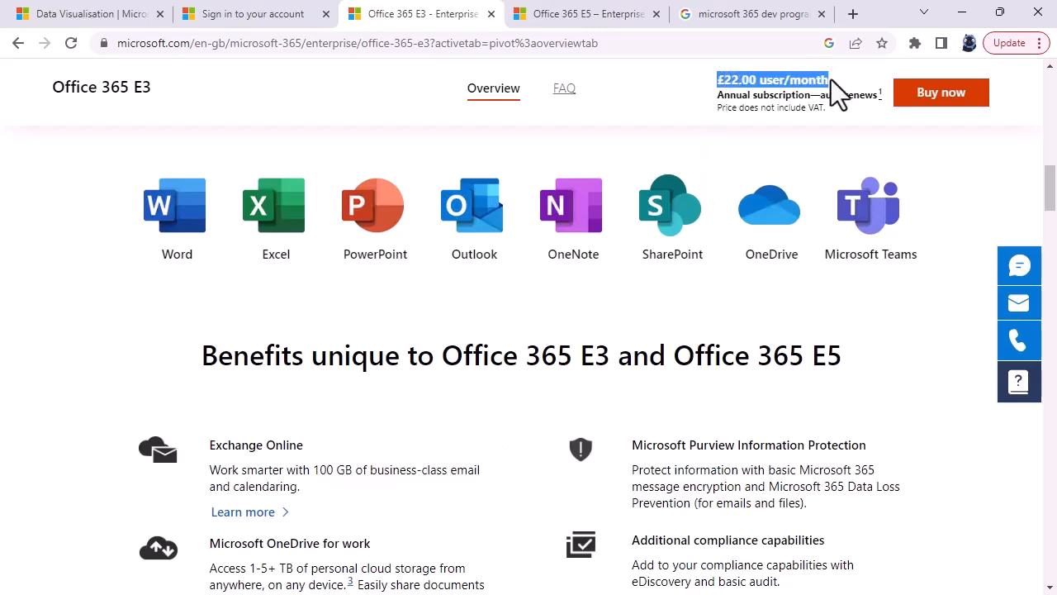
pyautogui.moveTo(555, 340)
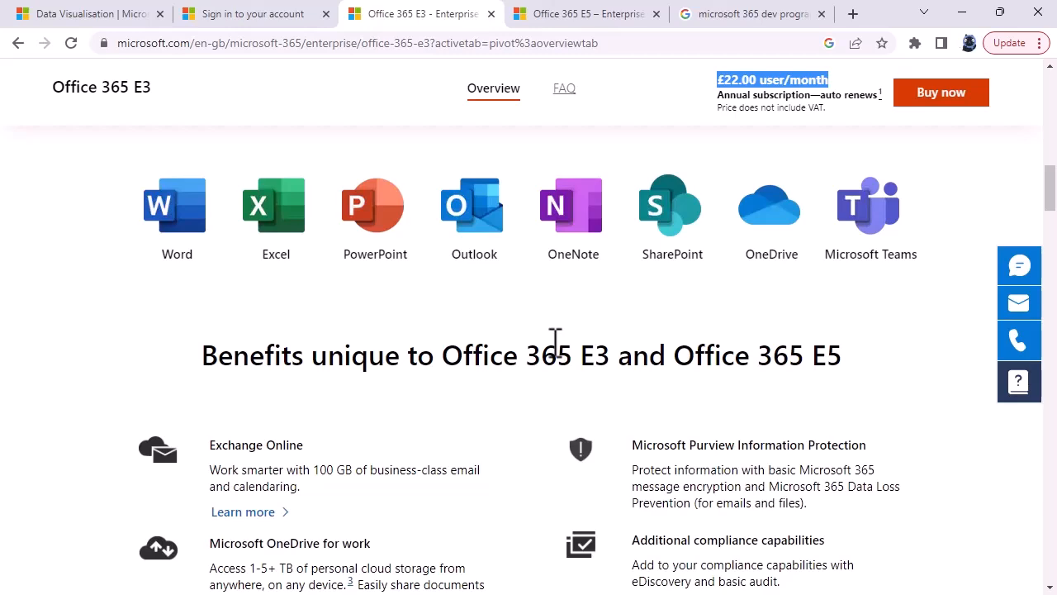
pyautogui.scroll(3)
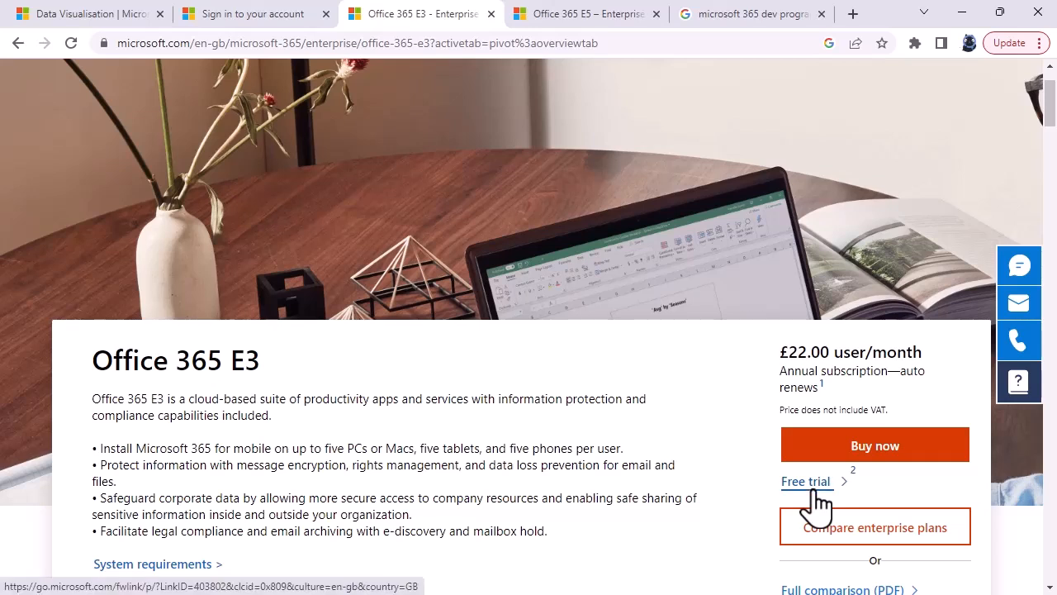
pyautogui.moveTo(846, 466)
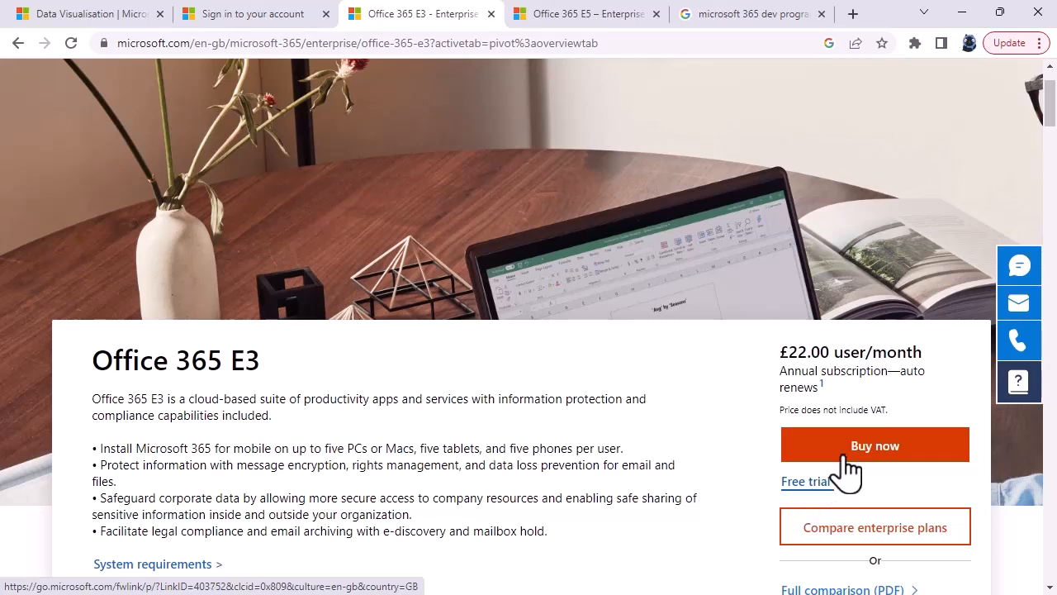
pyautogui.moveTo(586, 13)
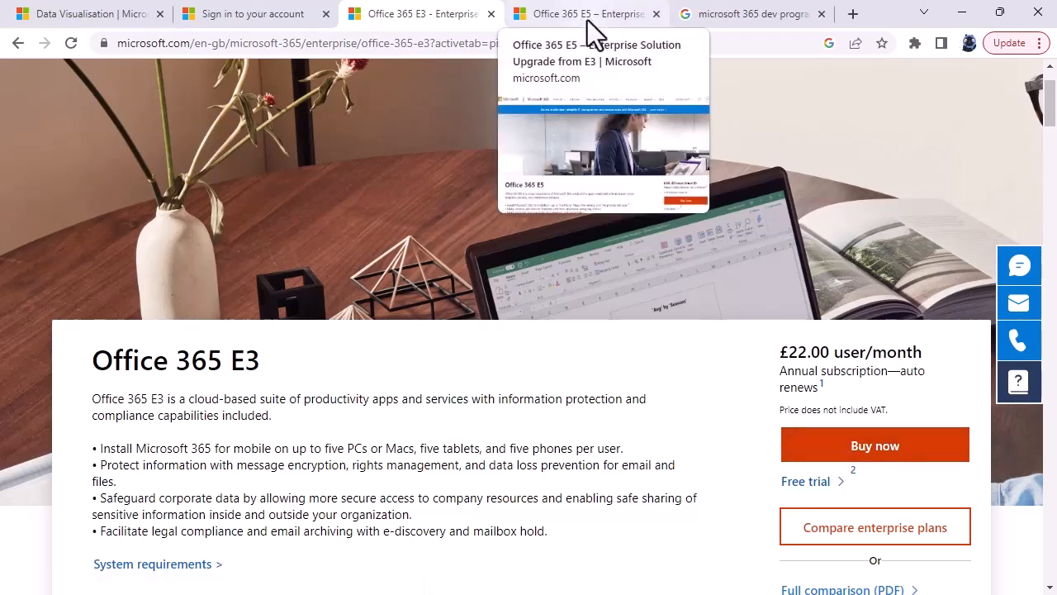
# On the Office 365 E5 page, scroll to 'Benefits unique to Office 365 E5' and highlight Power BI Pro
pyautogui.click(584, 13)
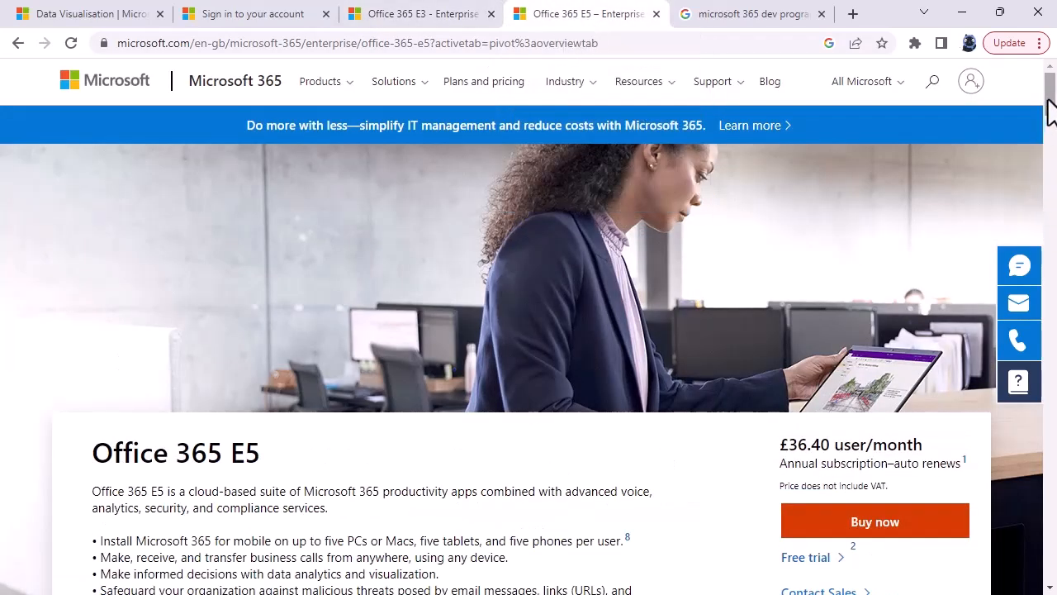
pyautogui.scroll(-3)
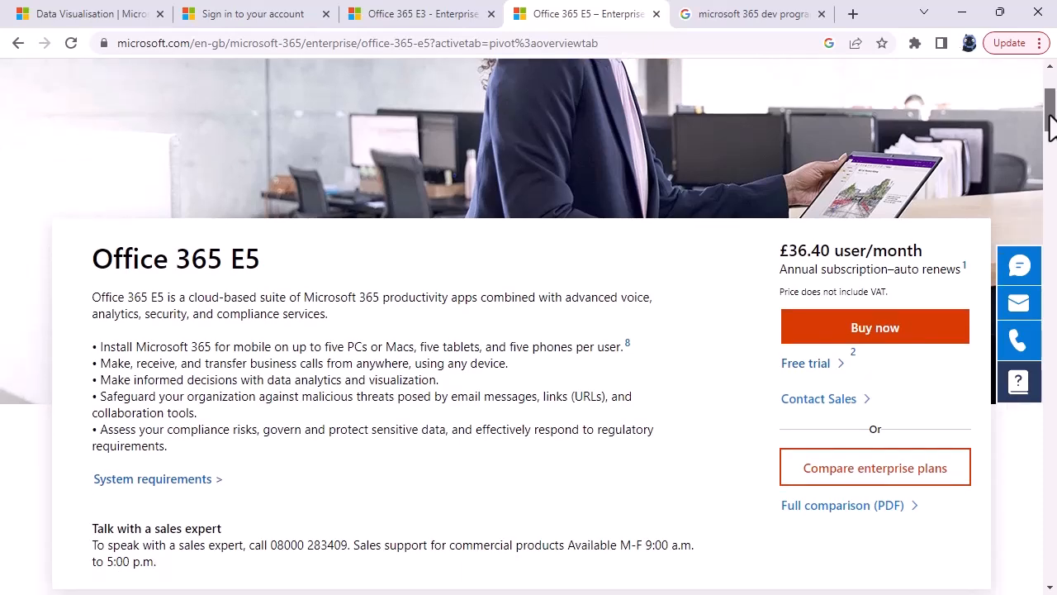
pyautogui.scroll(-3)
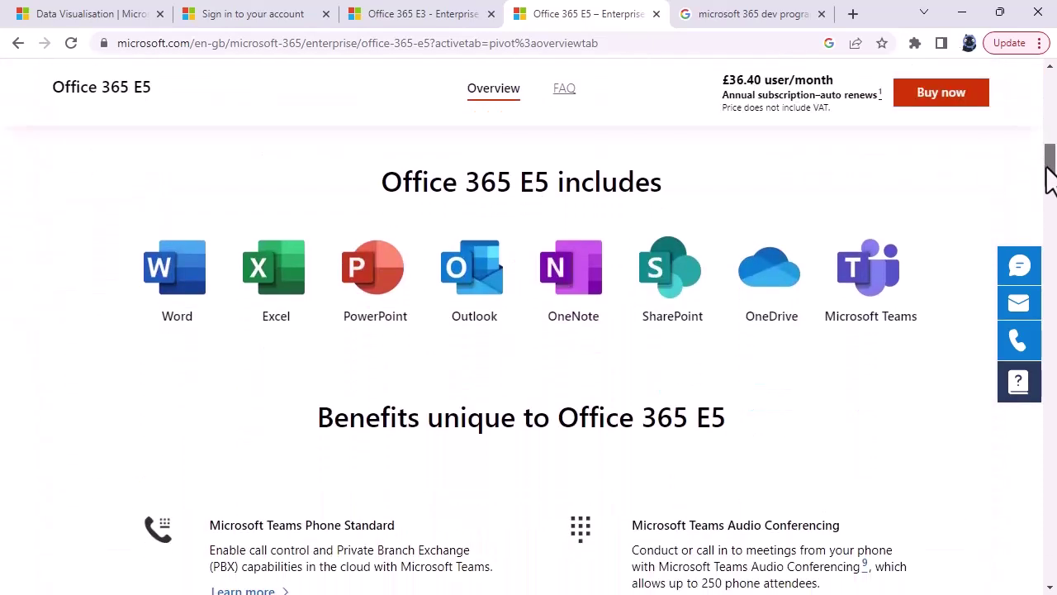
pyautogui.scroll(-3)
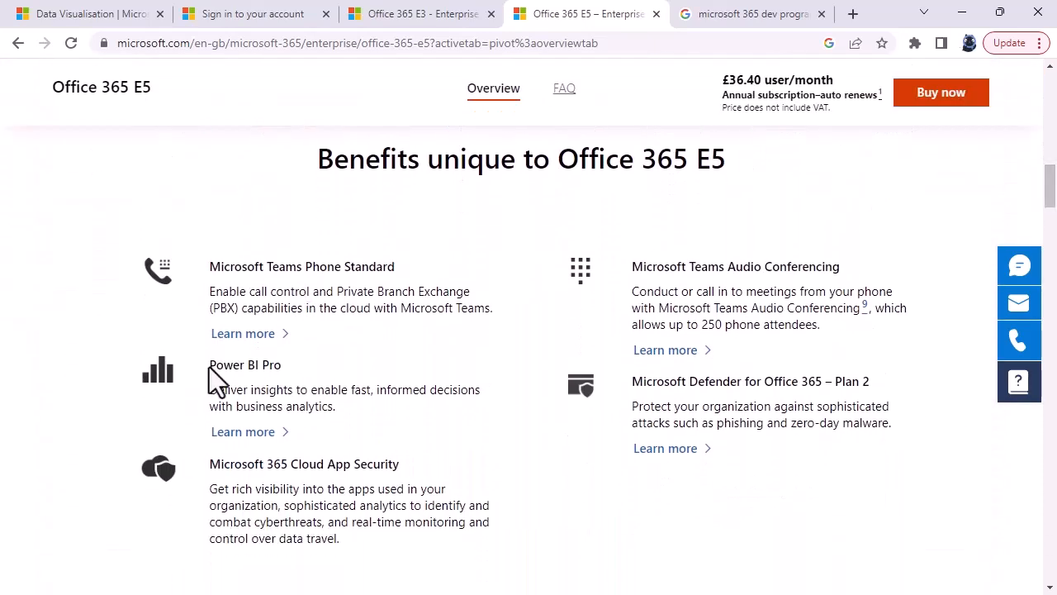
pyautogui.doubleClick(244, 365)
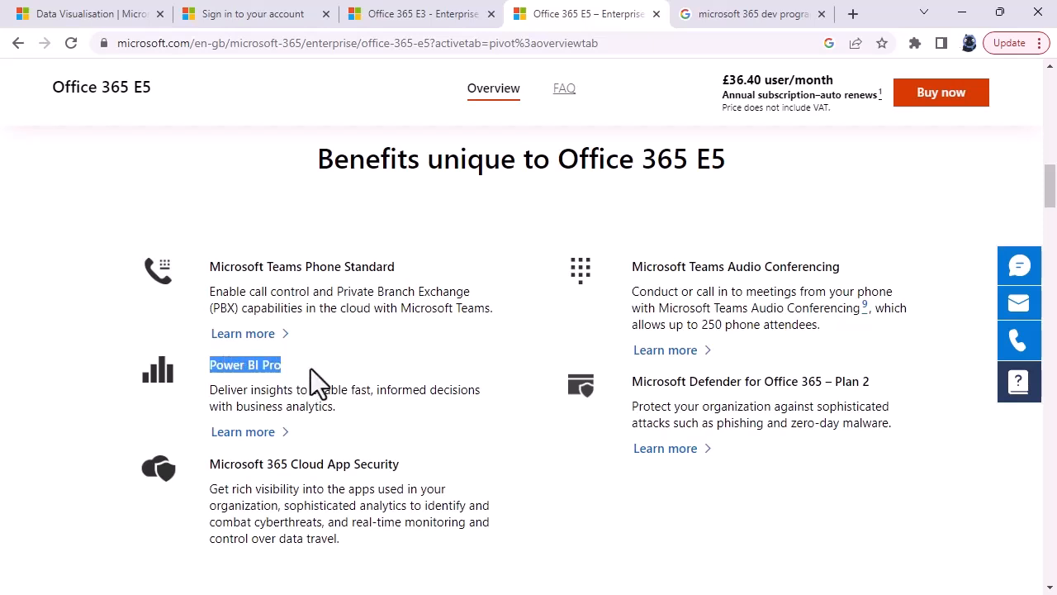
pyautogui.moveTo(329, 370)
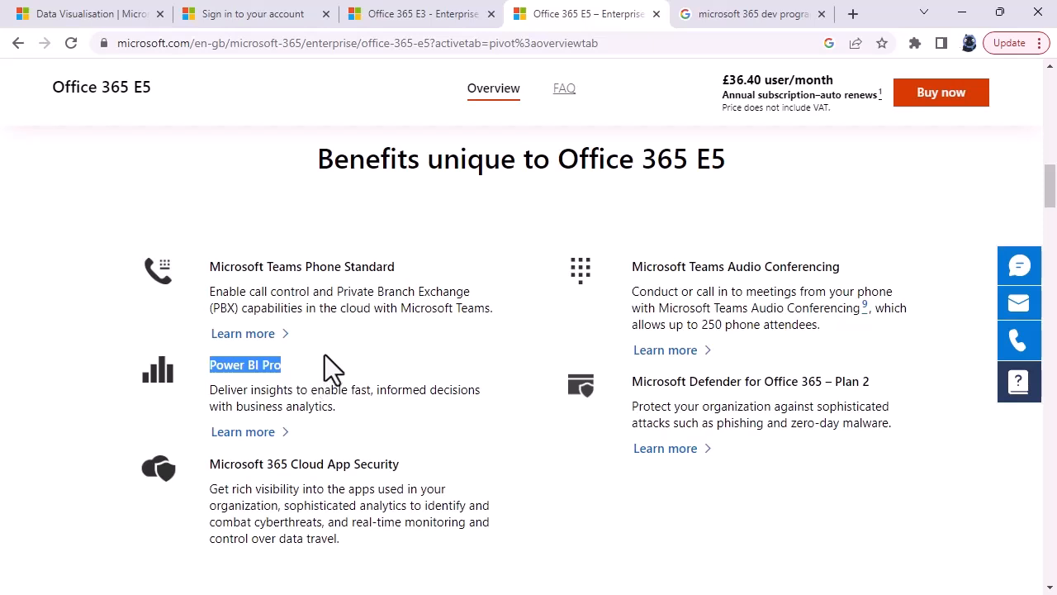
pyautogui.moveTo(429, 16)
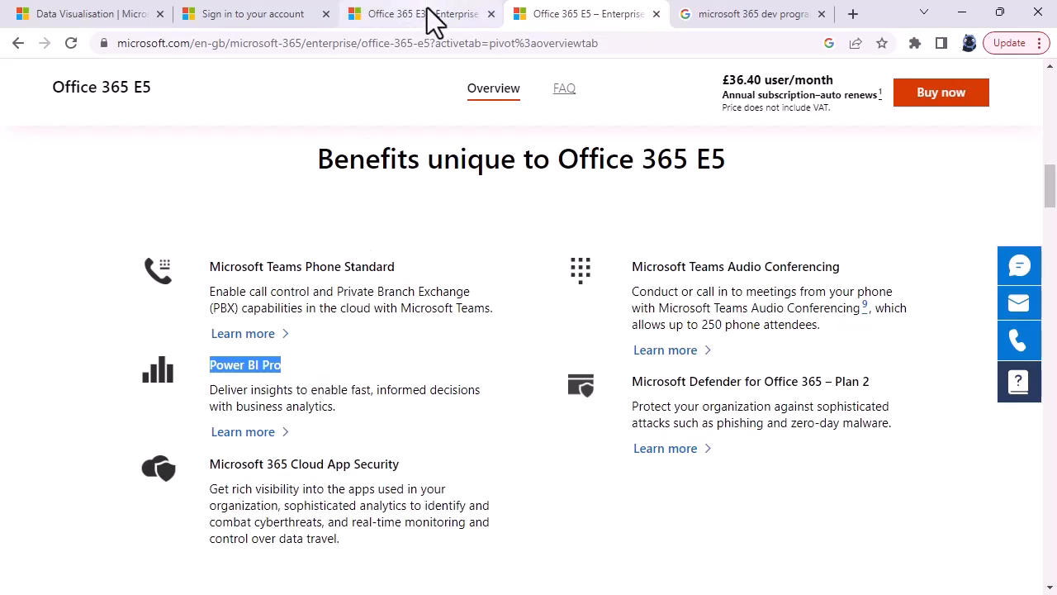
# Keep the Office 365 E3 page in India - English, showing the ₹1,805.00 user/month price
pyautogui.click(413, 13)
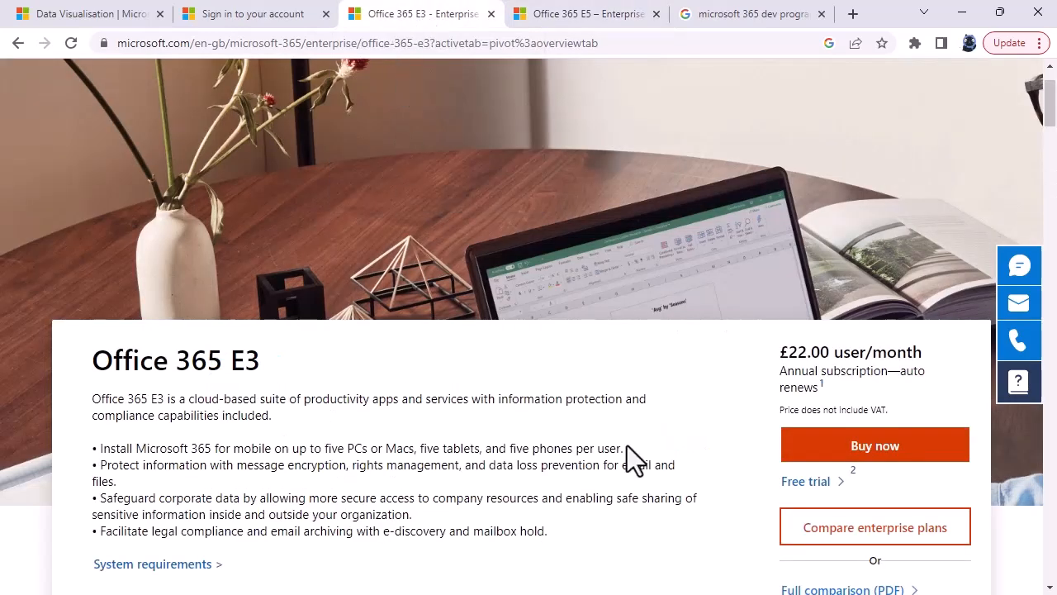
pyautogui.moveTo(796, 495)
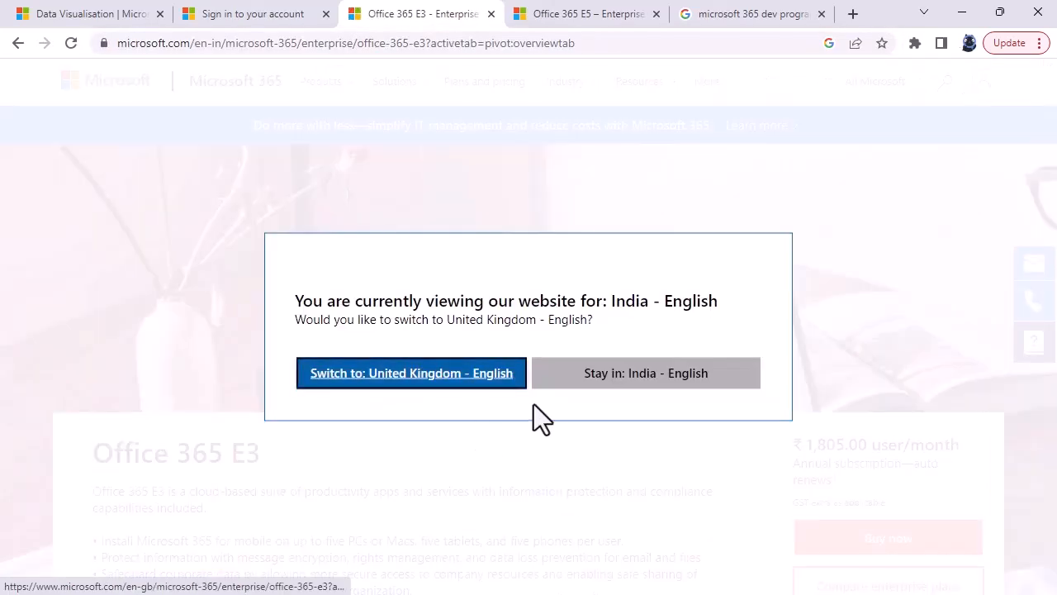
pyautogui.click(645, 373)
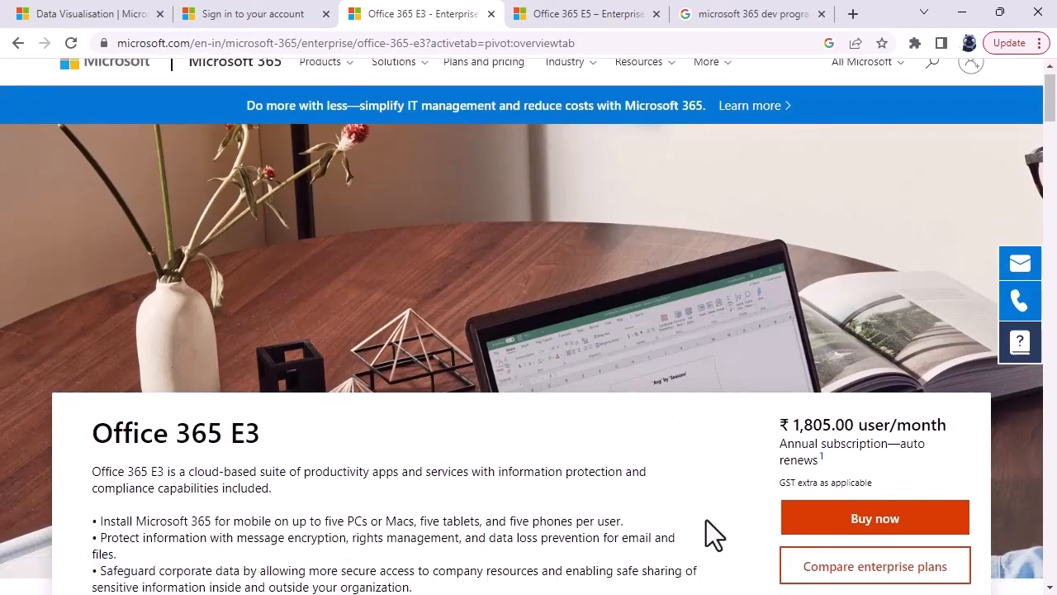
pyautogui.scroll(-3)
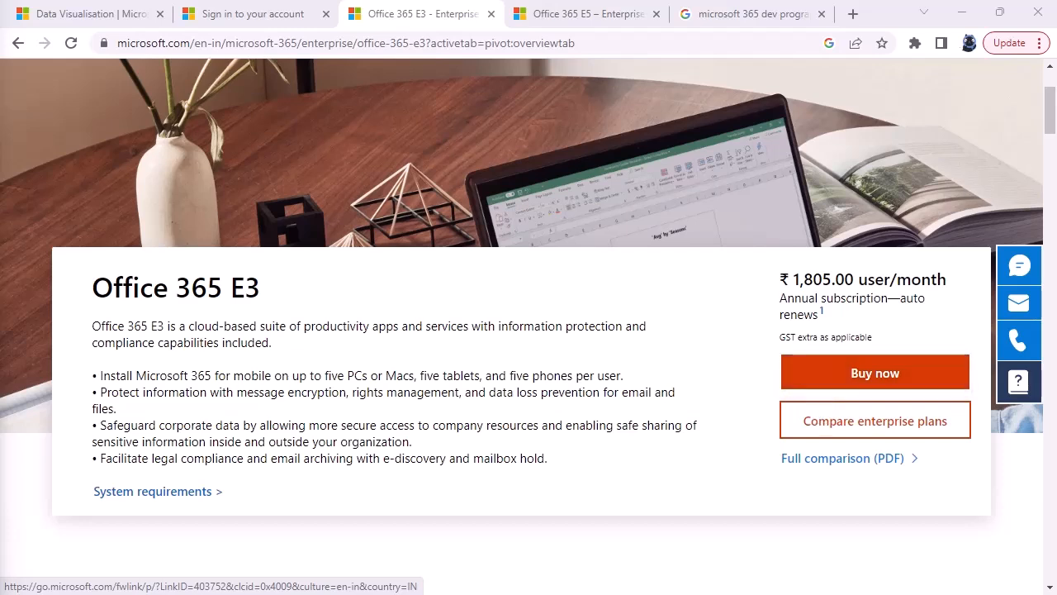
pyautogui.click(852, 13)
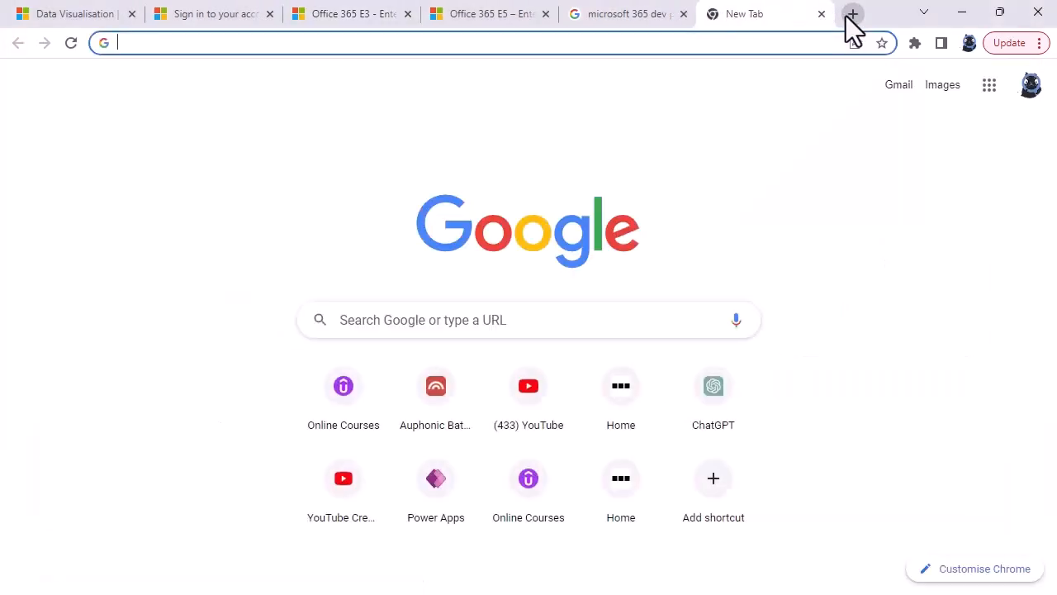
pyautogui.write('signup.live.com/?lic=1')
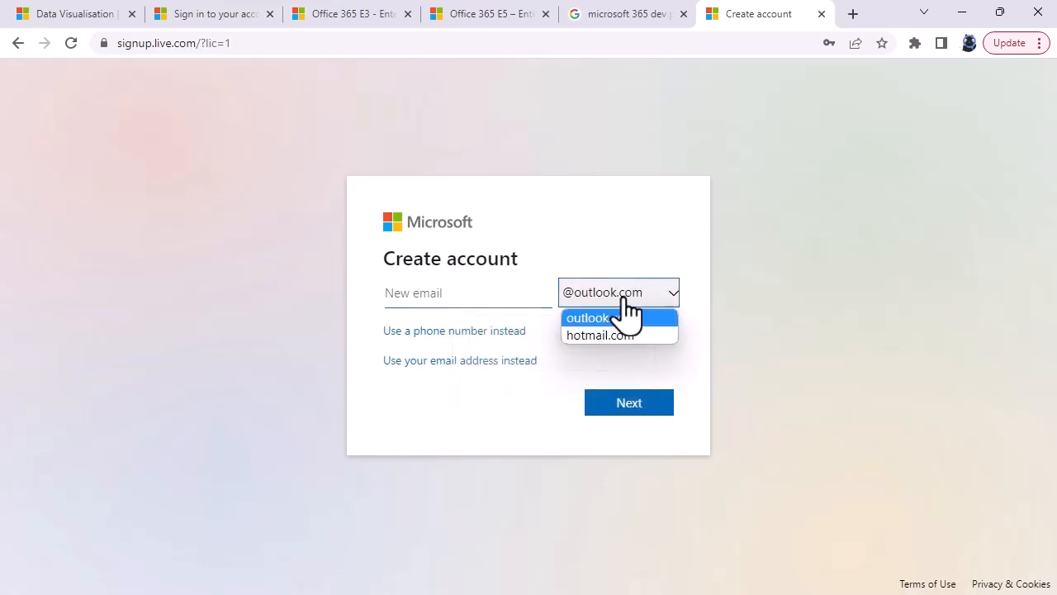
pyautogui.moveTo(644, 322)
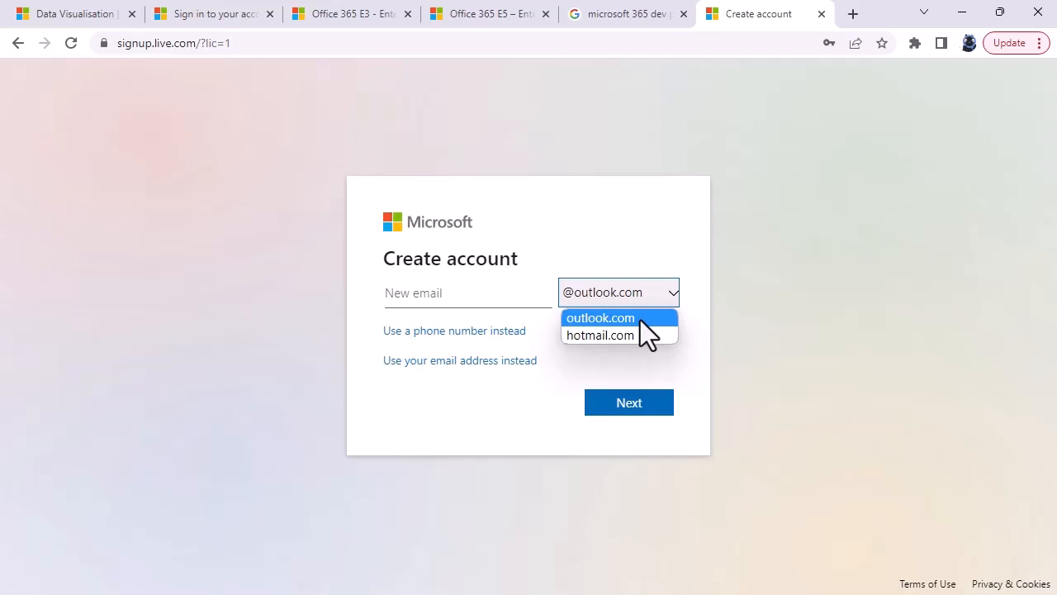
pyautogui.moveTo(631, 318)
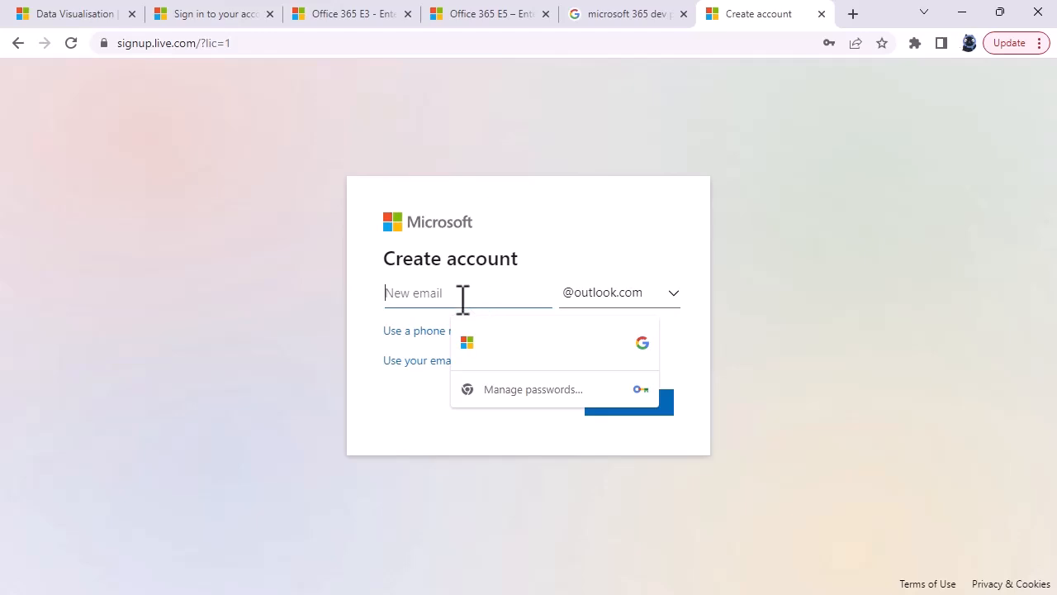
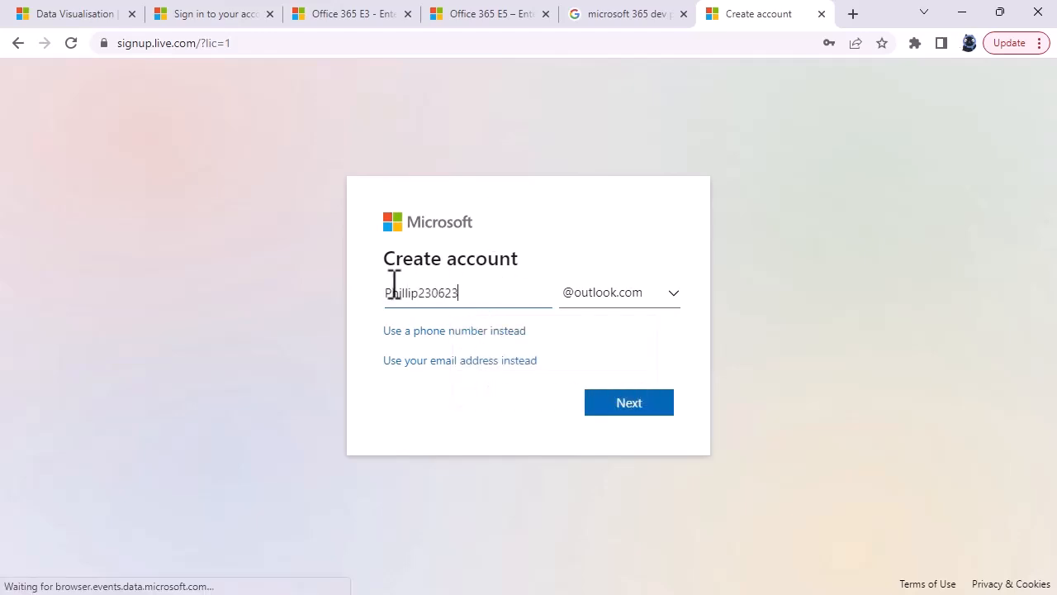
pyautogui.click(628, 403)
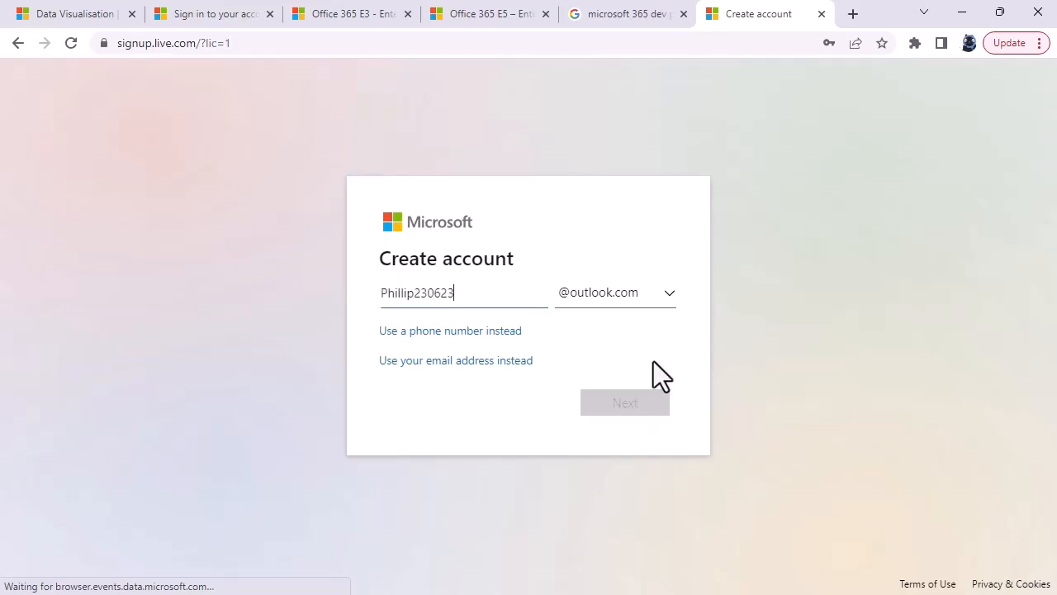
pyautogui.click(625, 403)
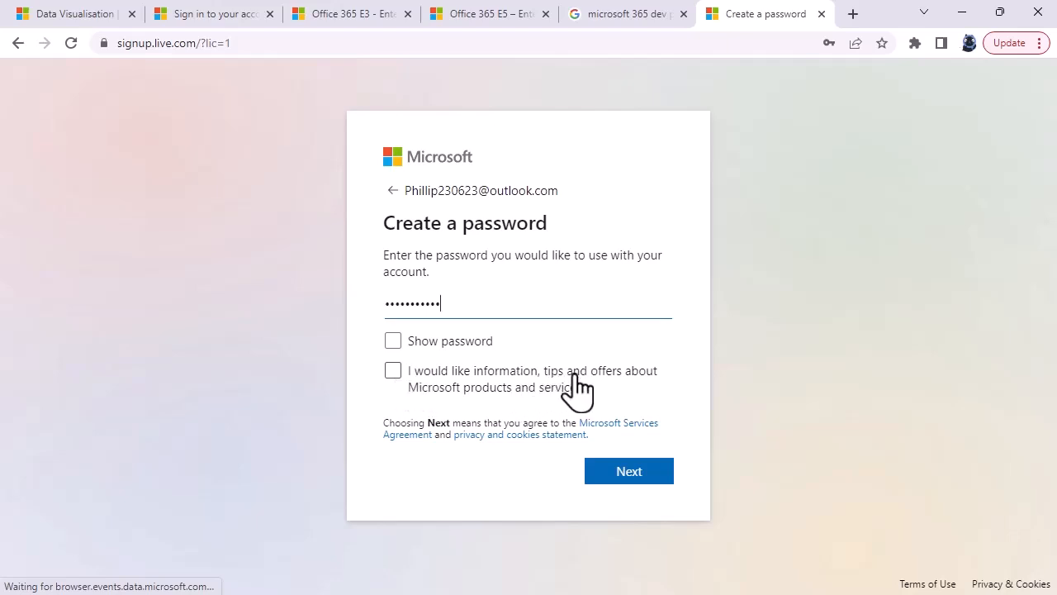
pyautogui.click(628, 471)
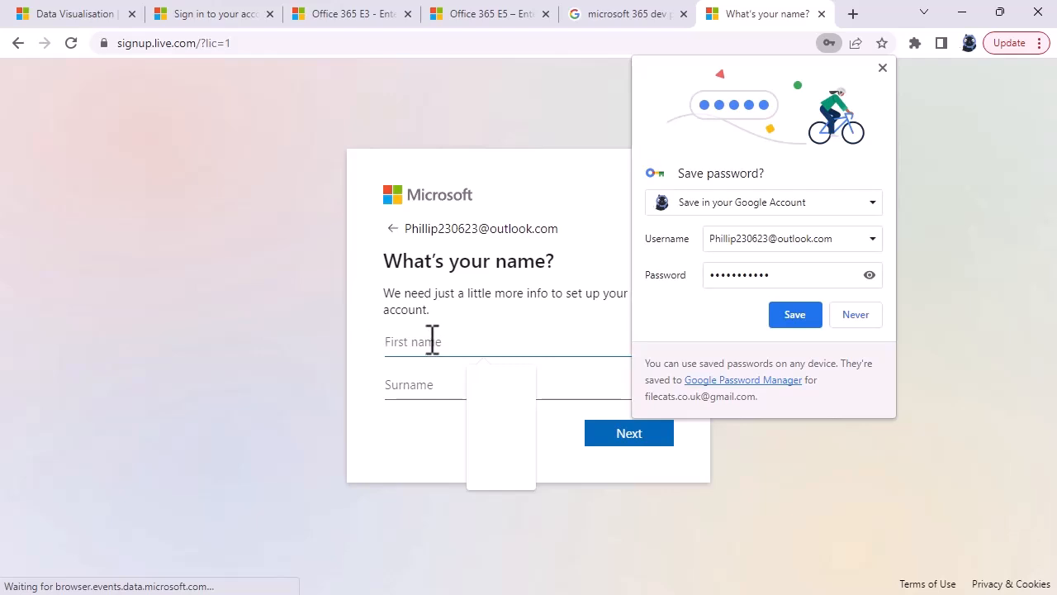
pyautogui.write('Phillip')
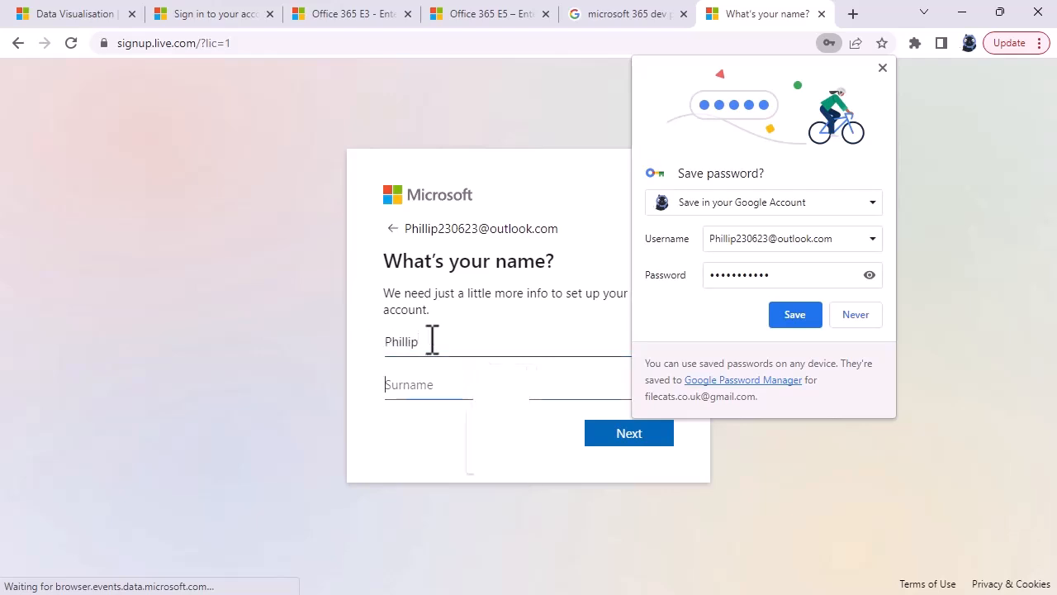
pyautogui.write('Burton')
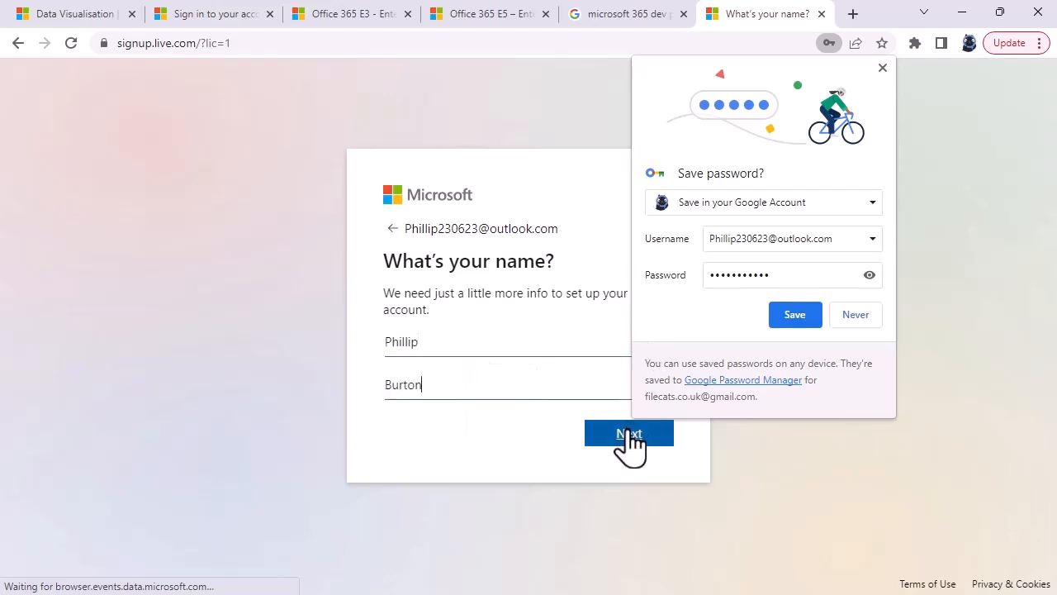
pyautogui.click(627, 433)
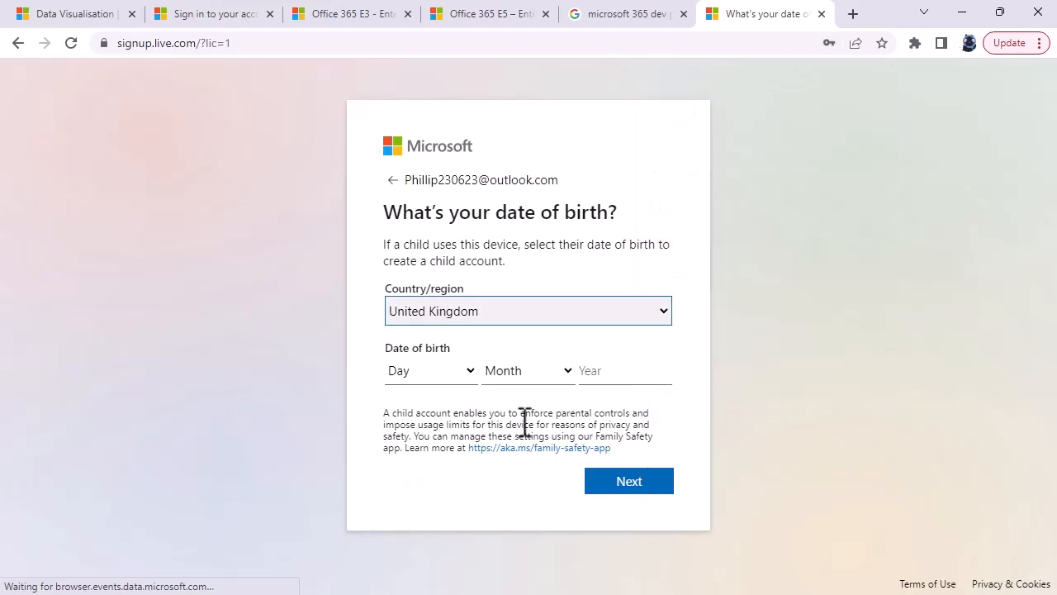
pyautogui.click(627, 481)
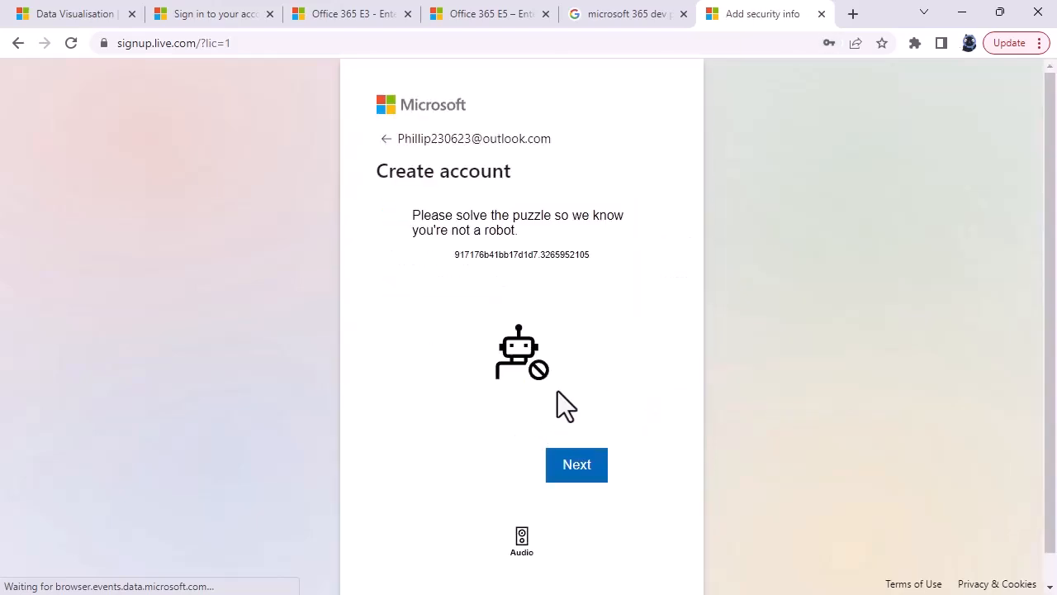
pyautogui.moveTo(707, 416)
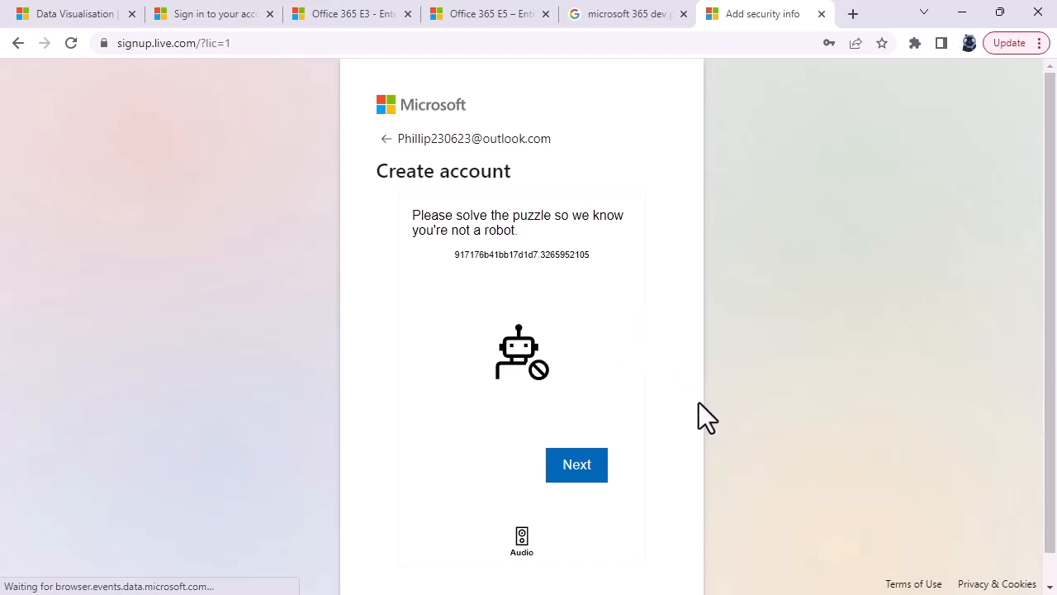
# Solve the not-a-robot puzzle and choose Yes to stay signed in to the new account
pyautogui.click(576, 464)
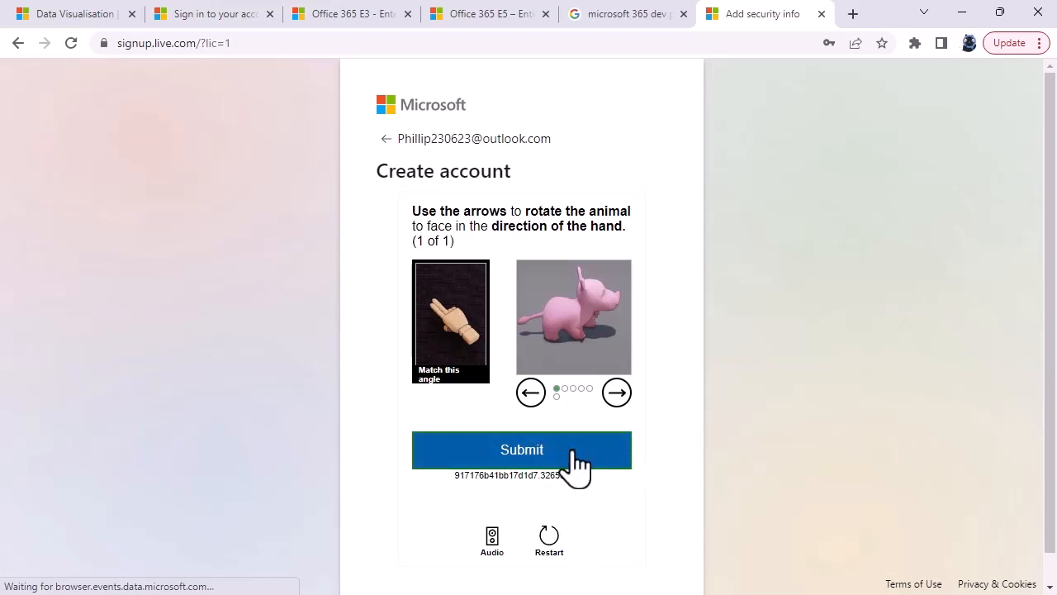
pyautogui.click(522, 449)
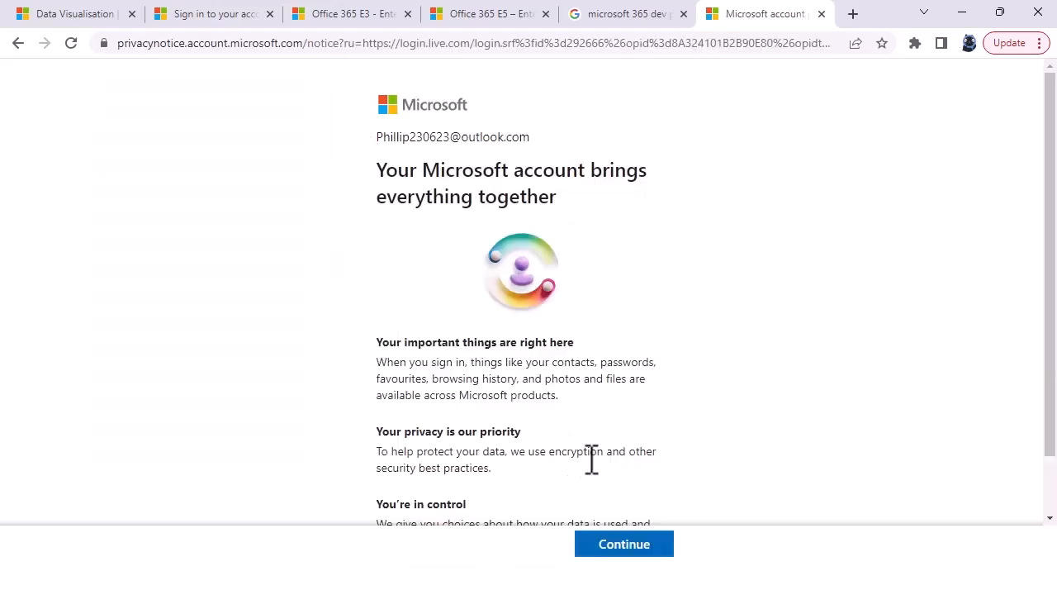
pyautogui.scroll(-3)
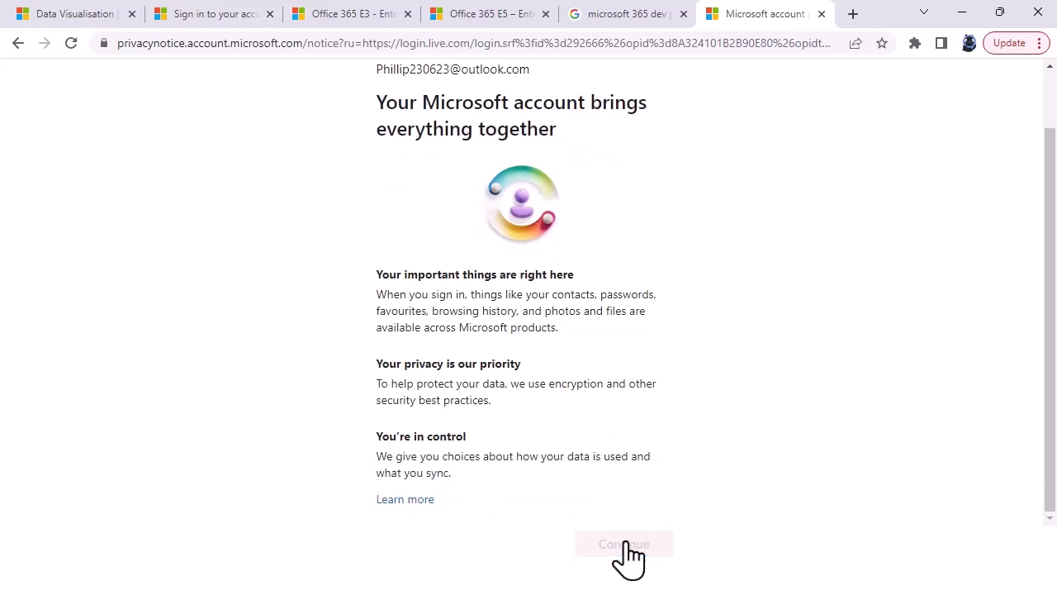
pyautogui.click(624, 543)
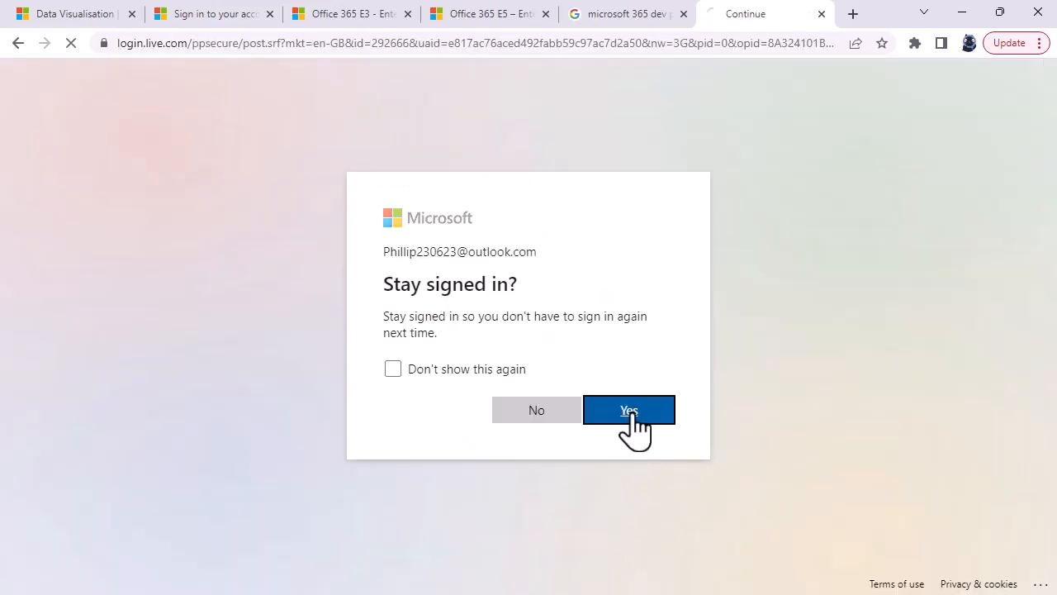
pyautogui.click(628, 410)
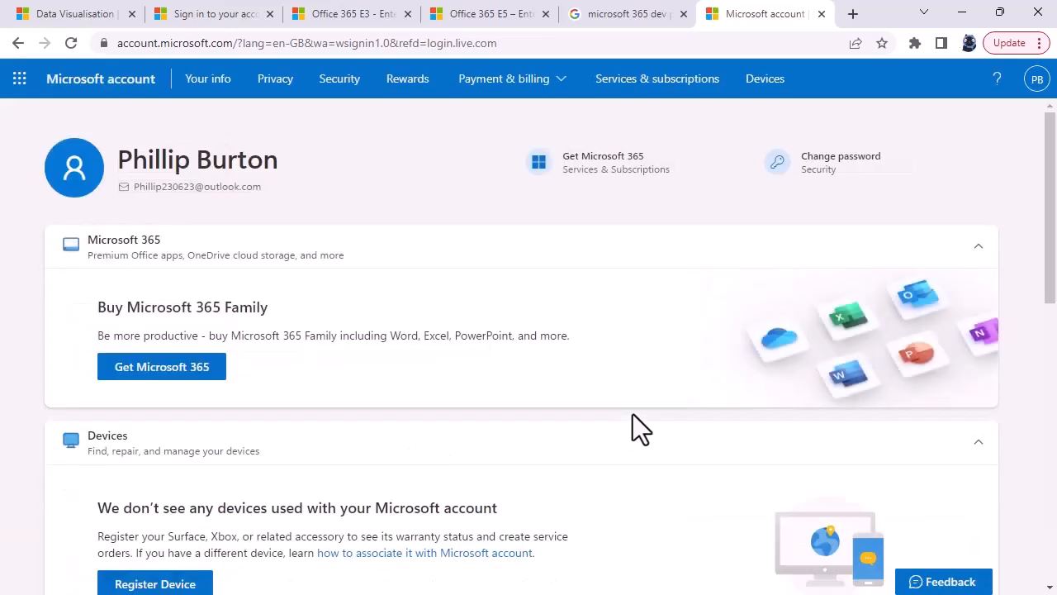
pyautogui.moveTo(664, 206)
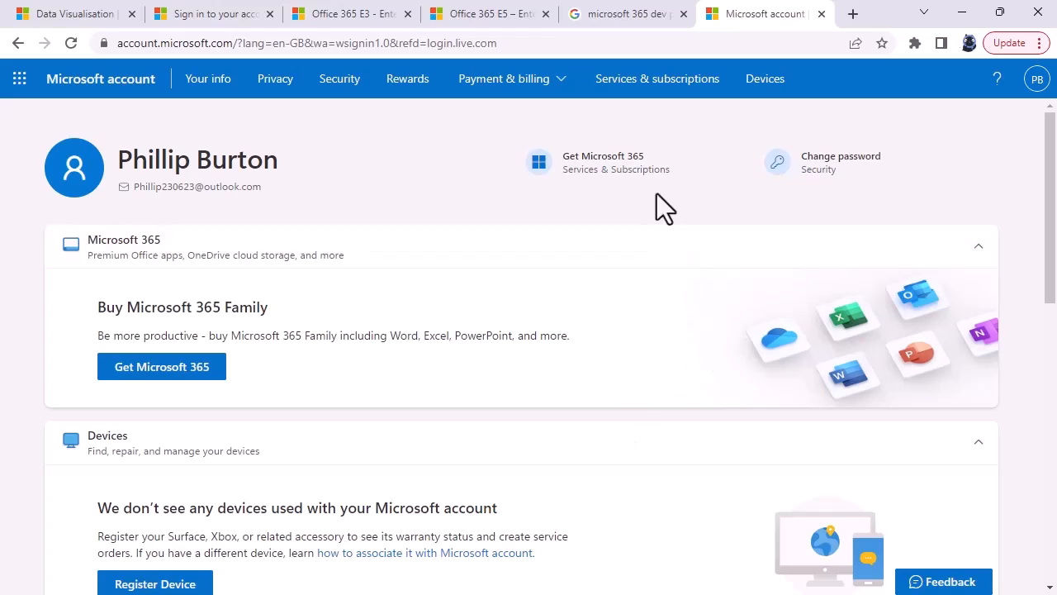
# From the dev program search results, open the 'Developer Program | Microsoft 365 Dev Center' page
pyautogui.click(625, 13)
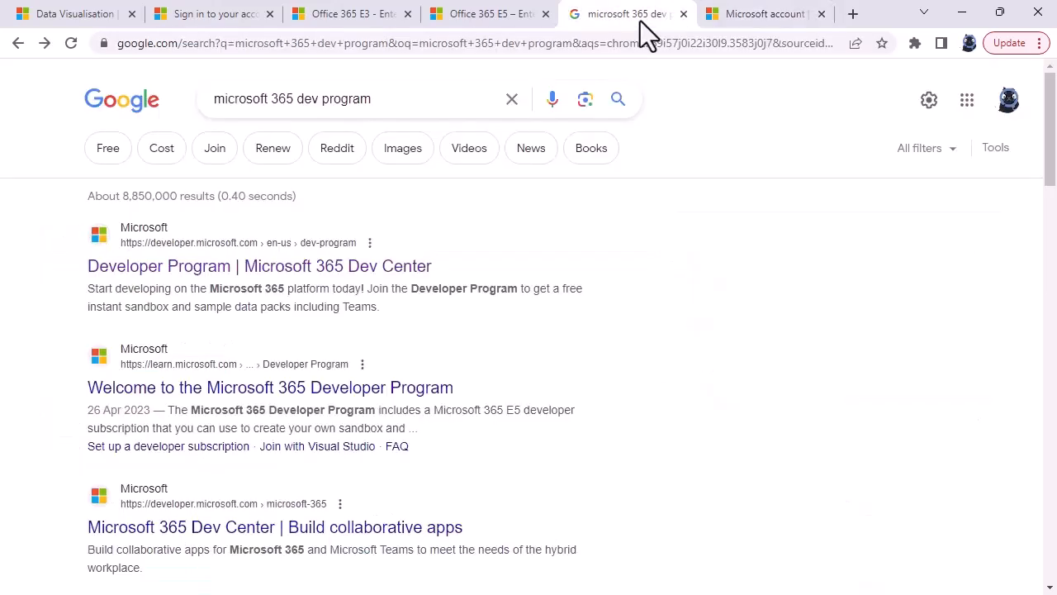
pyautogui.moveTo(377, 100)
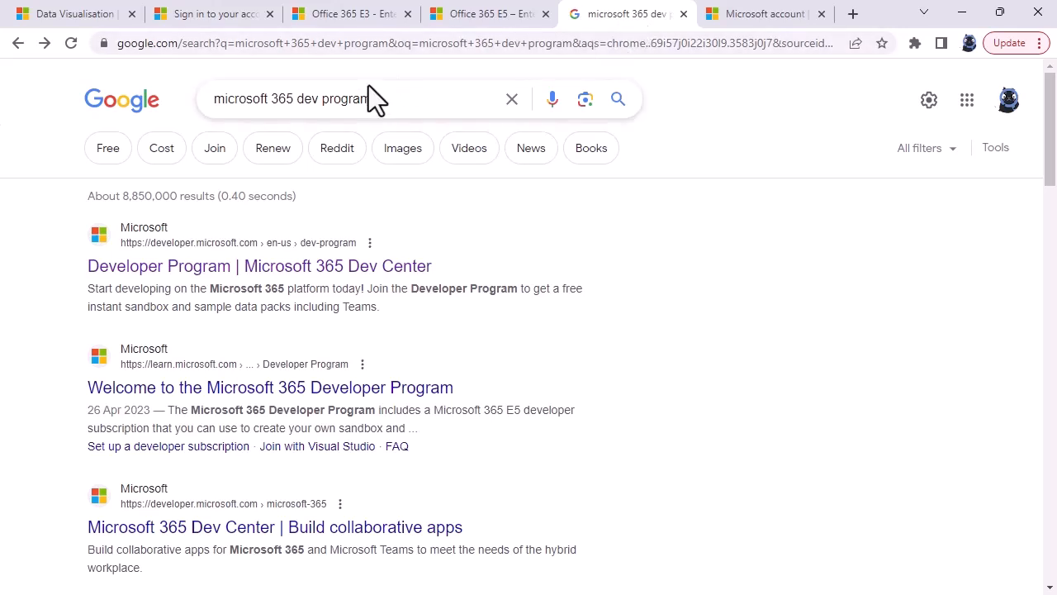
pyautogui.moveTo(383, 99)
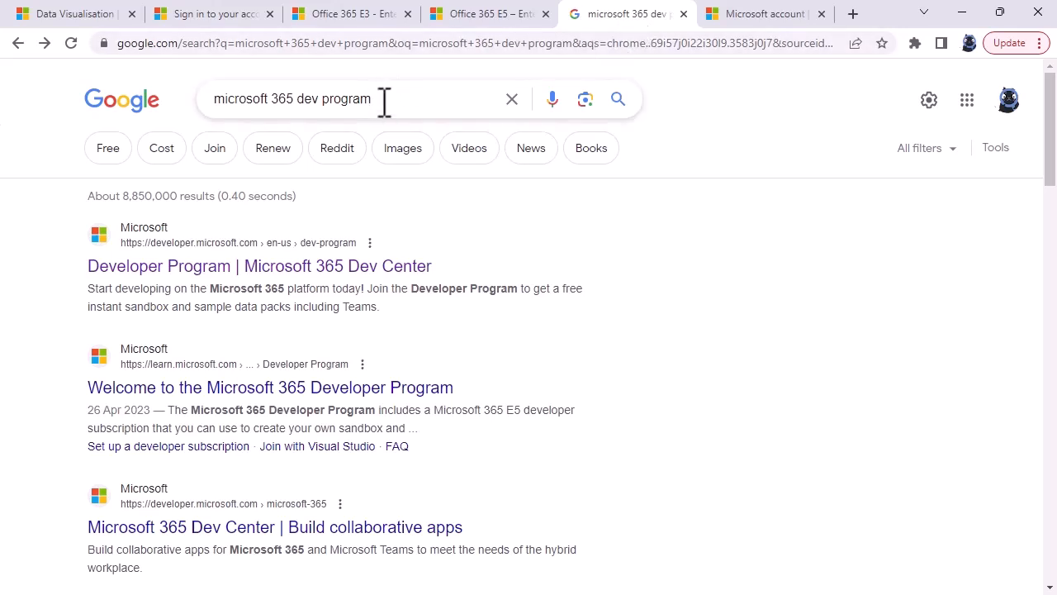
pyautogui.moveTo(294, 157)
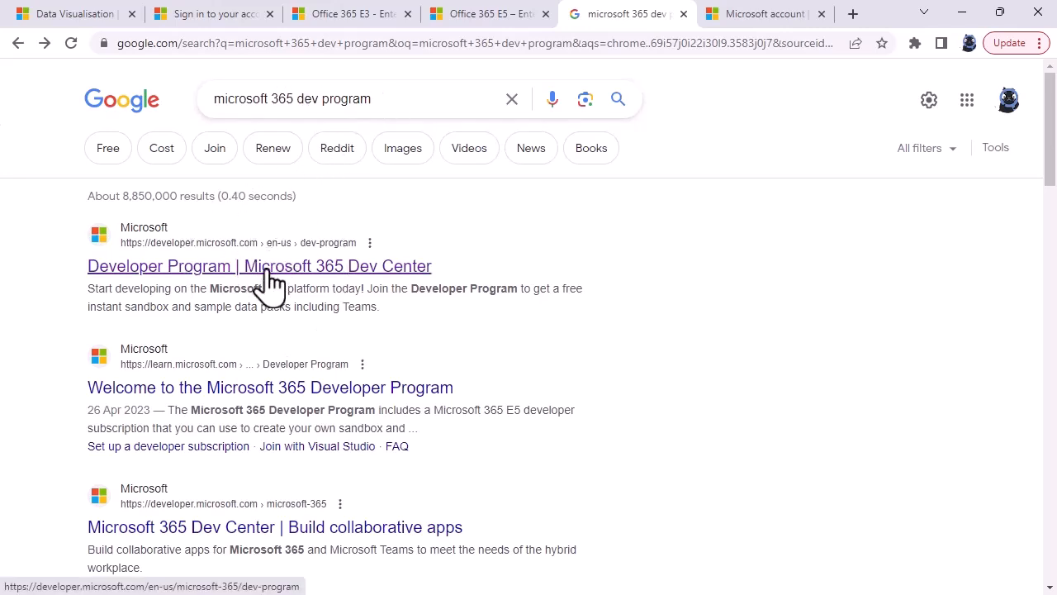
pyautogui.click(257, 264)
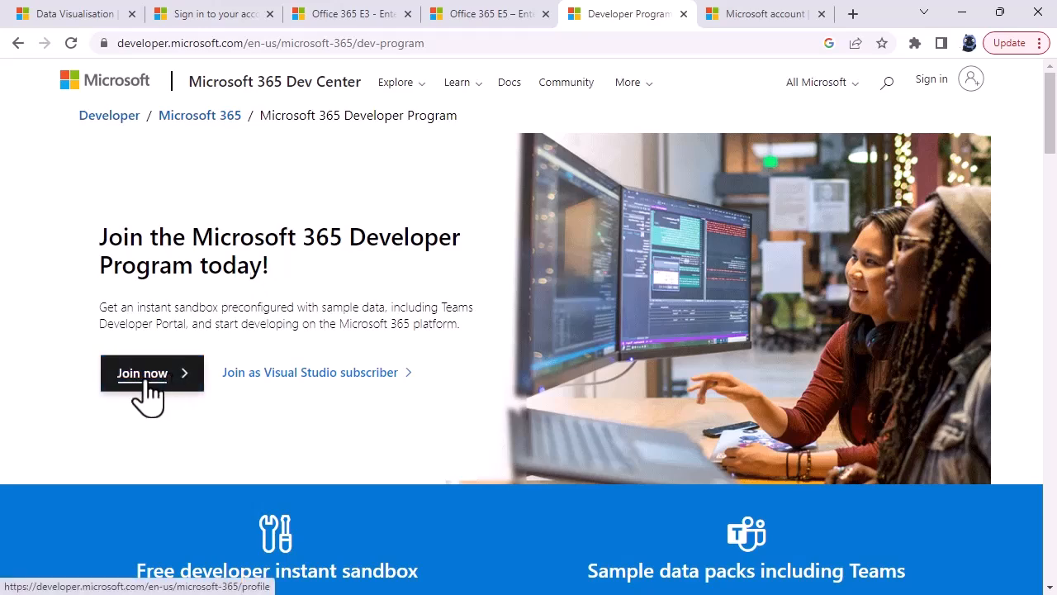
# Join the Microsoft 365 Developer Program and set Country/Region to United Kingdom
pyautogui.click(152, 373)
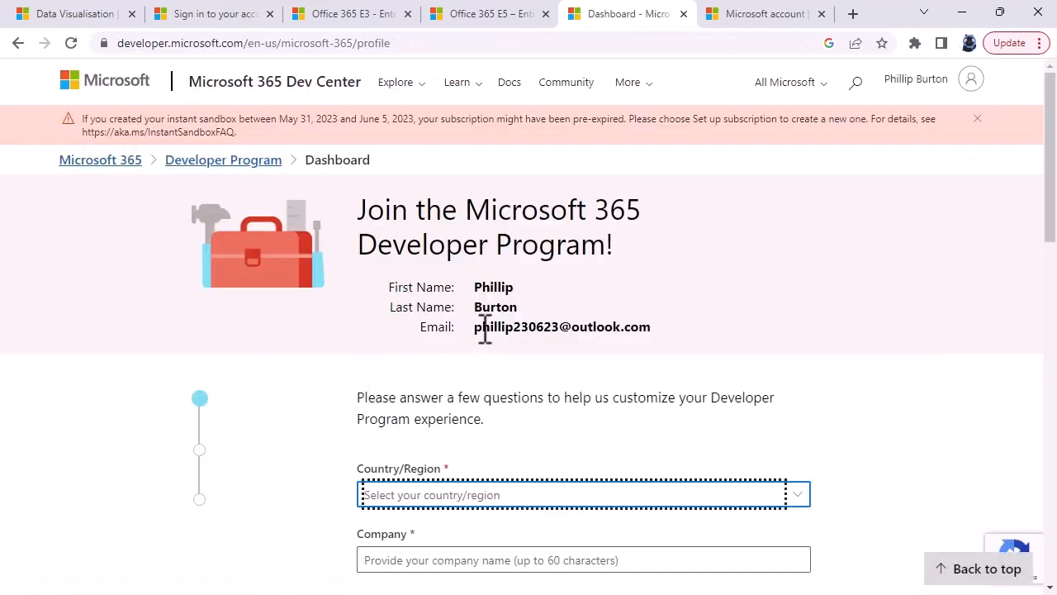
pyautogui.doubleClick(562, 328)
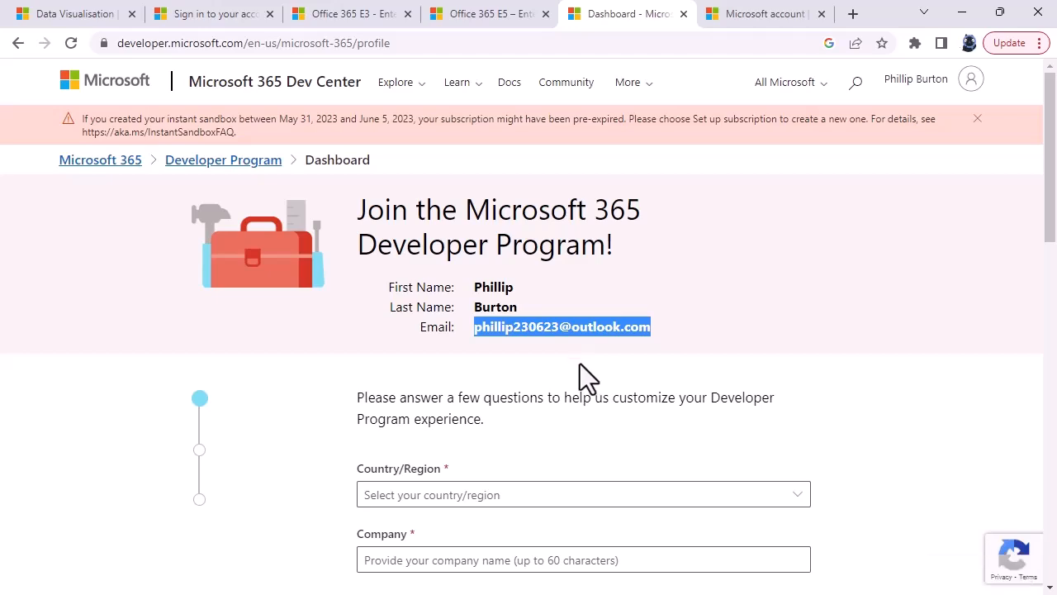
pyautogui.click(583, 493)
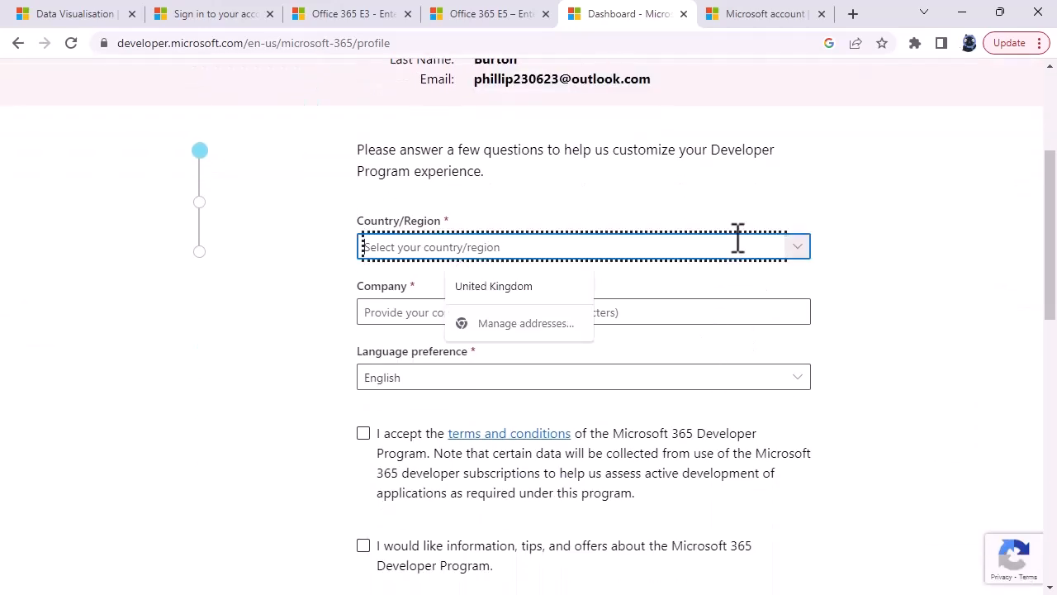
pyautogui.click(796, 246)
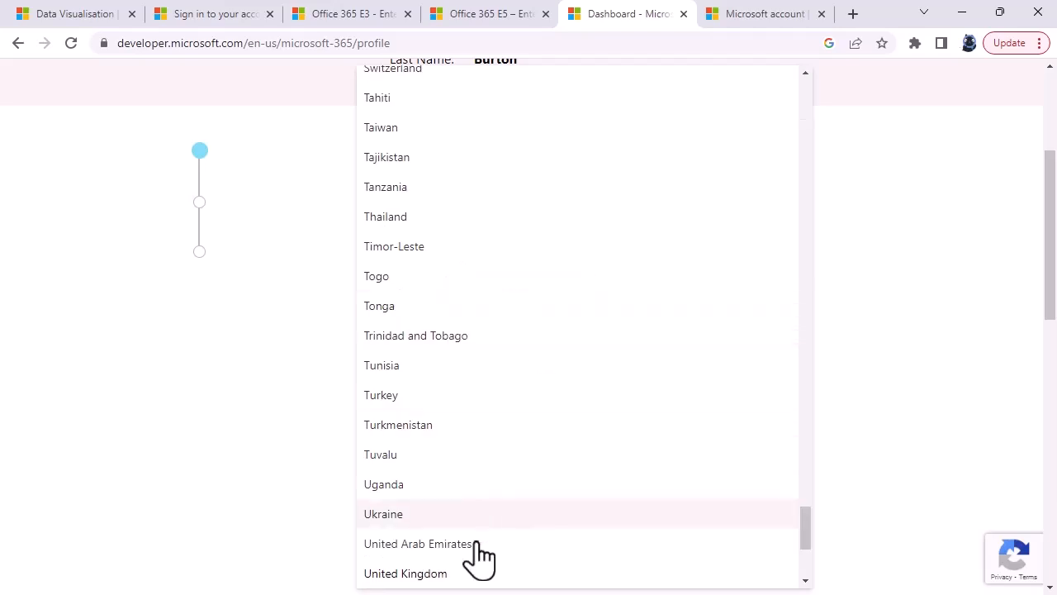
pyautogui.click(406, 573)
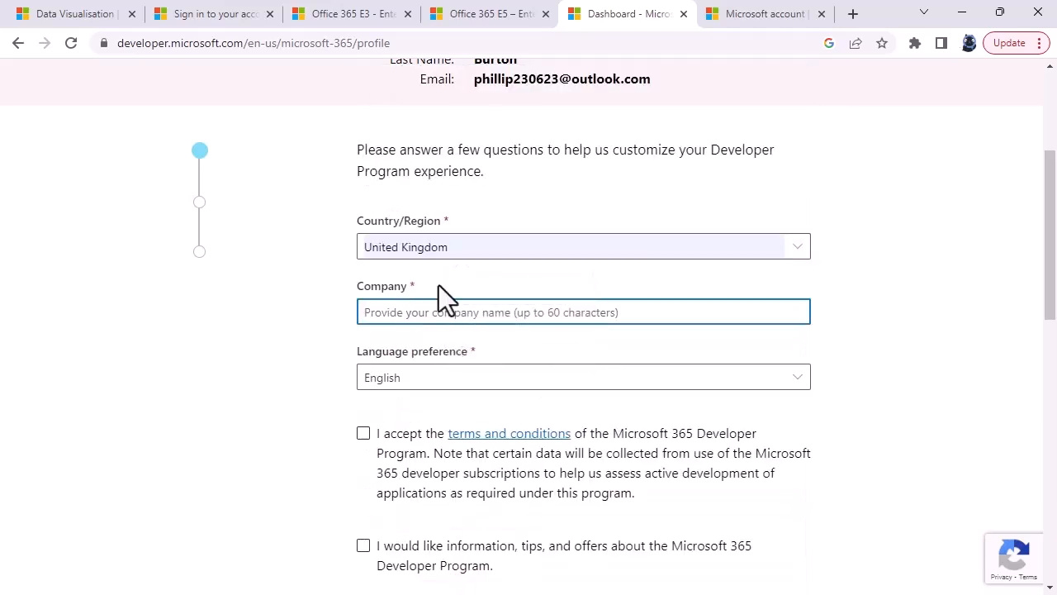
# Enter company name 'I Do Data Limited' and accept the program terms and conditions
pyautogui.write('I Do Data Limit')
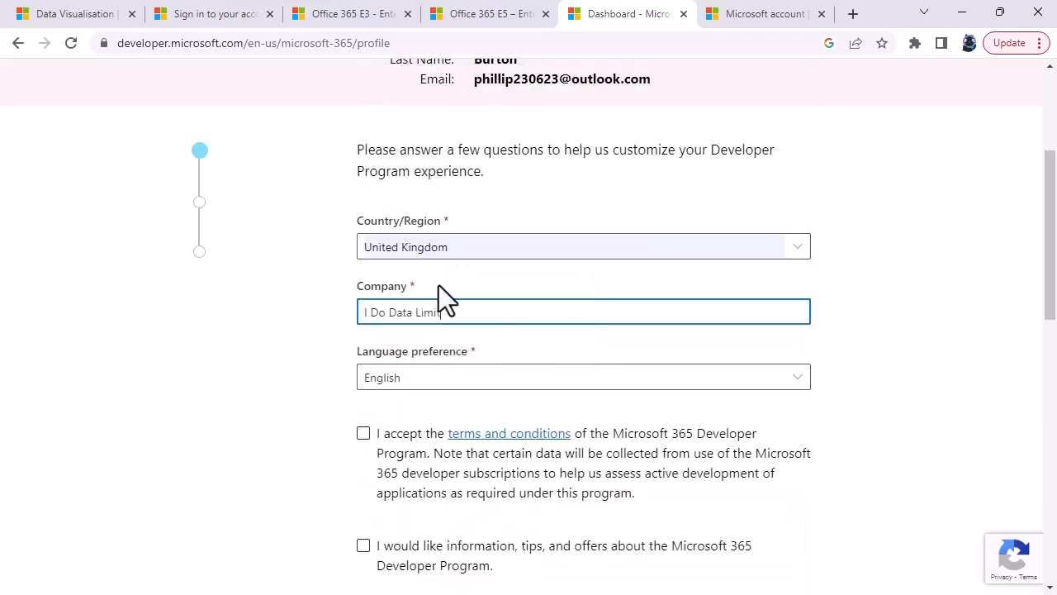
pyautogui.click(363, 433)
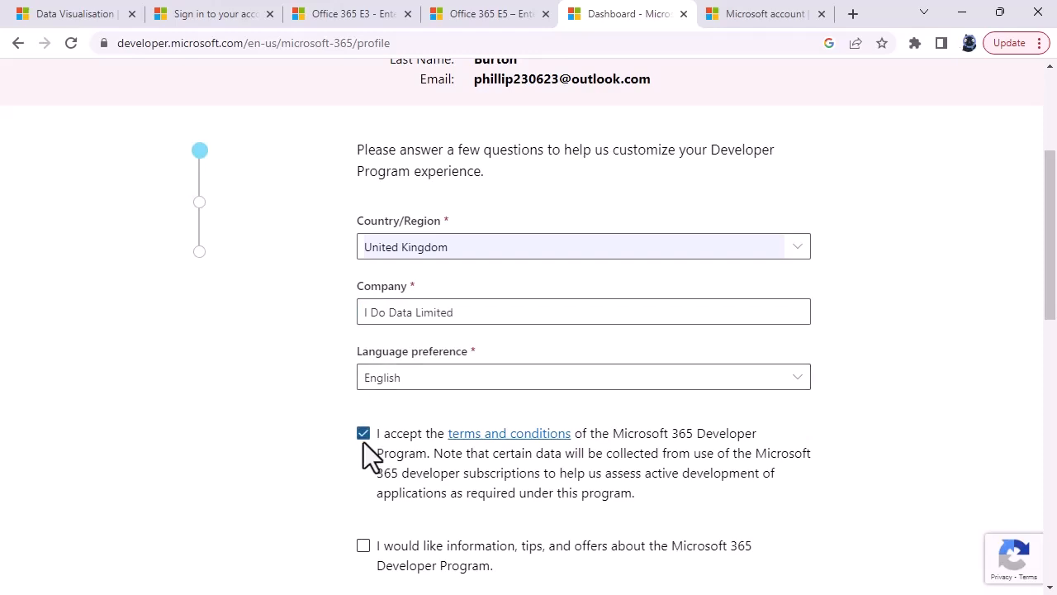
pyautogui.scroll(3)
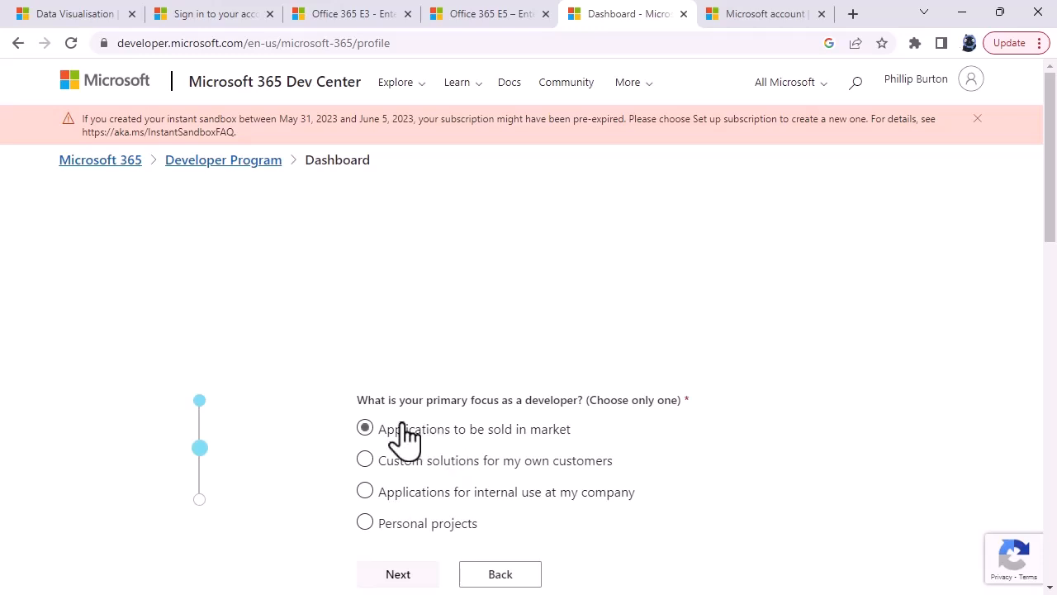
# Save the developer profile with Personal projects focus and Power Platform interest
pyautogui.click(363, 522)
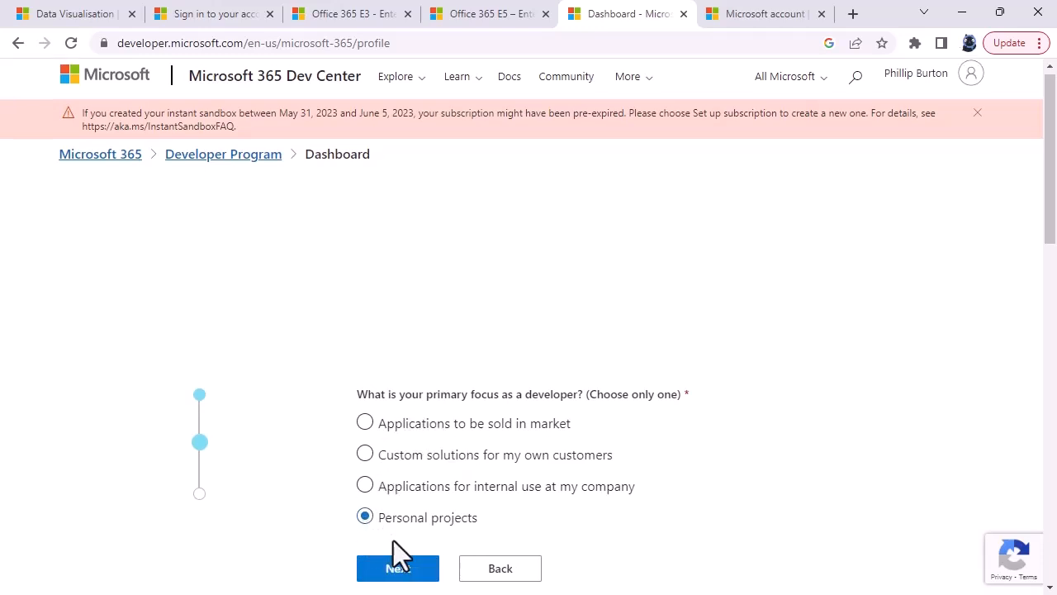
pyautogui.click(396, 569)
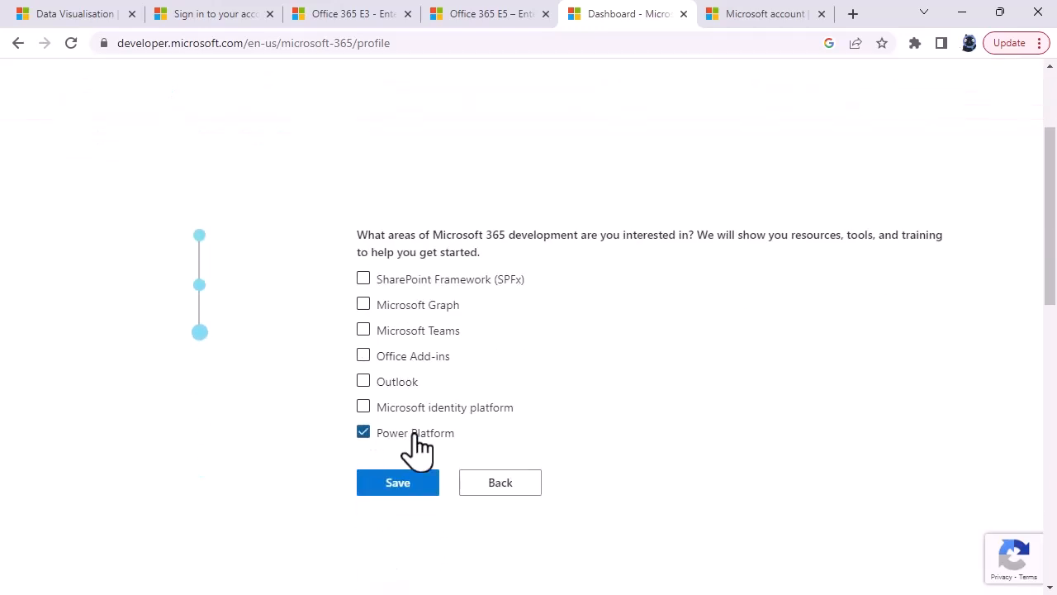
pyautogui.click(396, 483)
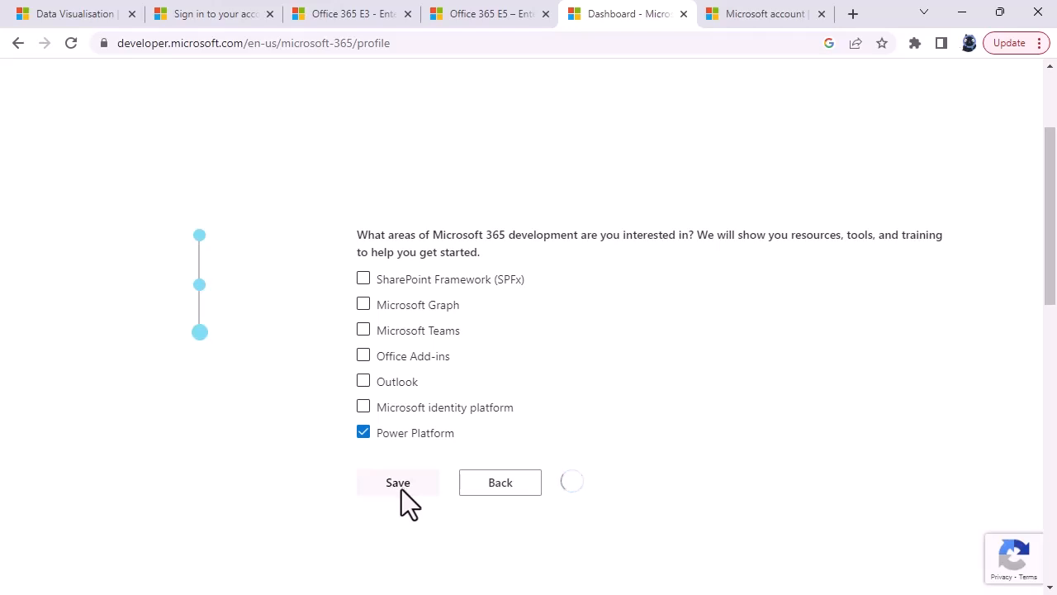
pyautogui.click(397, 483)
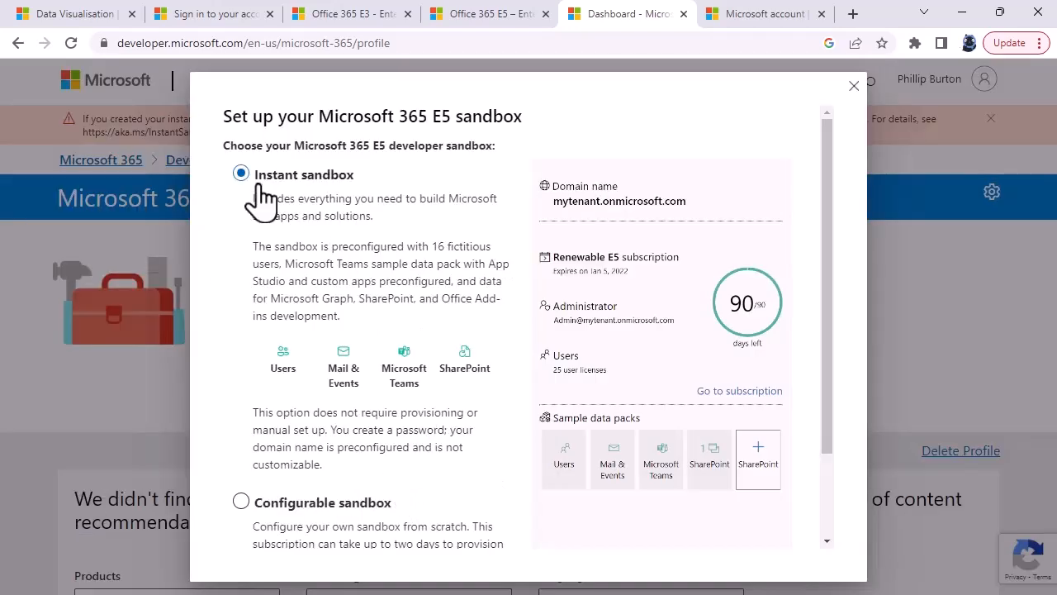
pyautogui.moveTo(333, 198)
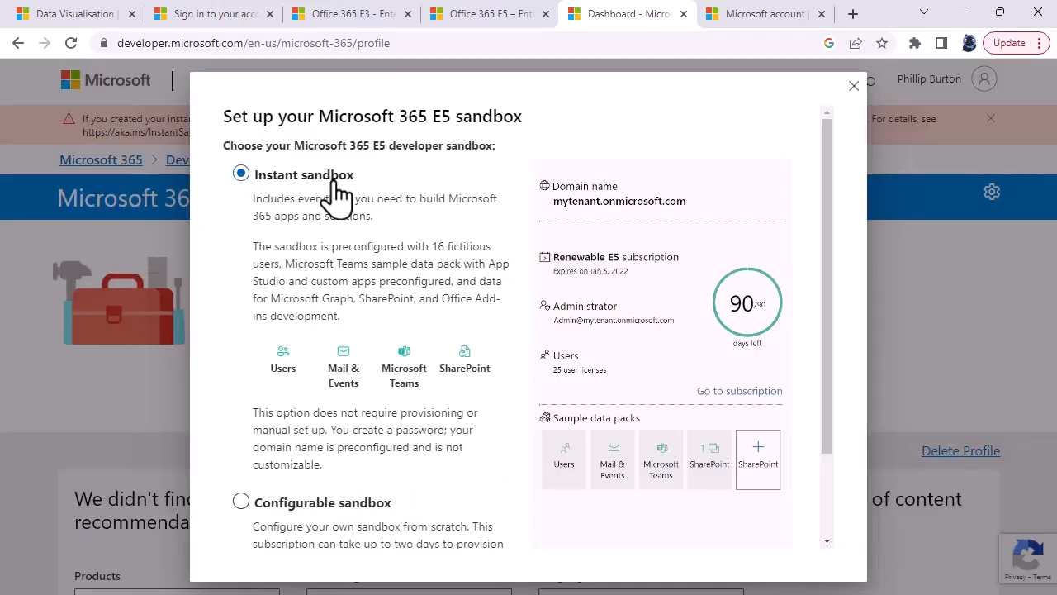
pyautogui.moveTo(346, 294)
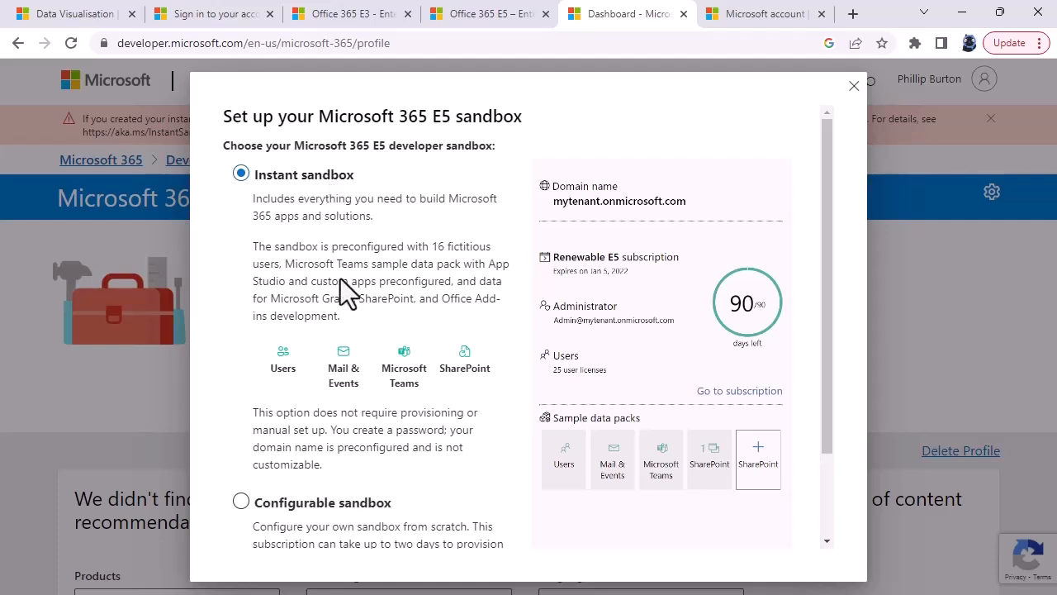
pyautogui.moveTo(321, 383)
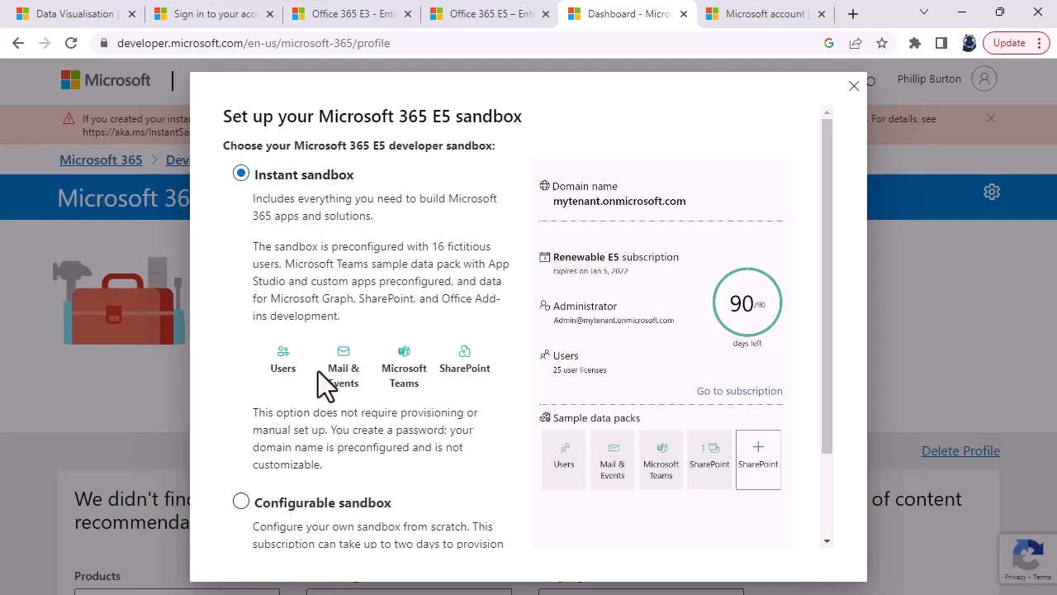
pyautogui.moveTo(612, 218)
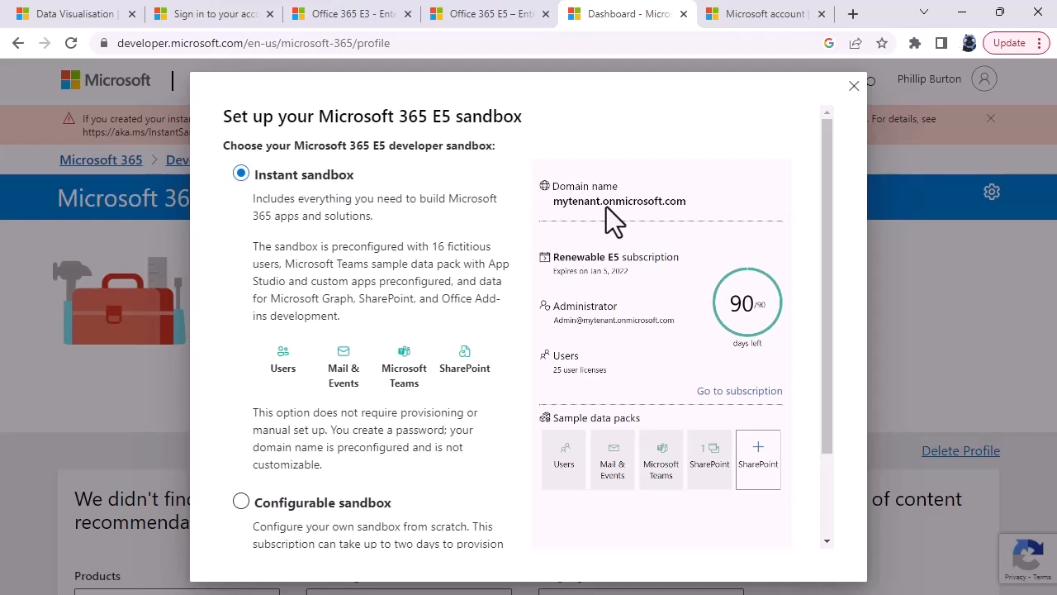
pyautogui.moveTo(560, 340)
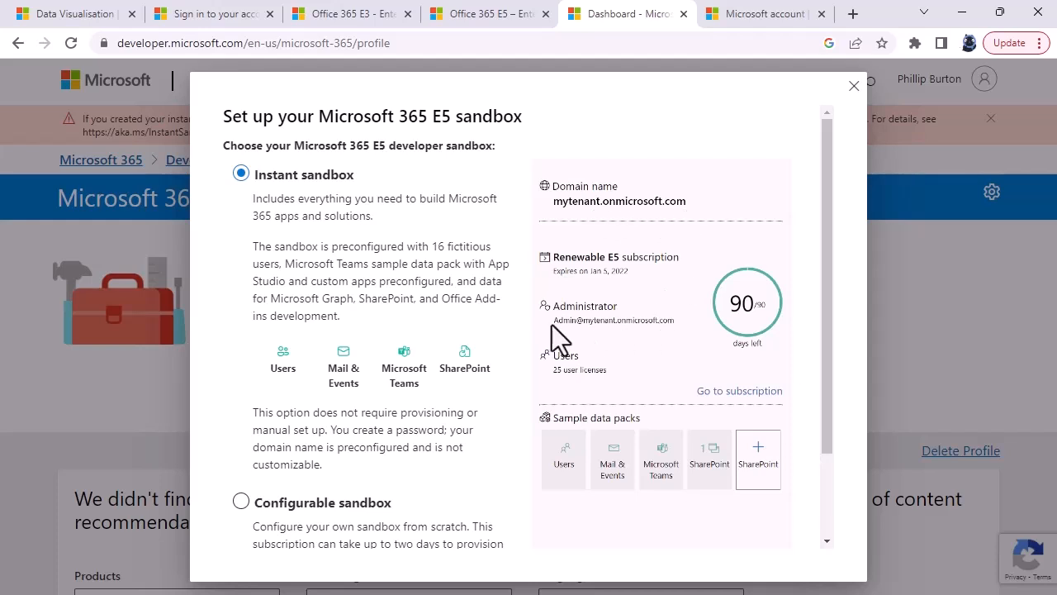
pyautogui.moveTo(641, 357)
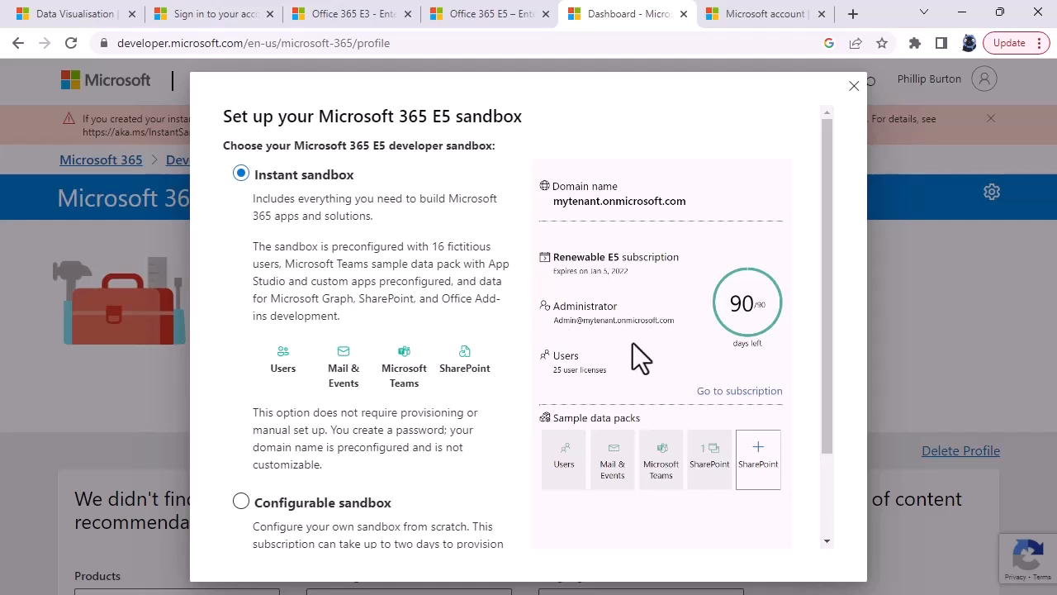
pyautogui.moveTo(330, 202)
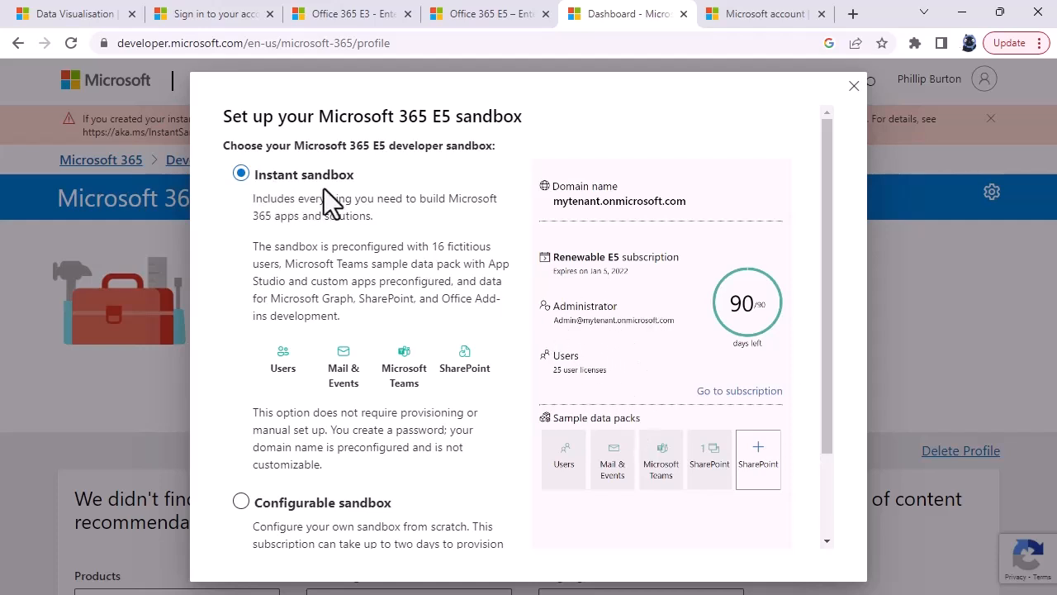
pyautogui.scroll(-3)
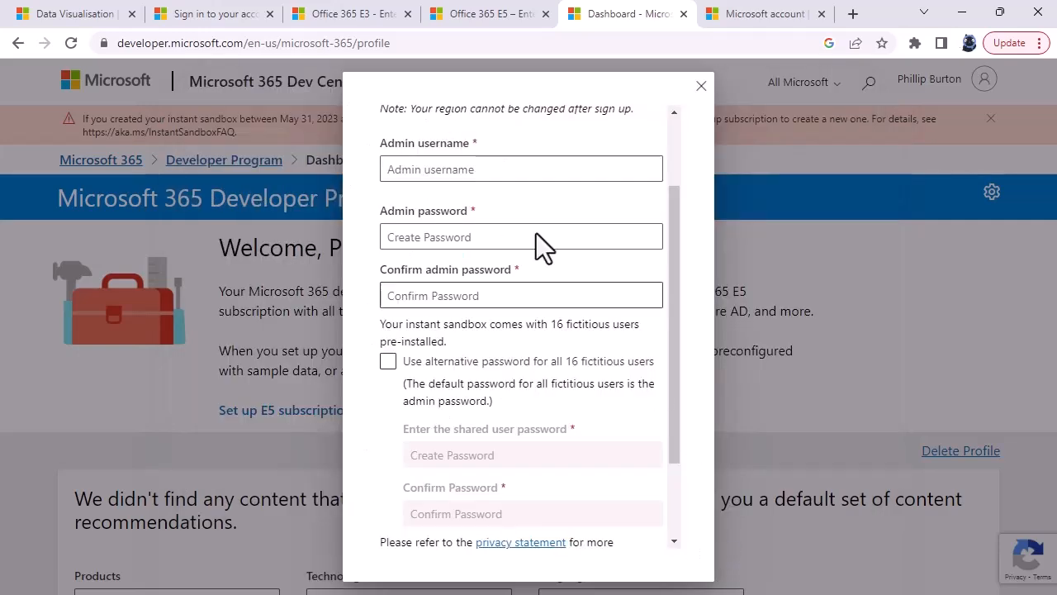
# Fill the admin username 'Adm', accept Chrome's strong password suggestion, and continue the E5 sandbox setup
pyautogui.click(520, 169)
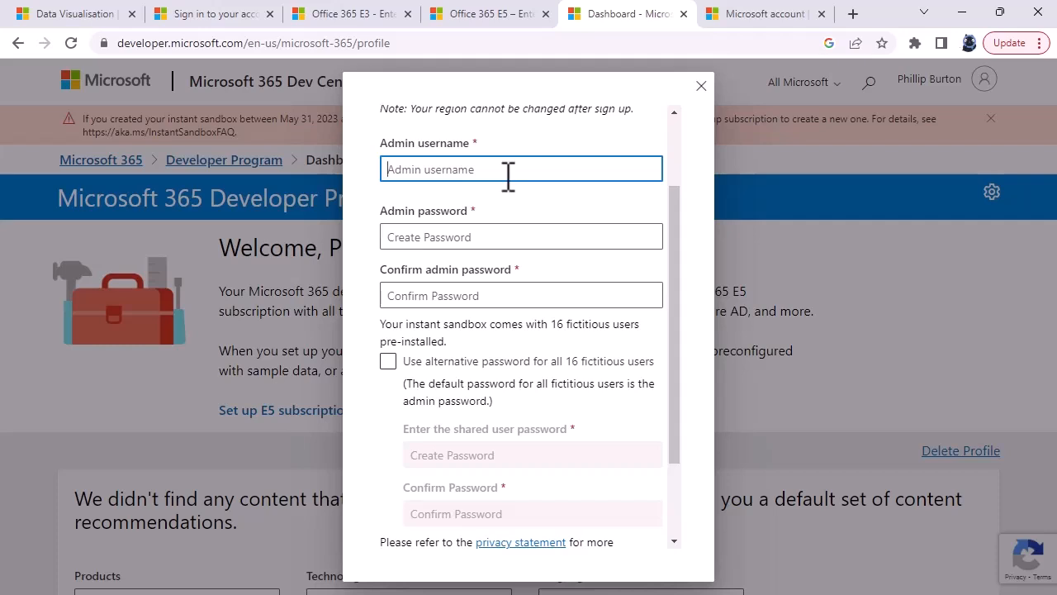
pyautogui.scroll(3)
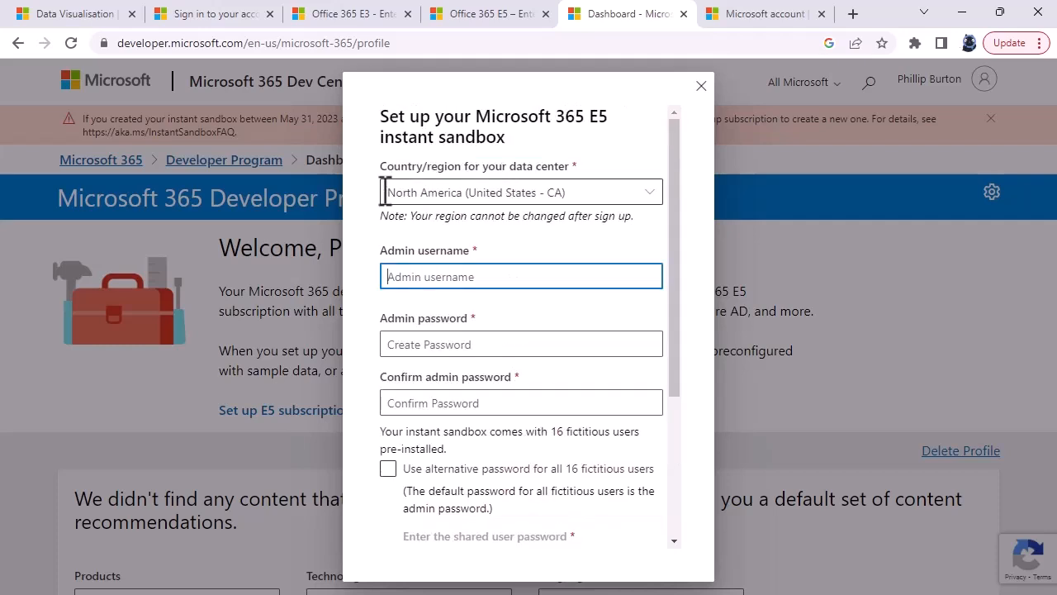
pyautogui.moveTo(475, 178)
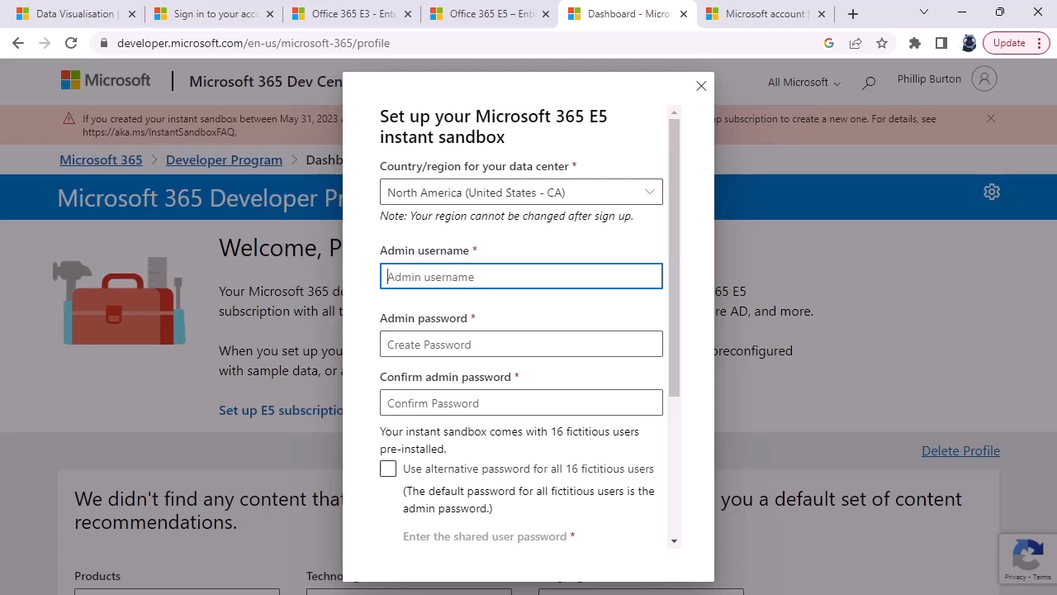
pyautogui.moveTo(961, 185)
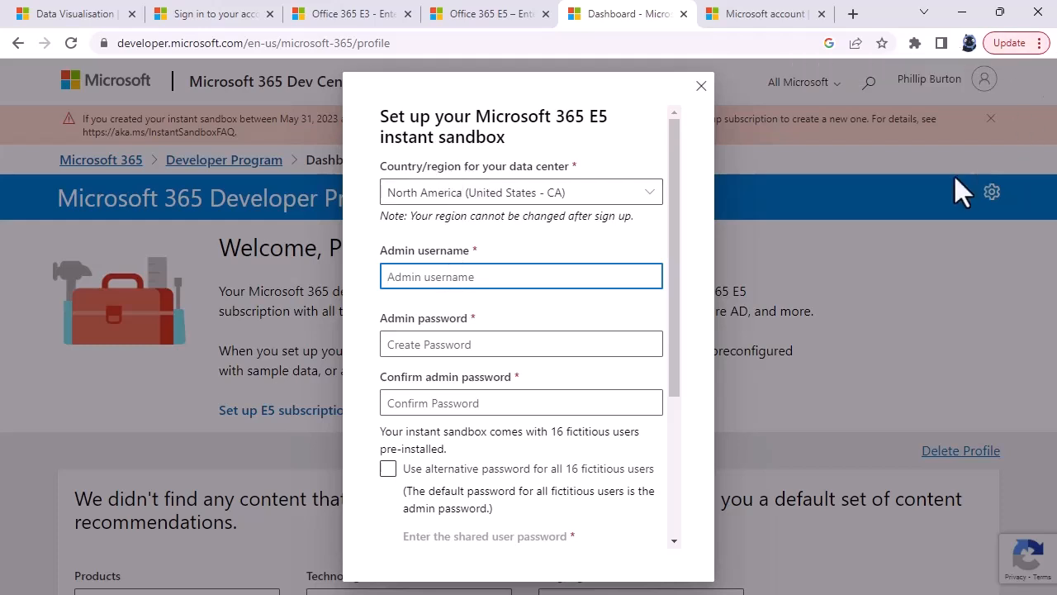
pyautogui.moveTo(878, 152)
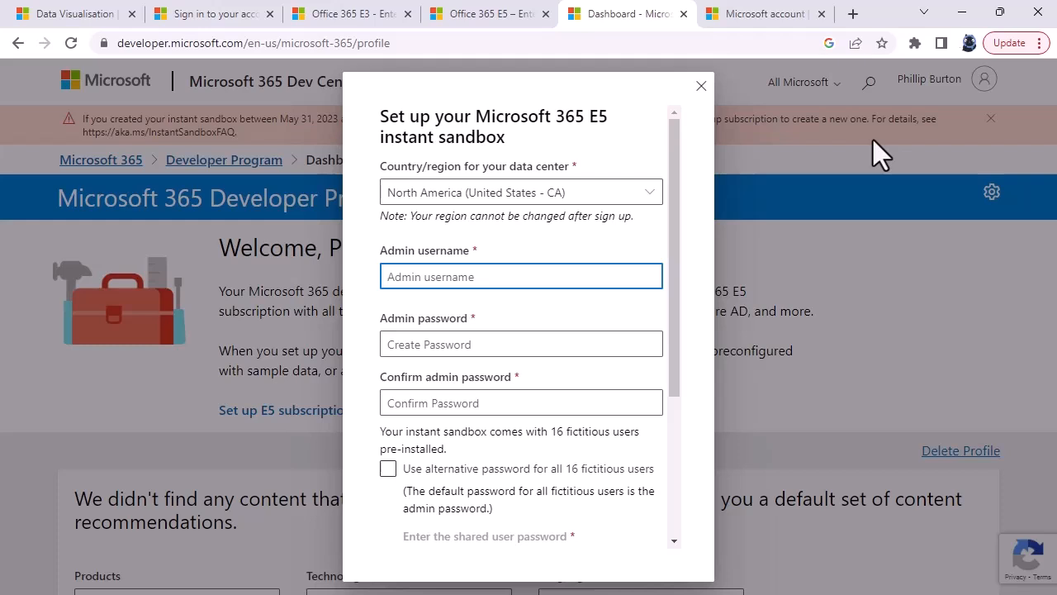
pyautogui.write('Admi')
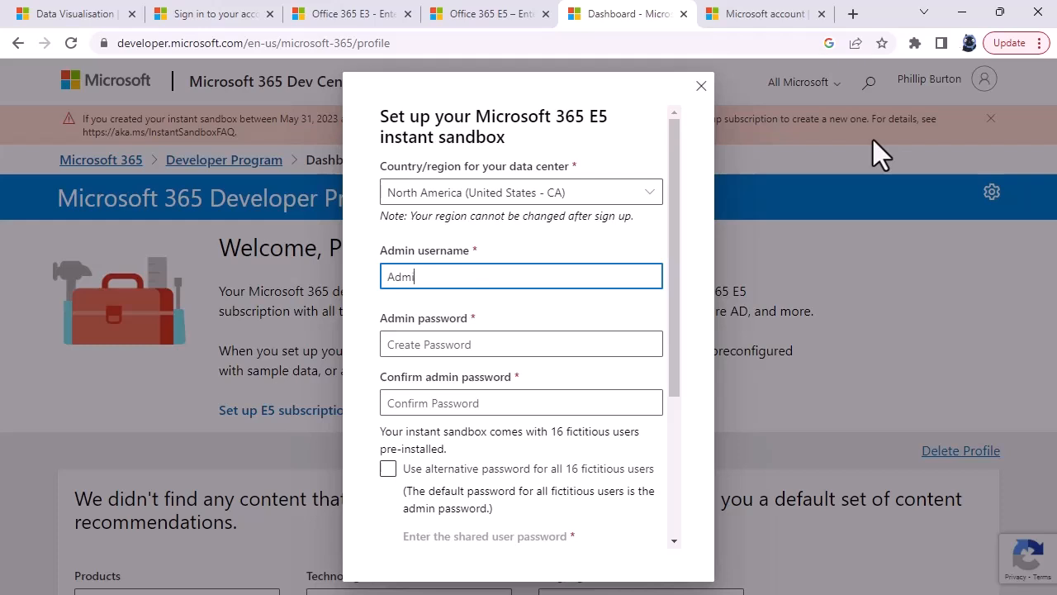
pyautogui.click(521, 344)
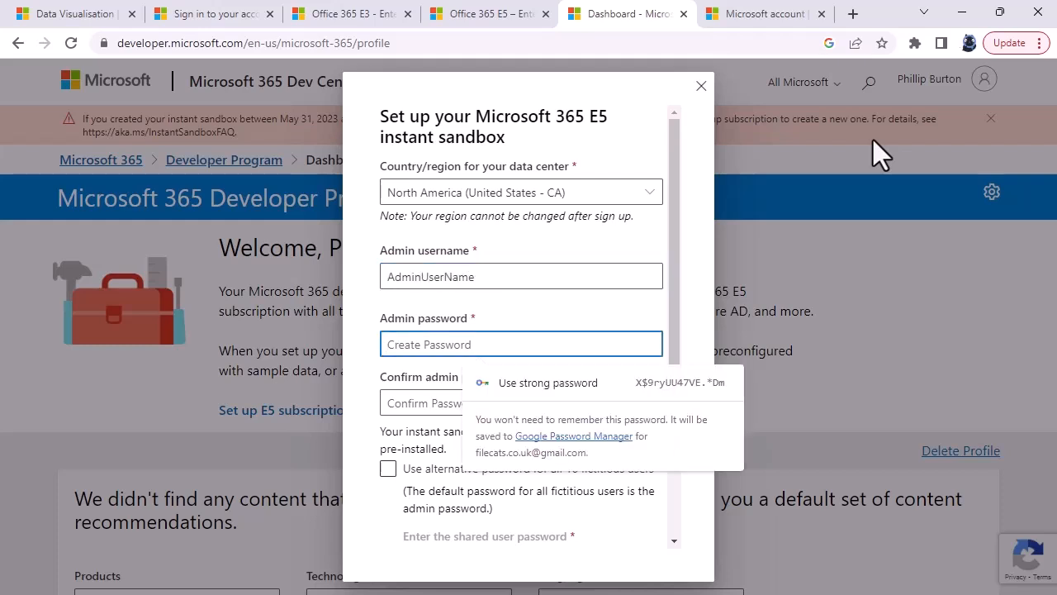
pyautogui.click(549, 383)
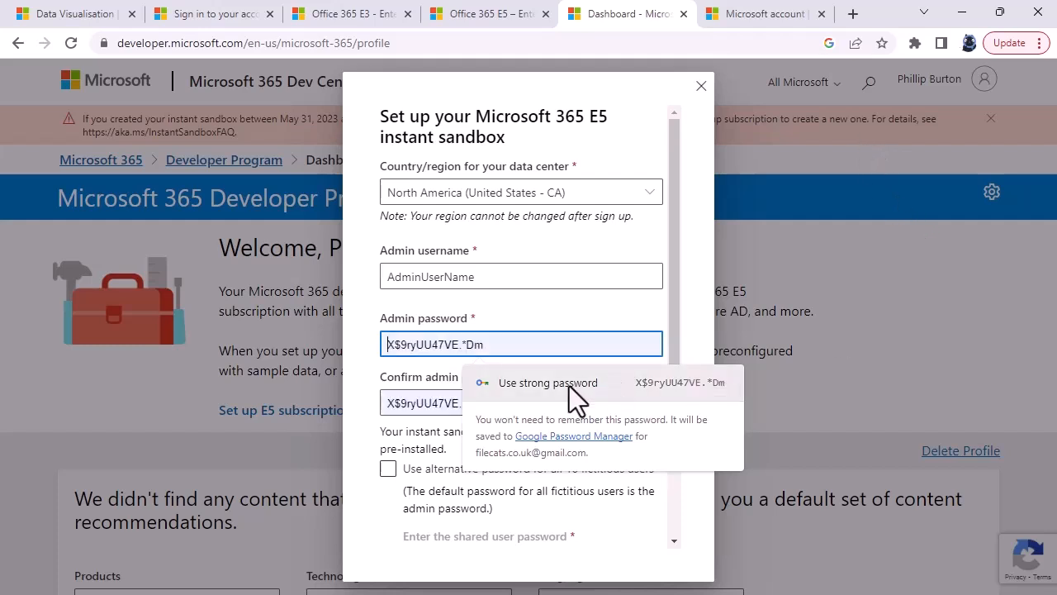
pyautogui.scroll(-3)
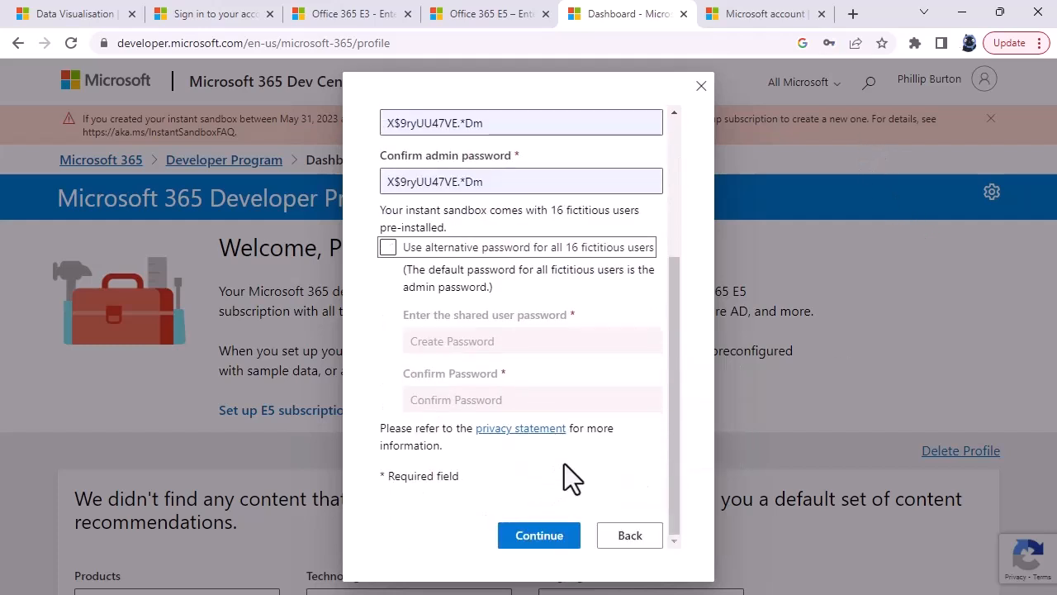
pyautogui.moveTo(538, 535)
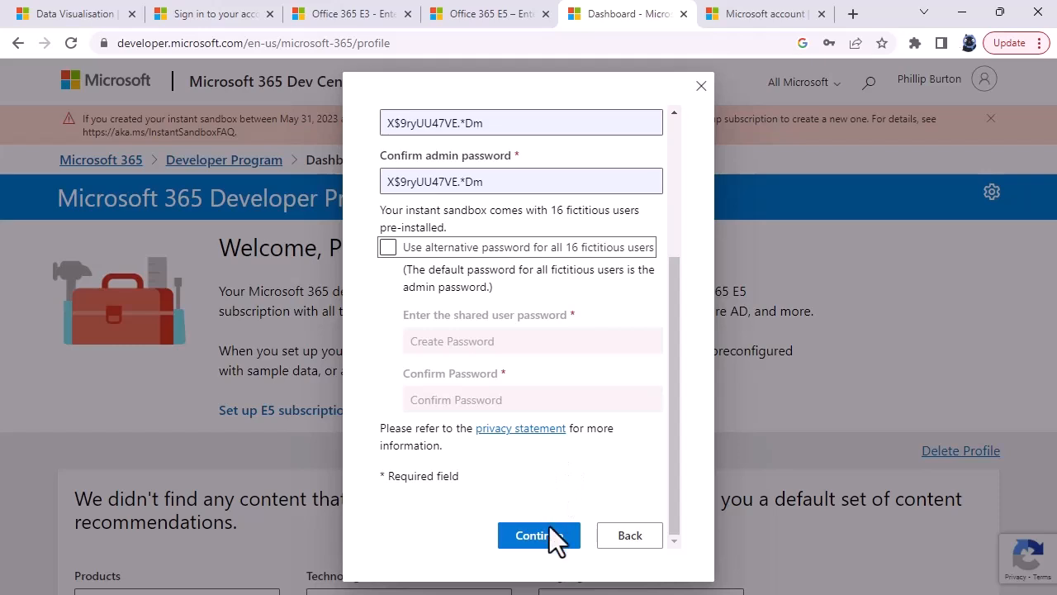
pyautogui.click(532, 535)
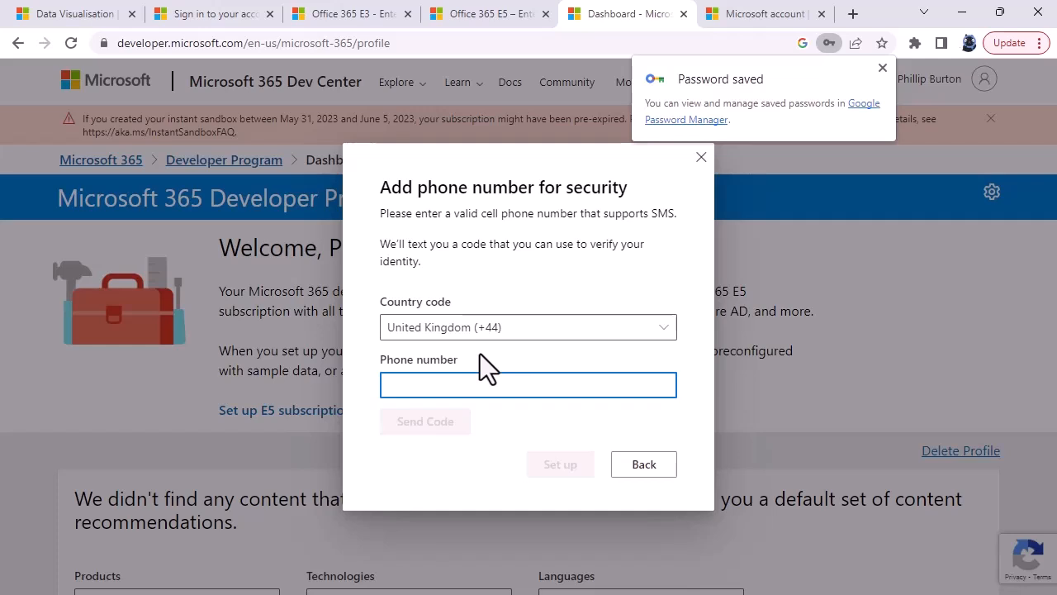
pyautogui.moveTo(450, 452)
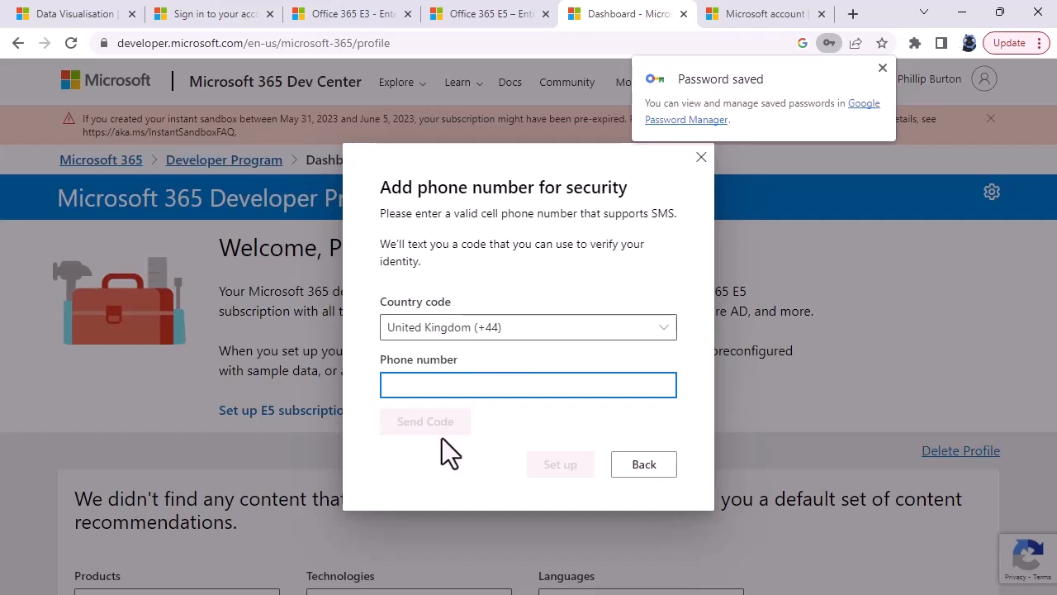
pyautogui.write('0')
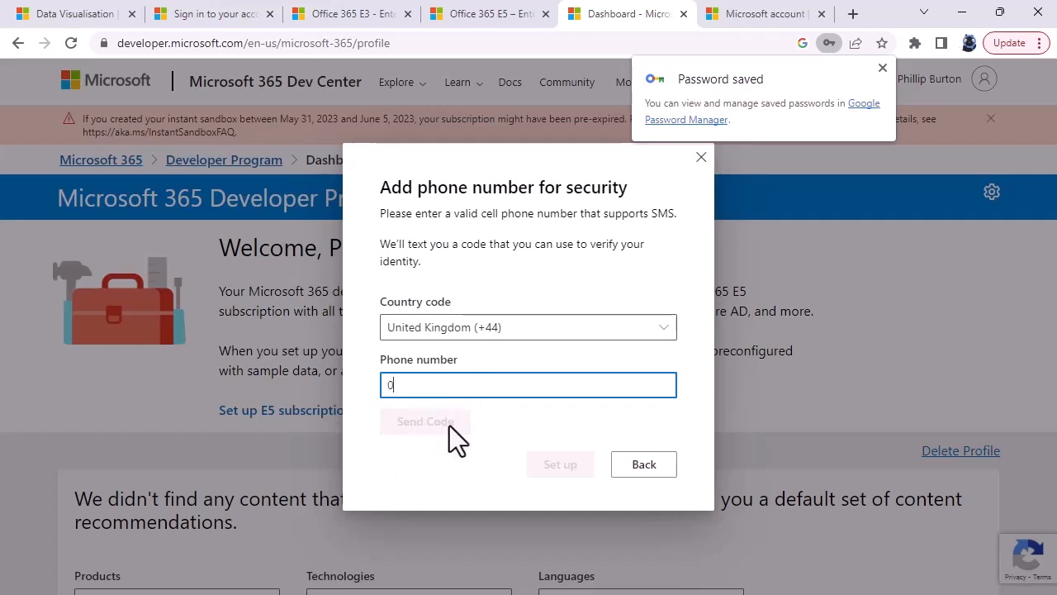
pyautogui.write('1234567890')
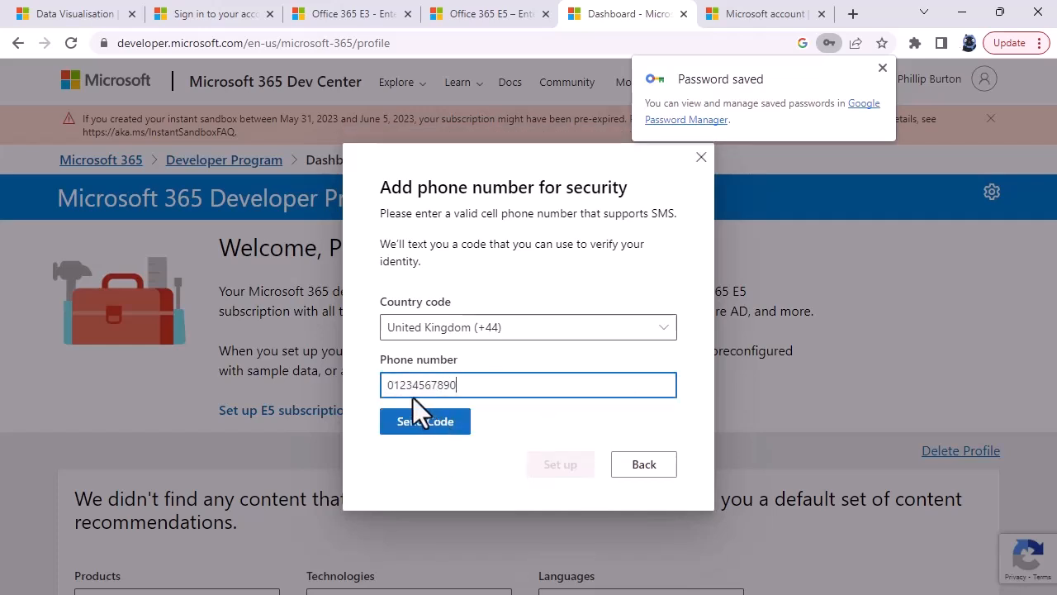
pyautogui.click(426, 422)
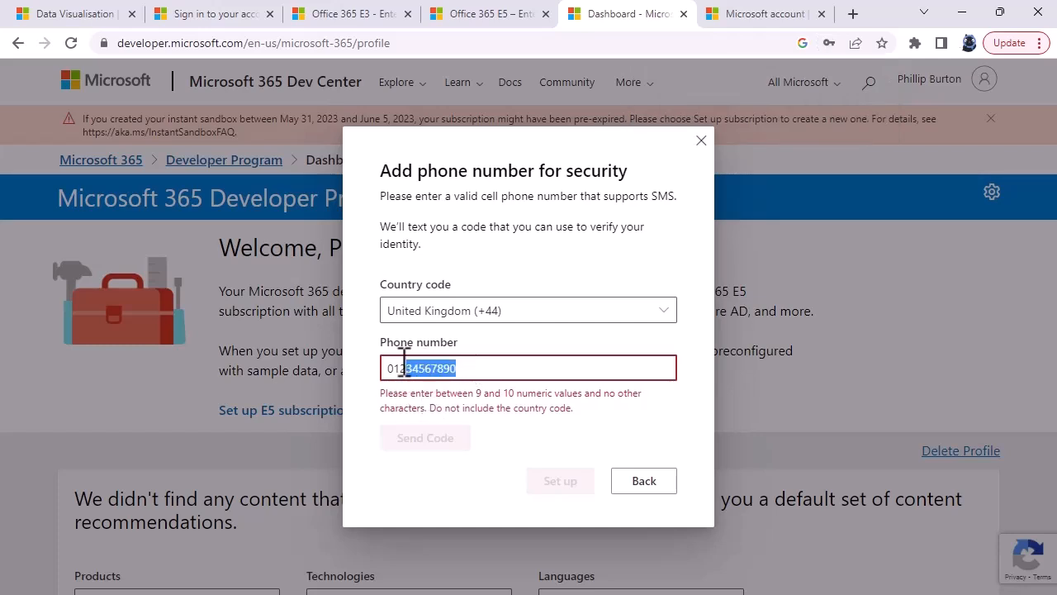
pyautogui.click(395, 366)
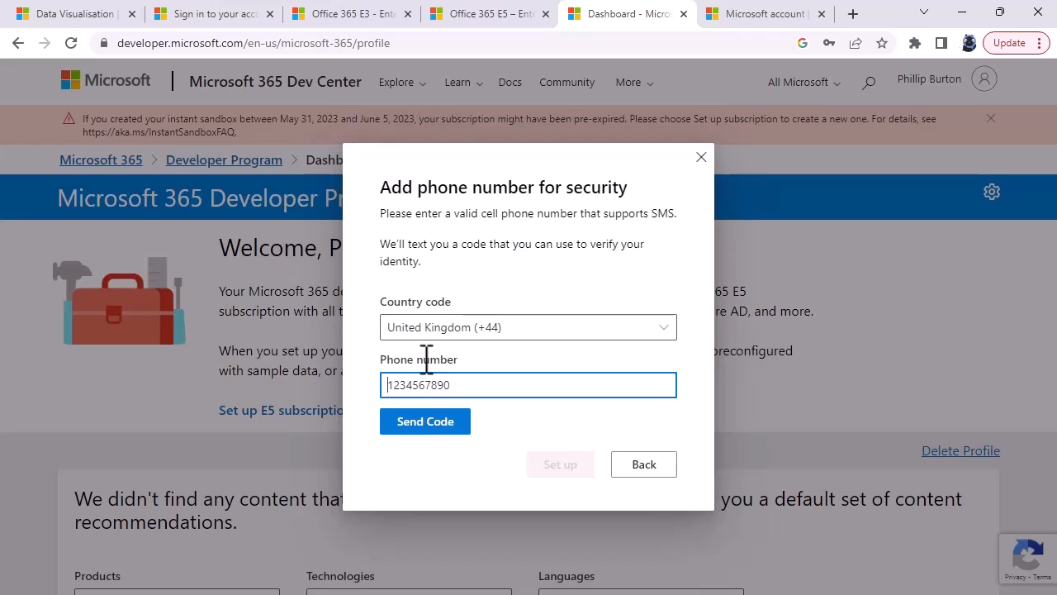
pyautogui.moveTo(395, 416)
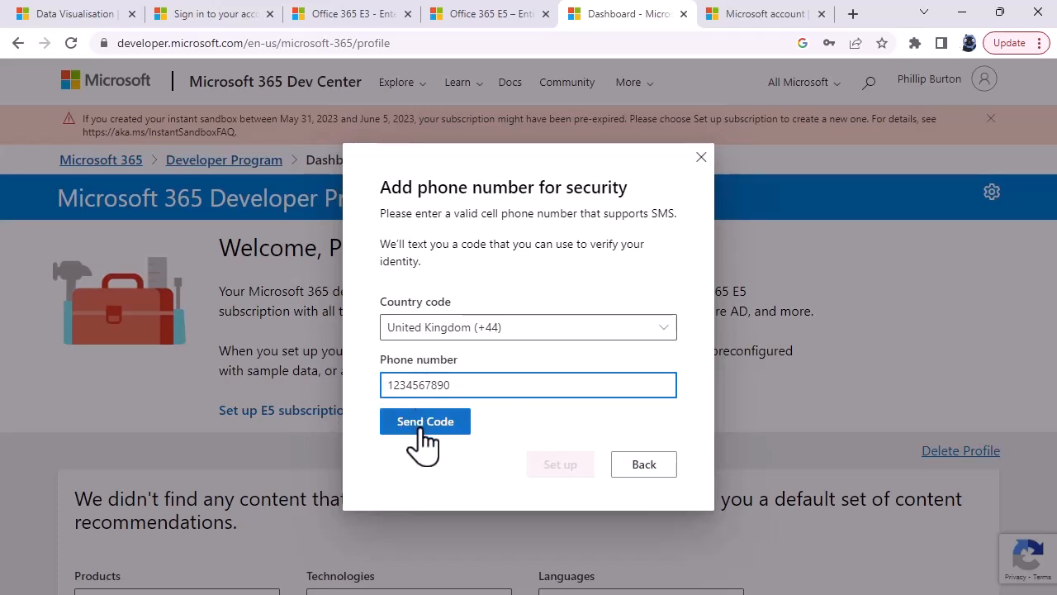
pyautogui.click(425, 422)
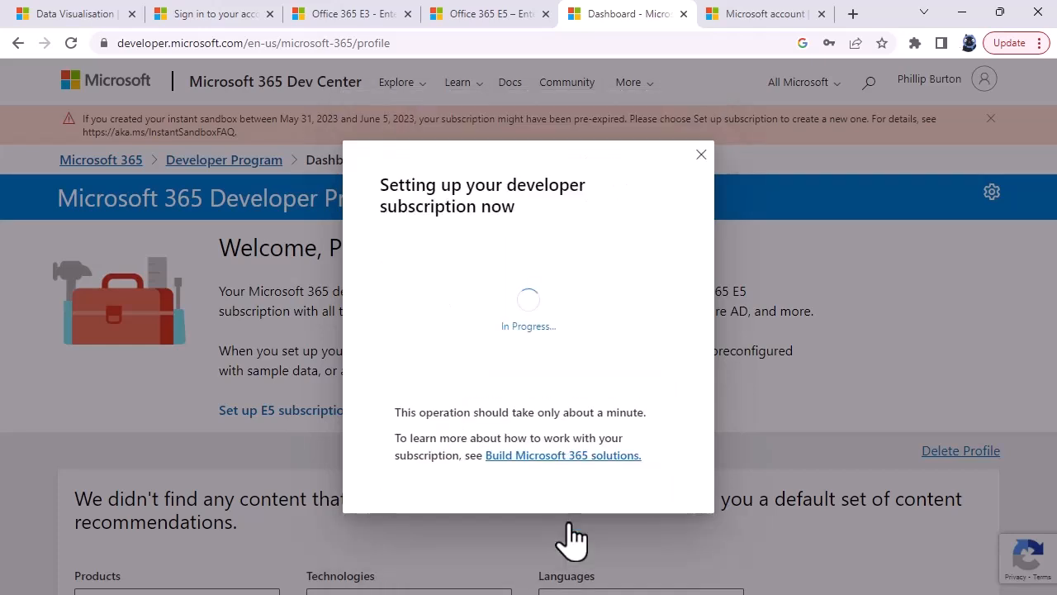
pyautogui.moveTo(561, 504)
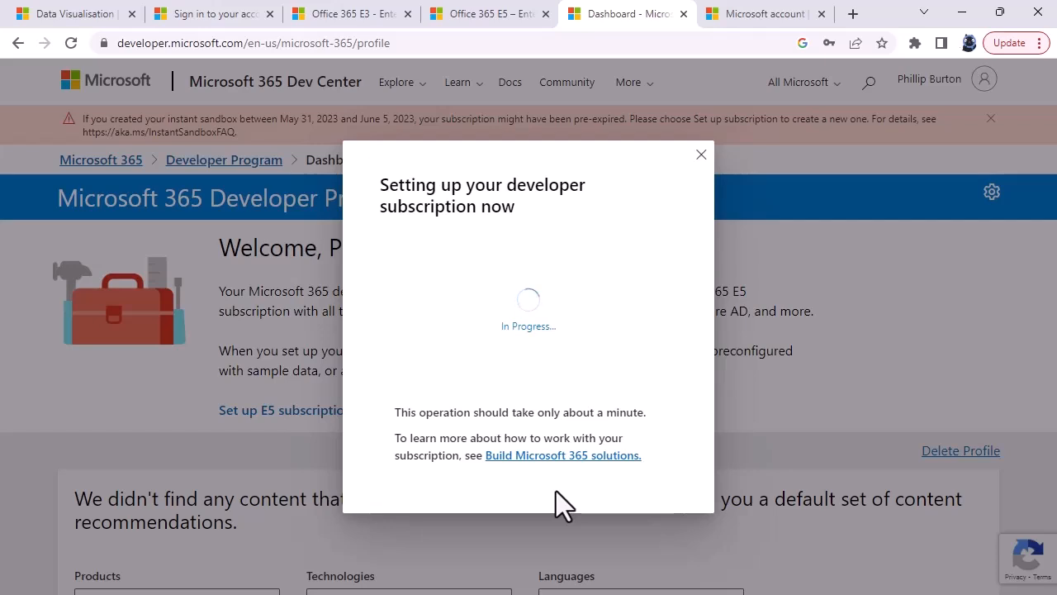
pyautogui.moveTo(648, 438)
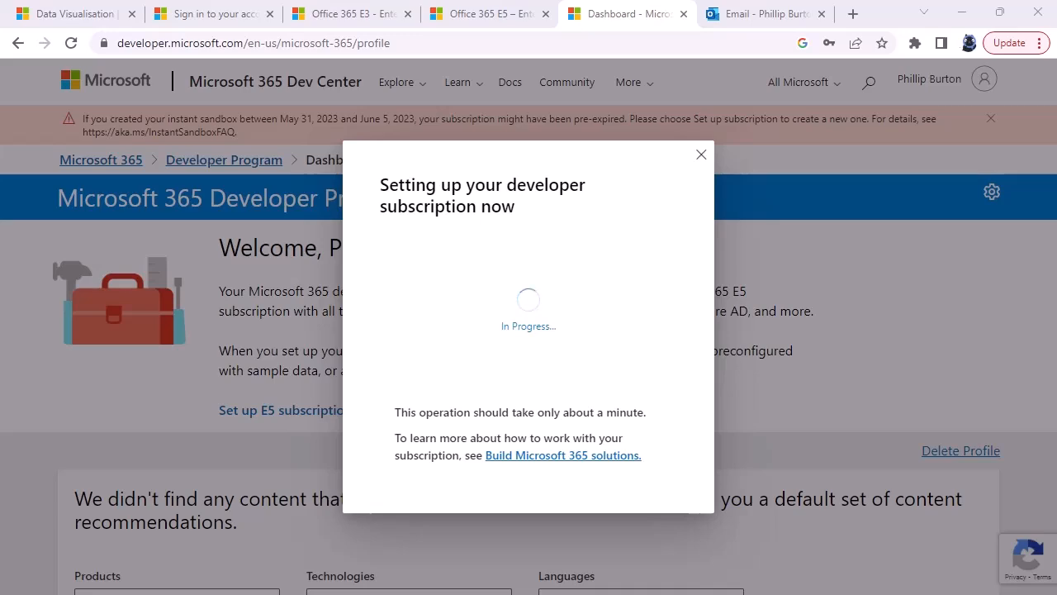
pyautogui.moveTo(726, 46)
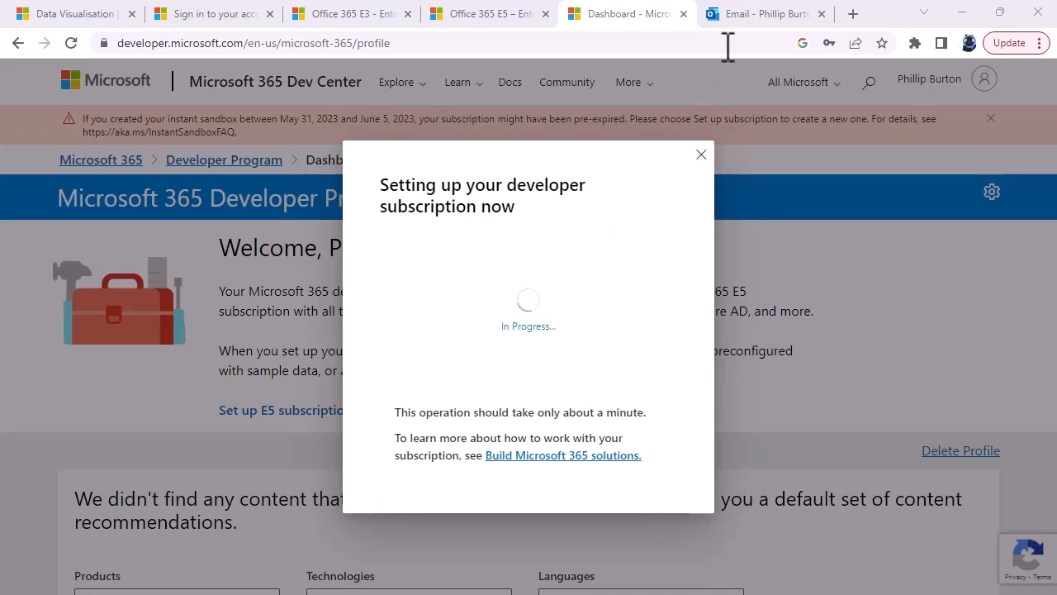
# Read through the Microsoft 365 Developer Program welcome email confirming the instant sandbox is ready
pyautogui.click(763, 14)
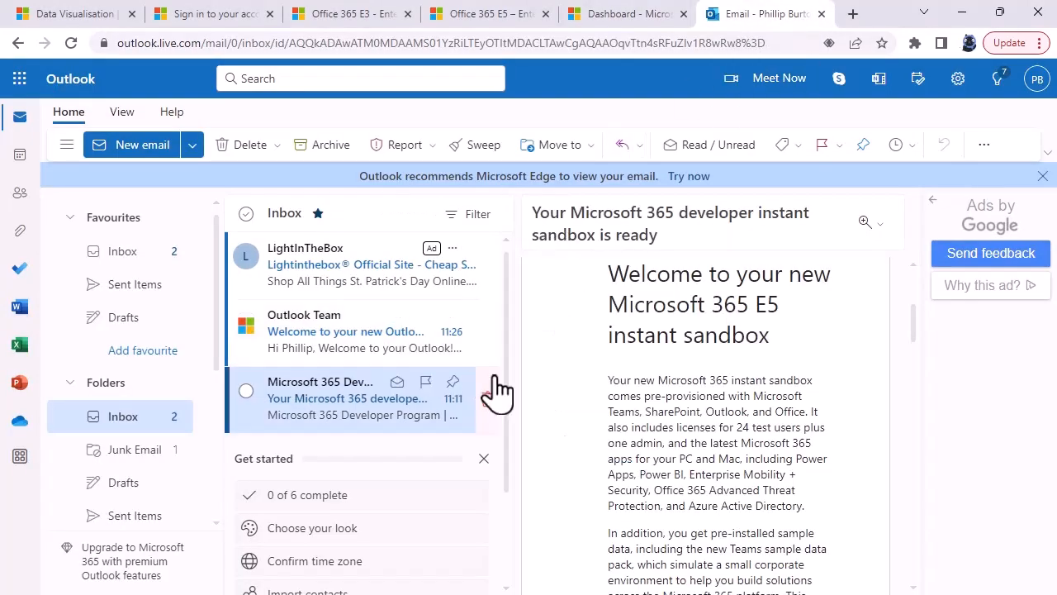
pyautogui.moveTo(618, 277)
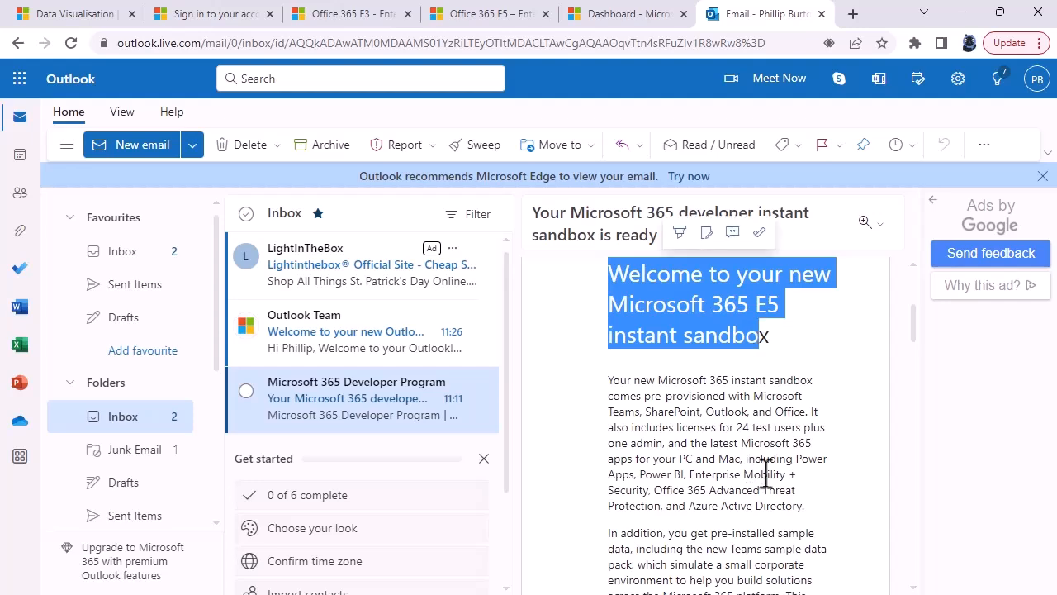
pyautogui.scroll(-3)
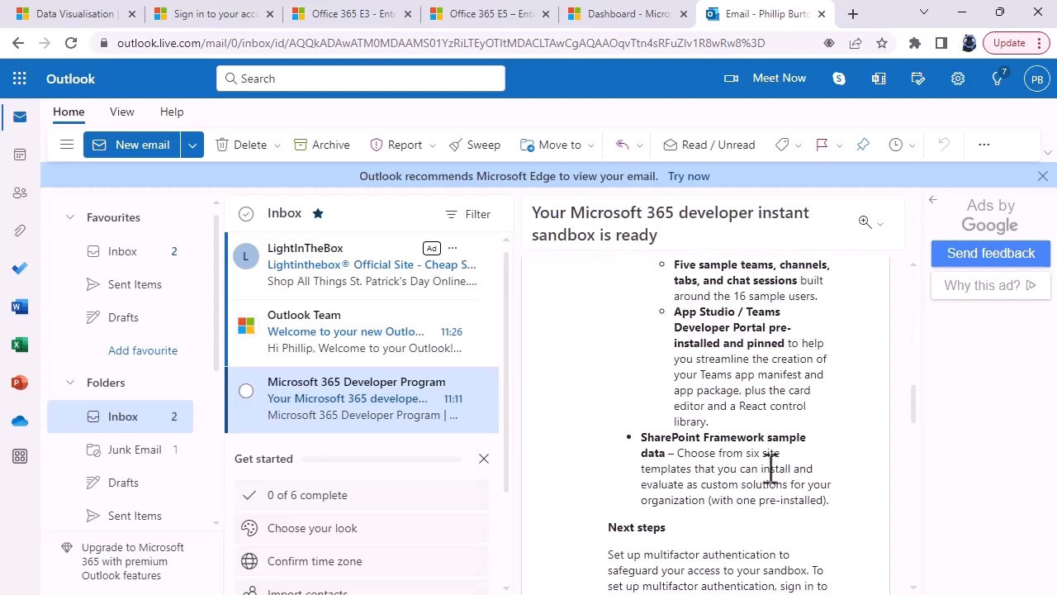
pyautogui.scroll(-3)
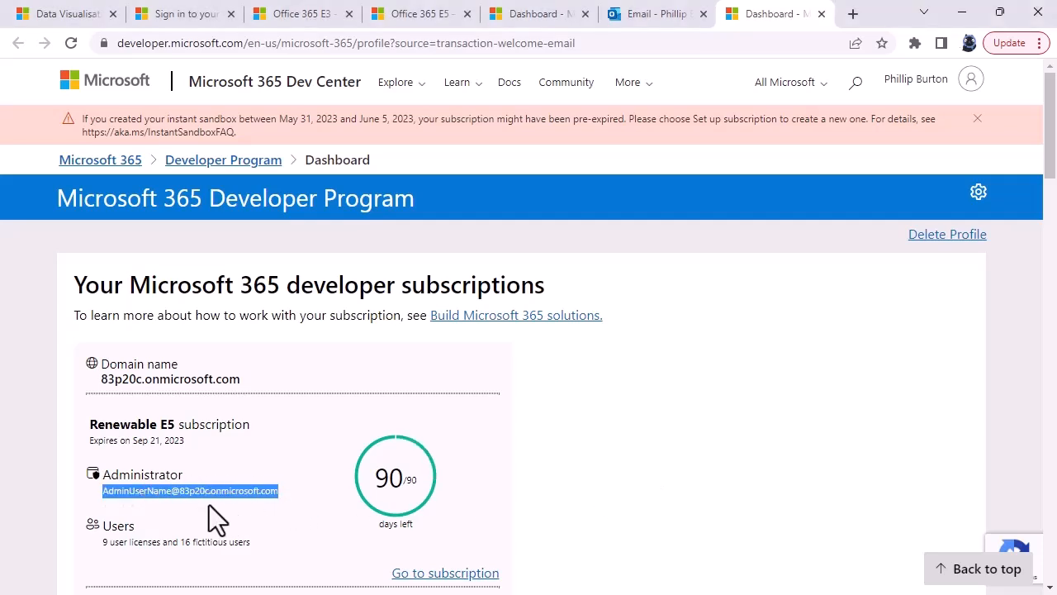
pyautogui.moveTo(274, 527)
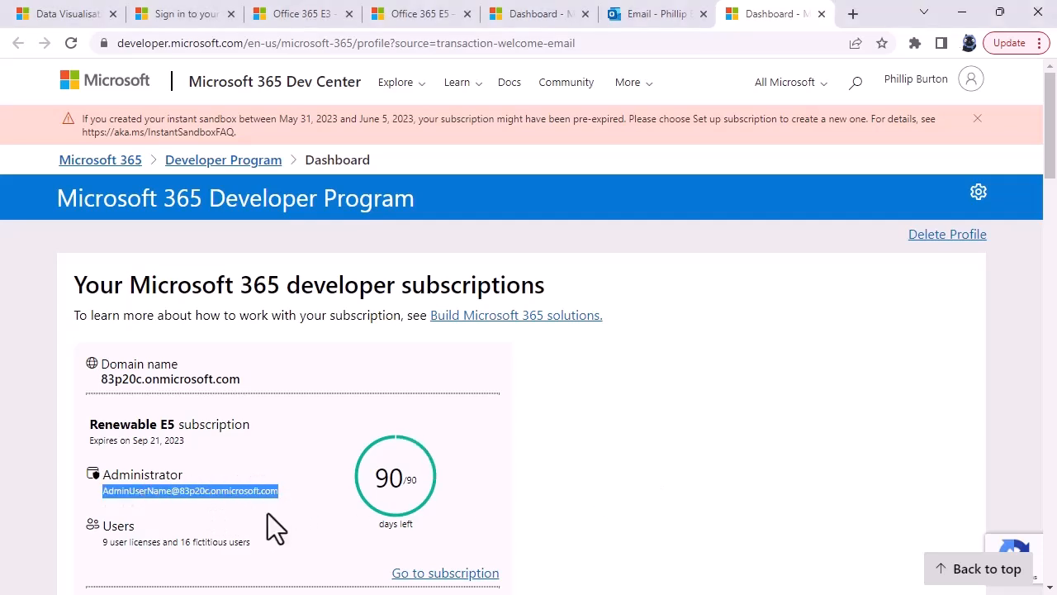
pyautogui.moveTo(272, 532)
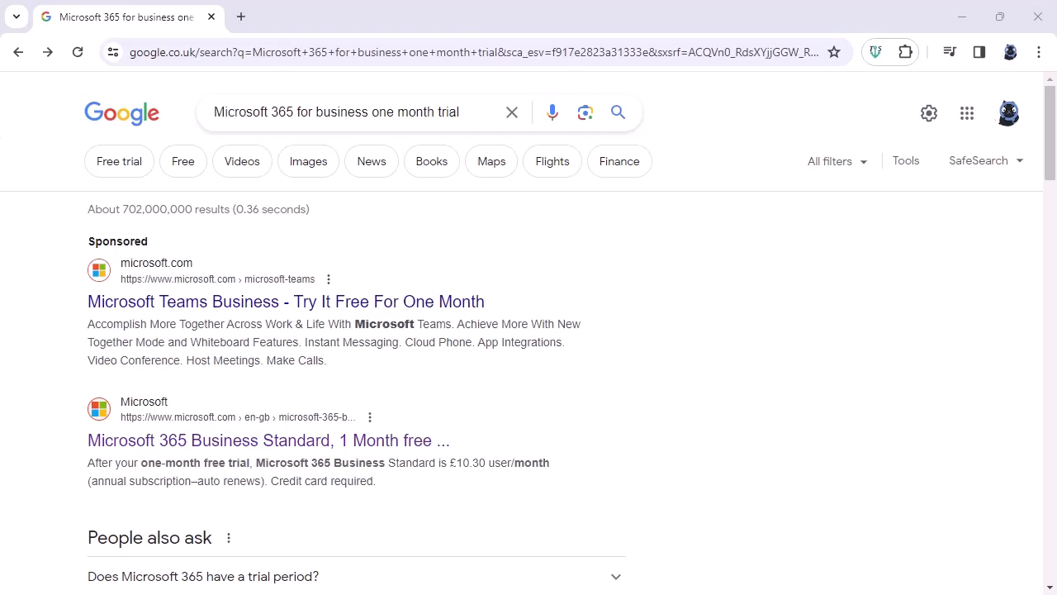
pyautogui.moveTo(218, 439)
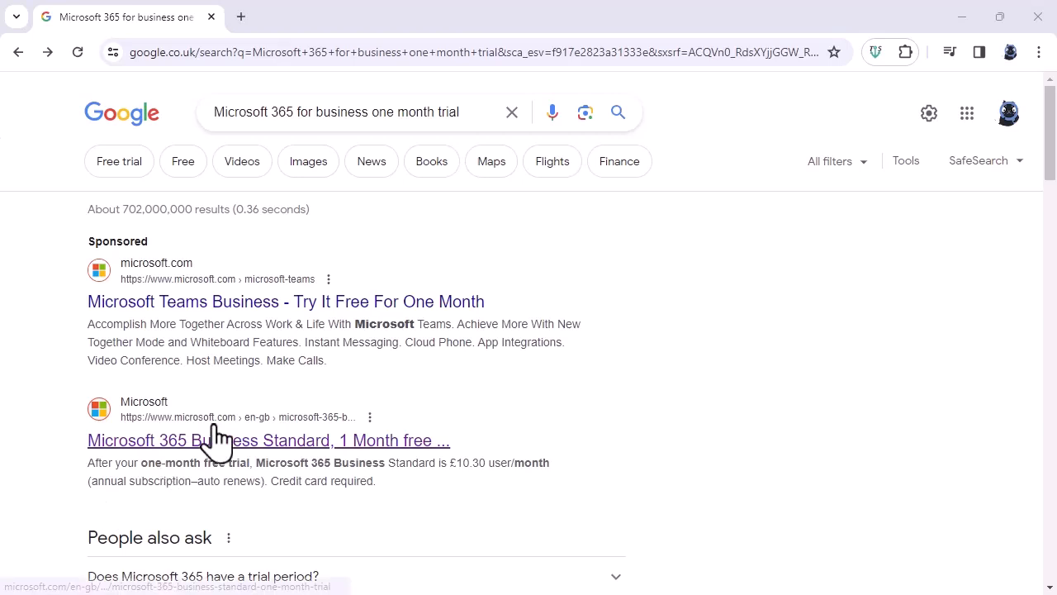
# Review the Google results for 'Microsoft 365 for business one month trial'
pyautogui.click(294, 112)
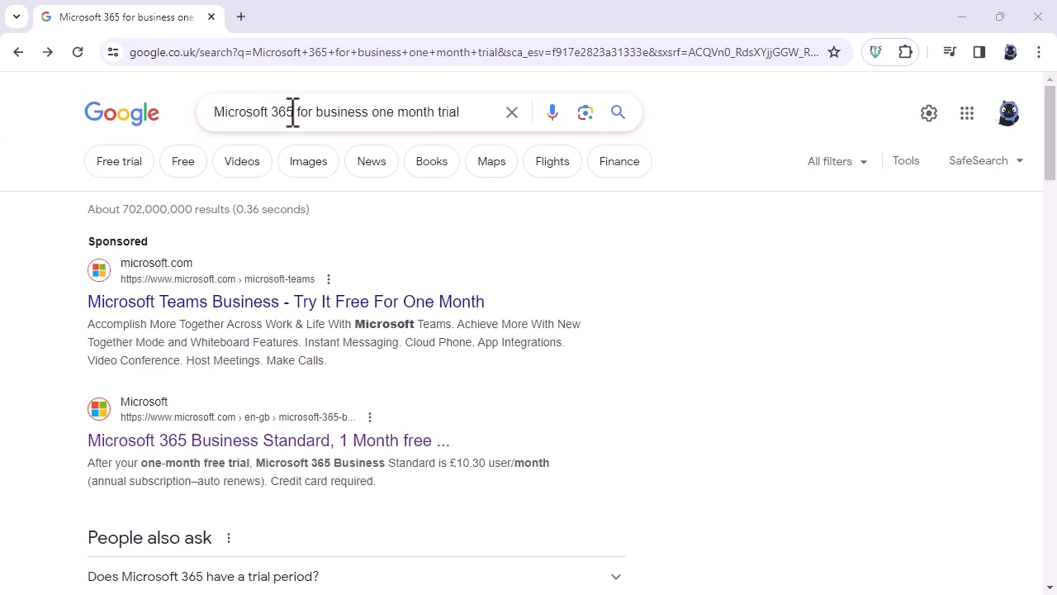
pyautogui.moveTo(493, 157)
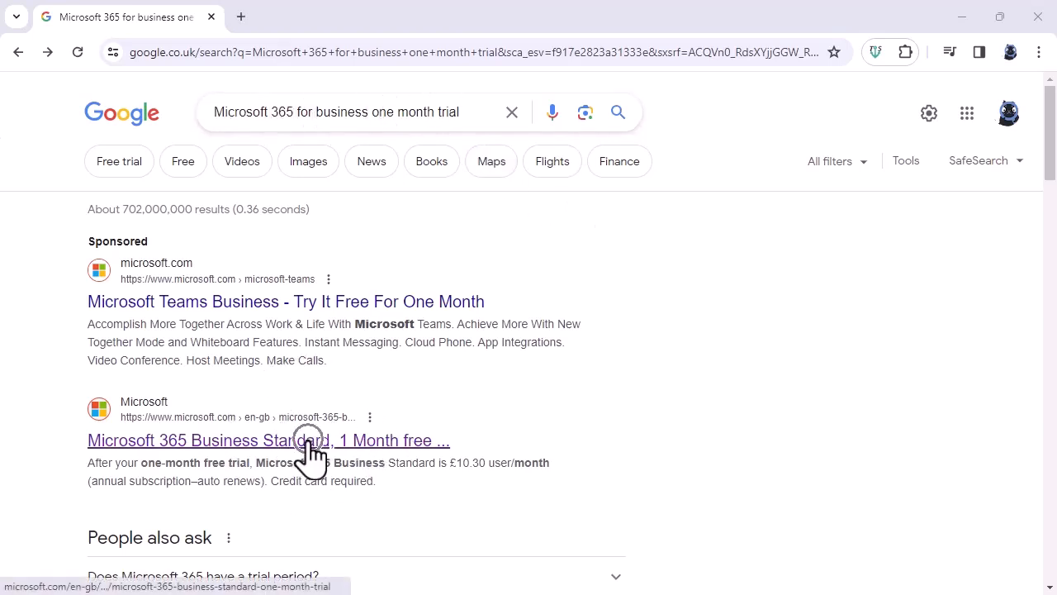
# Open the 'Microsoft 365 Business Standard, 1 Month free' result and highlight the Business-class email description
pyautogui.click(267, 440)
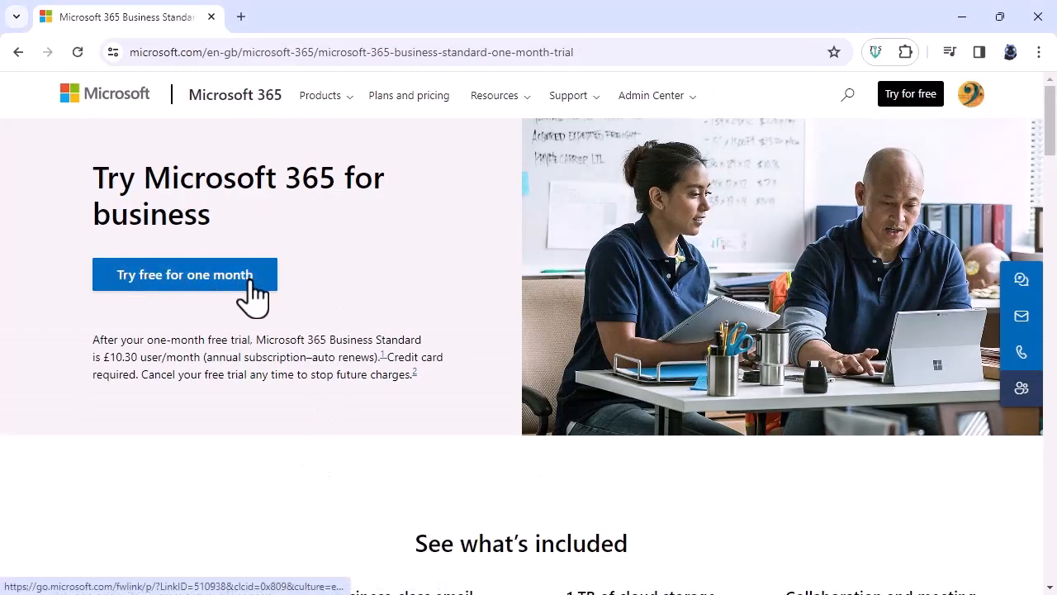
pyautogui.scroll(-3)
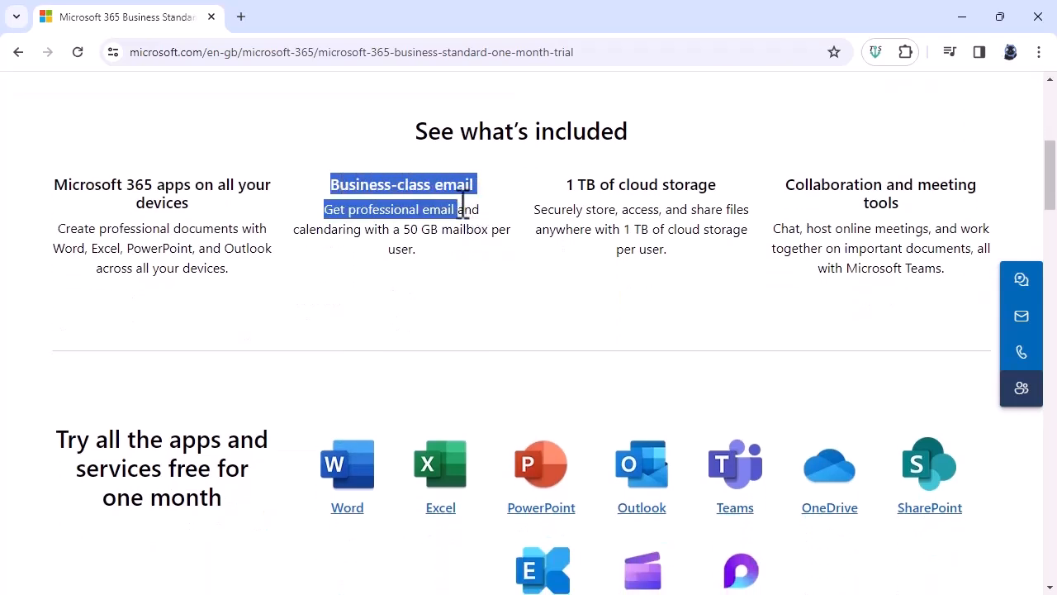
pyautogui.moveTo(461, 202); pyautogui.dragTo(363, 240)
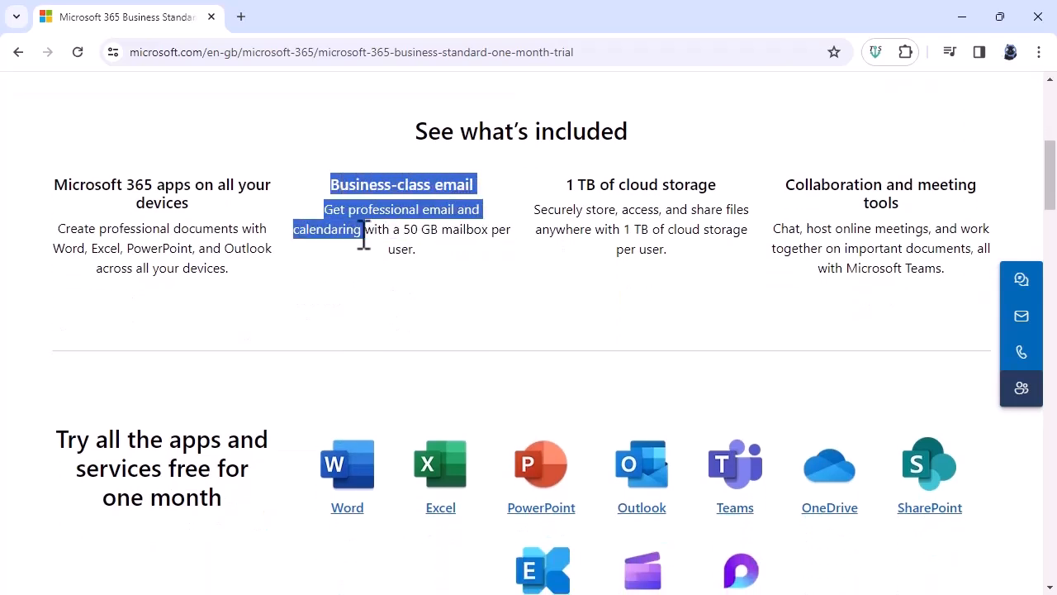
pyautogui.scroll(-3)
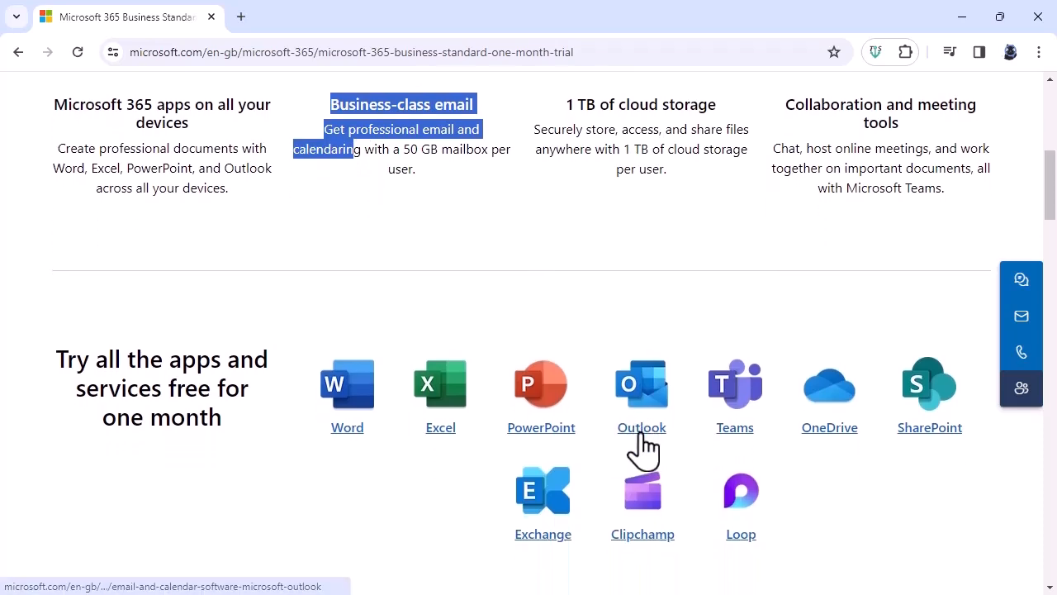
pyautogui.scroll(3)
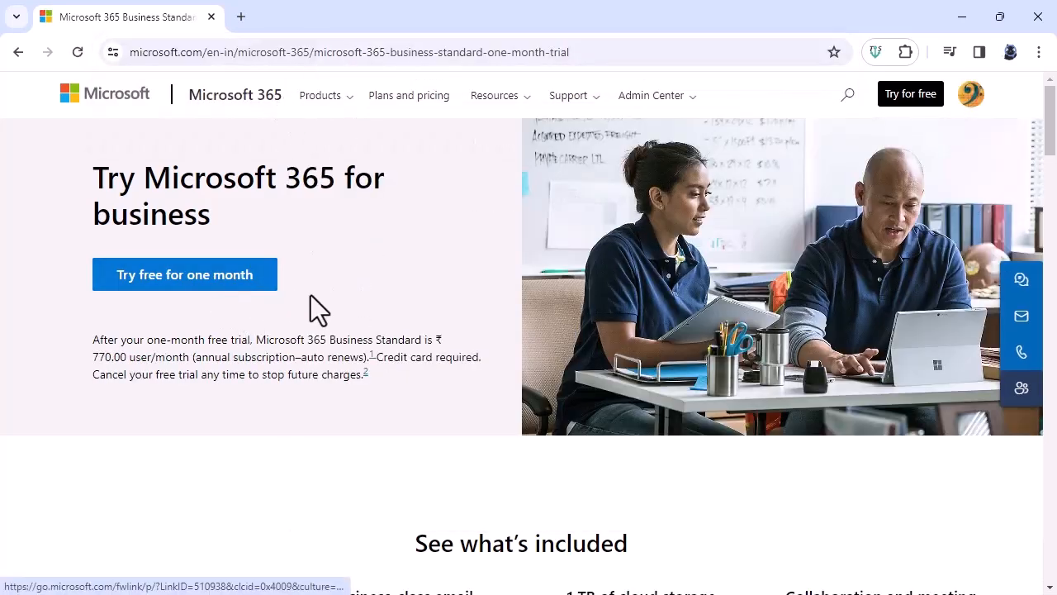
pyautogui.moveTo(483, 346)
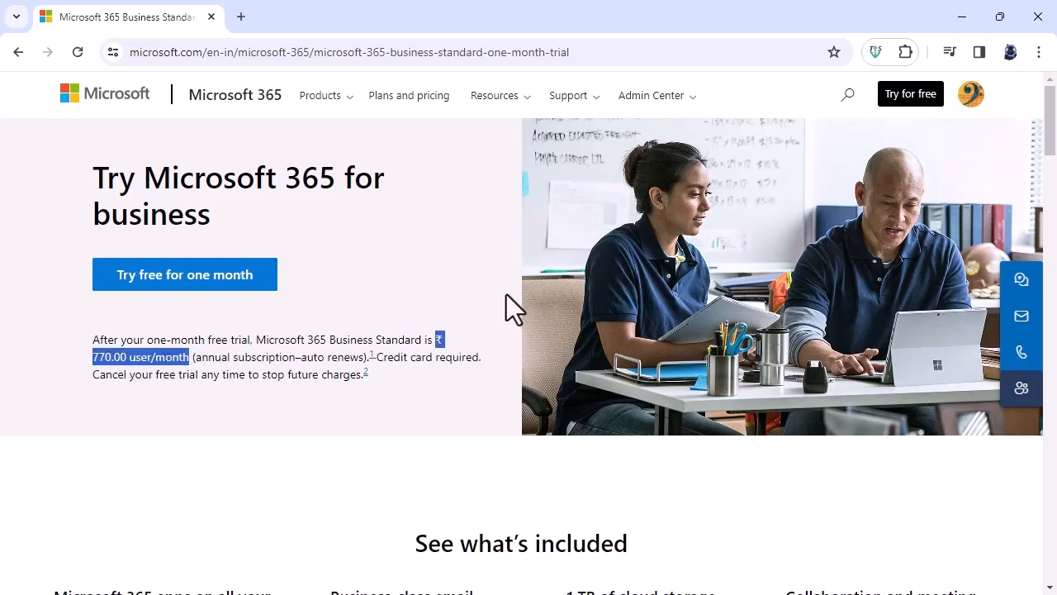
# Highlight the 'Try Microsoft 365 for business' heading, deselect it, and go back to the Google results
pyautogui.scroll(-3)
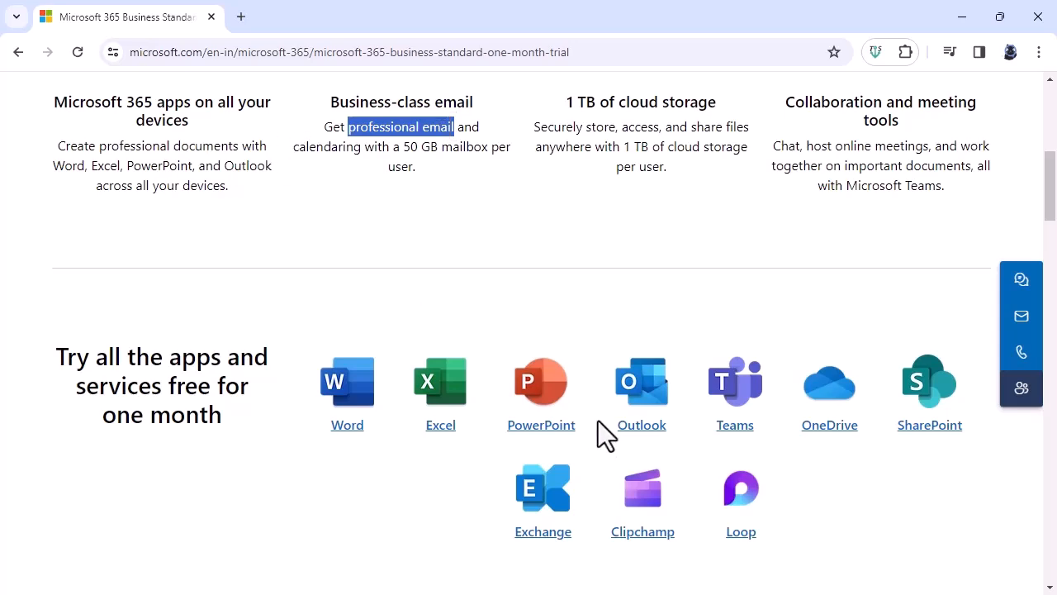
pyautogui.scroll(3)
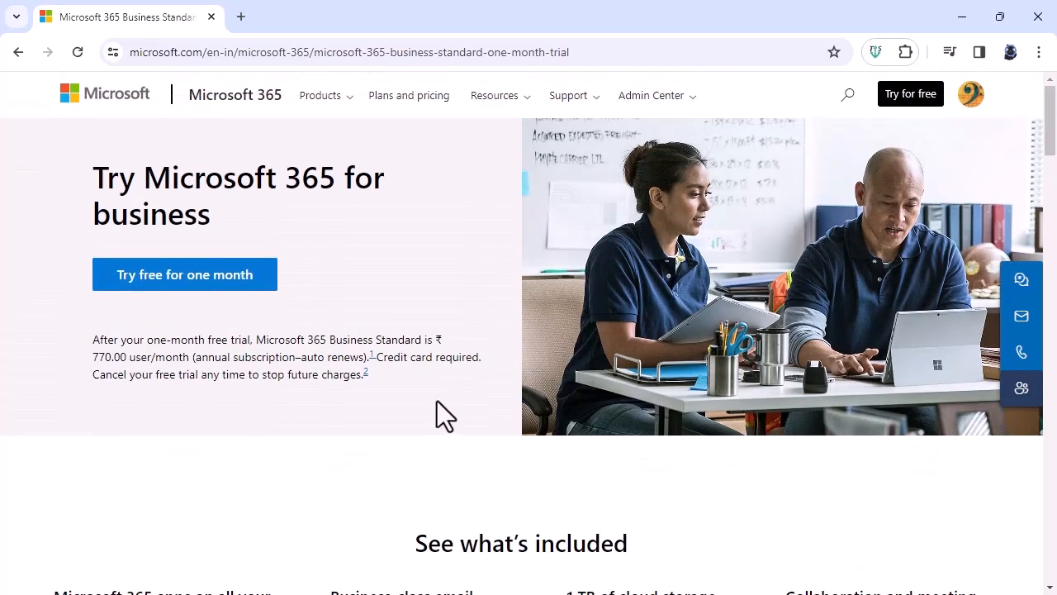
pyautogui.moveTo(185, 274)
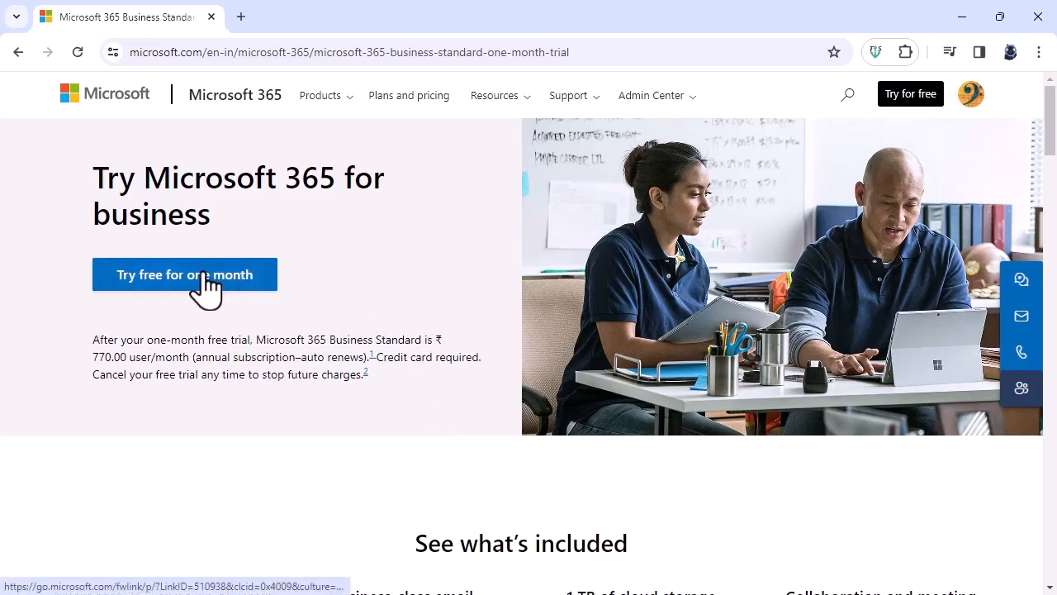
pyautogui.moveTo(142, 177); pyautogui.dragTo(380, 177)
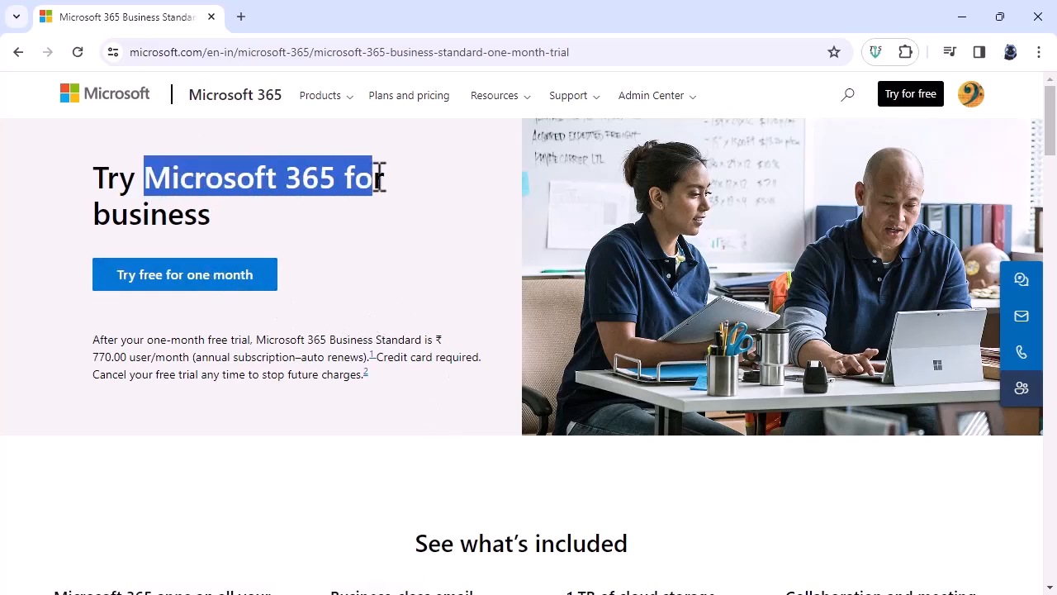
pyautogui.click(18, 51)
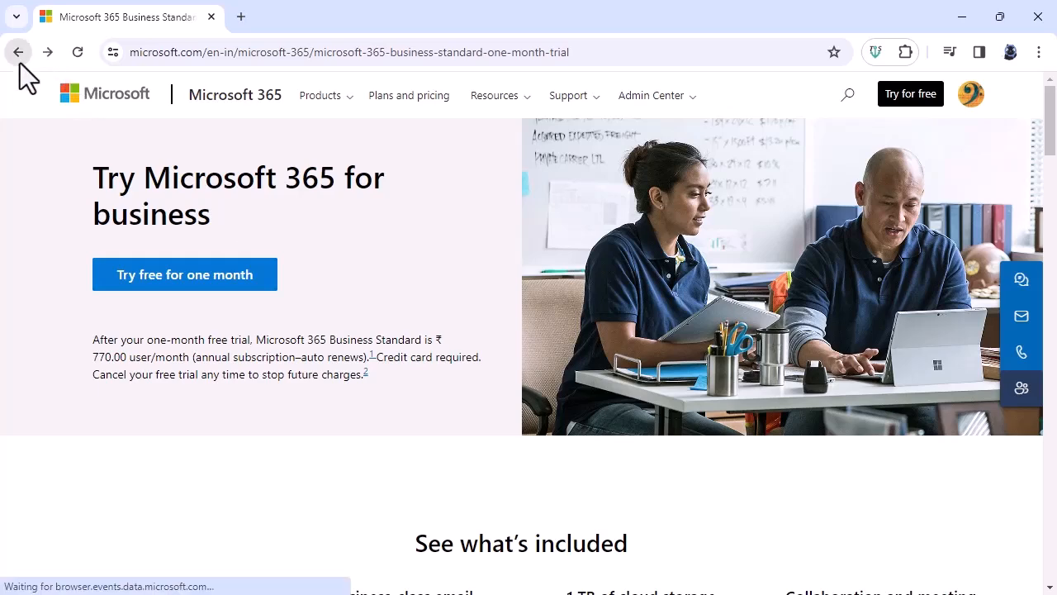
pyautogui.click(18, 51)
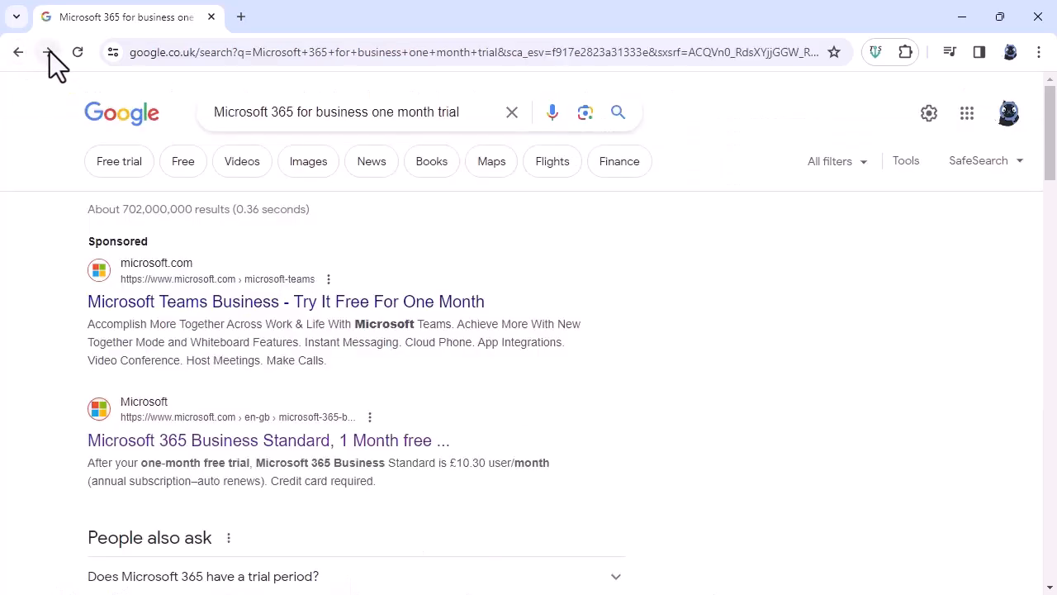
# Go forward in the browser to return to the Microsoft 365 Business Standard trial page
pyautogui.click(268, 440)
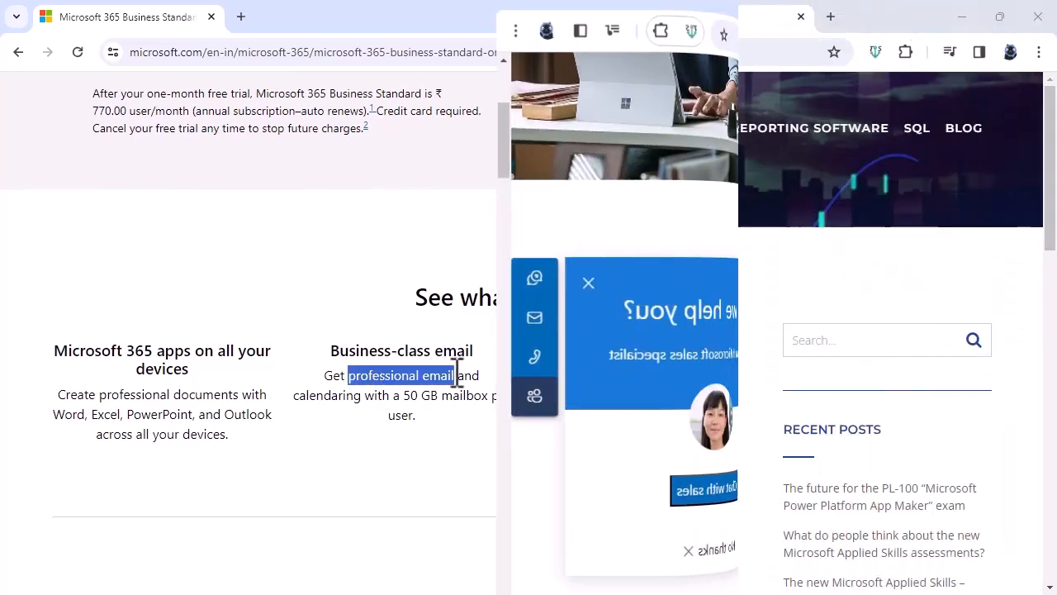
# On idodata.com, navigate via Power Platform & Dynamics 365 > Reporting Software to the PL-300 Power BI Data Analyst course
pyautogui.click(702, 16)
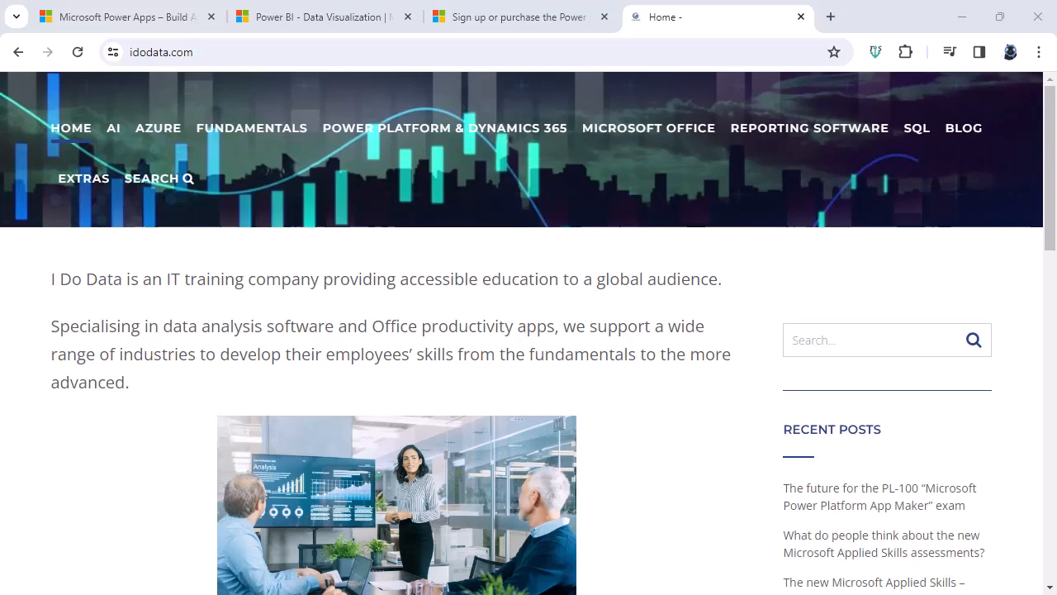
pyautogui.moveTo(299, 428)
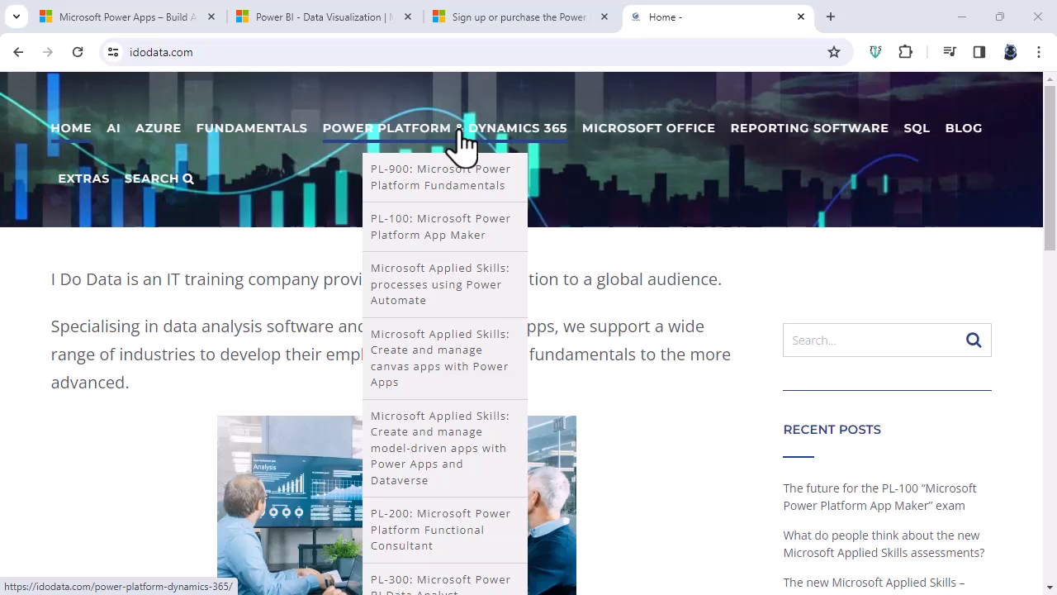
pyautogui.moveTo(432, 177)
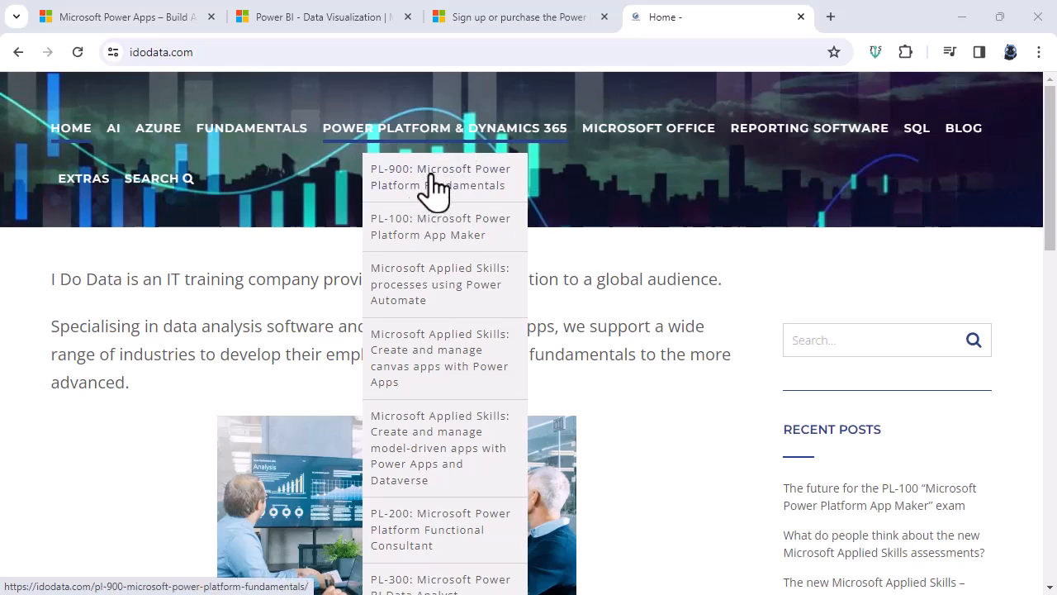
pyautogui.moveTo(421, 195)
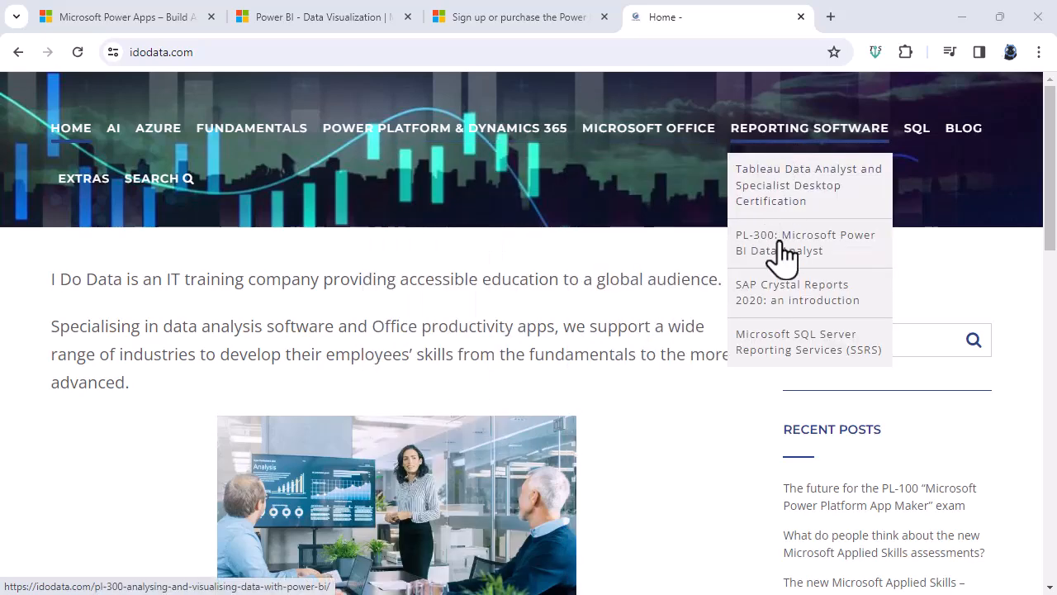
pyautogui.moveTo(796, 272)
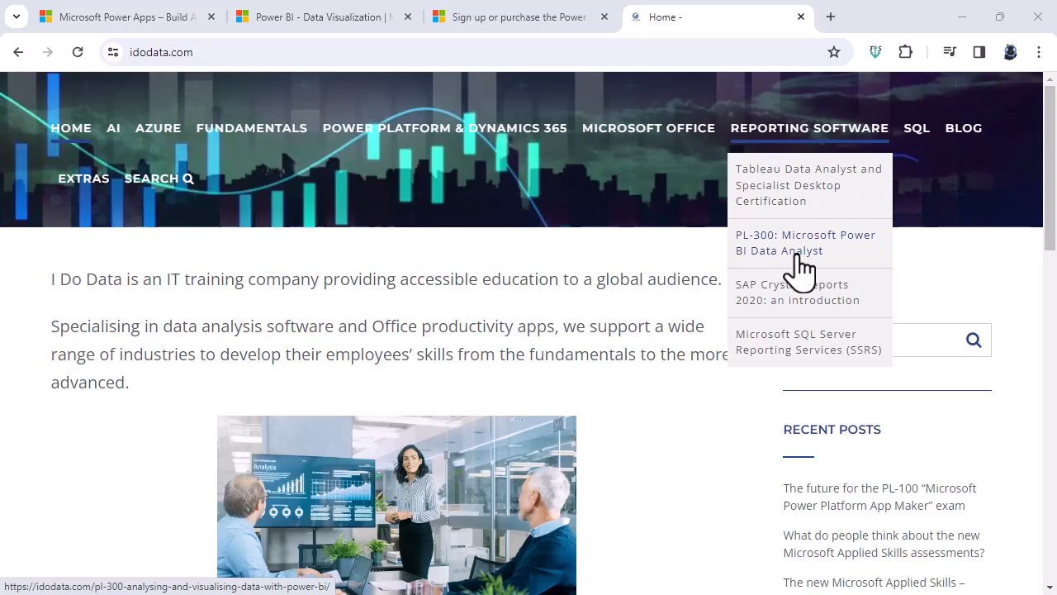
pyautogui.click(806, 241)
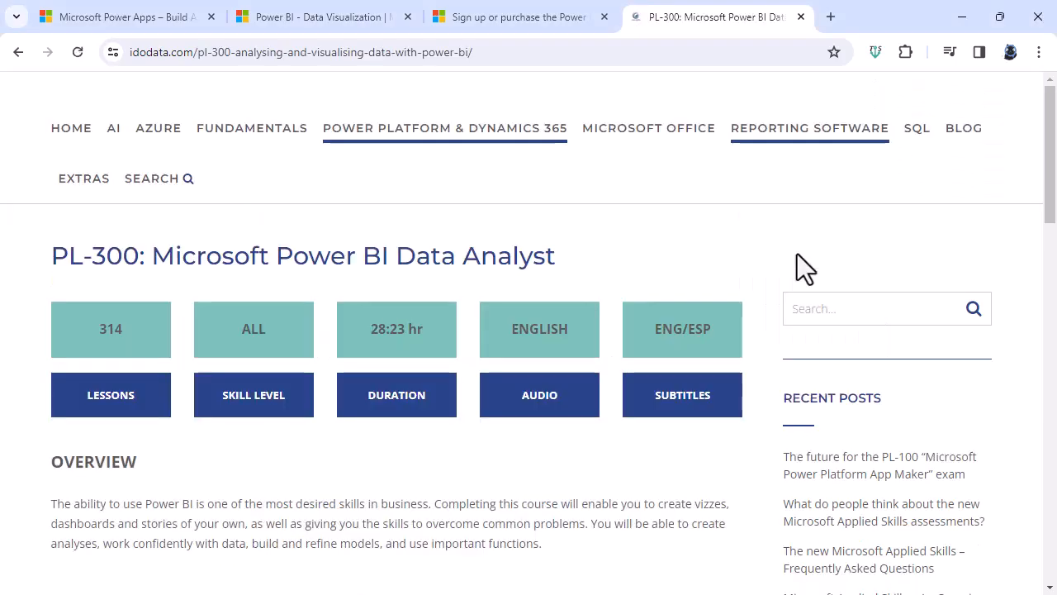
pyautogui.moveTo(752, 284)
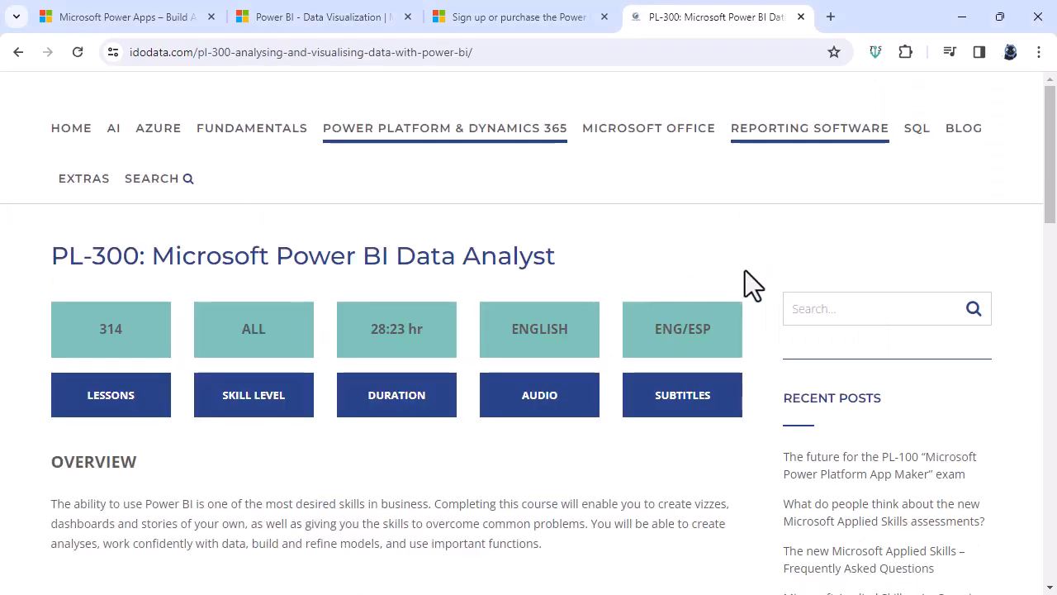
# Scroll the PL-300 course page through its Learning Path and Reviews to the Ready to start section
pyautogui.scroll(-3)
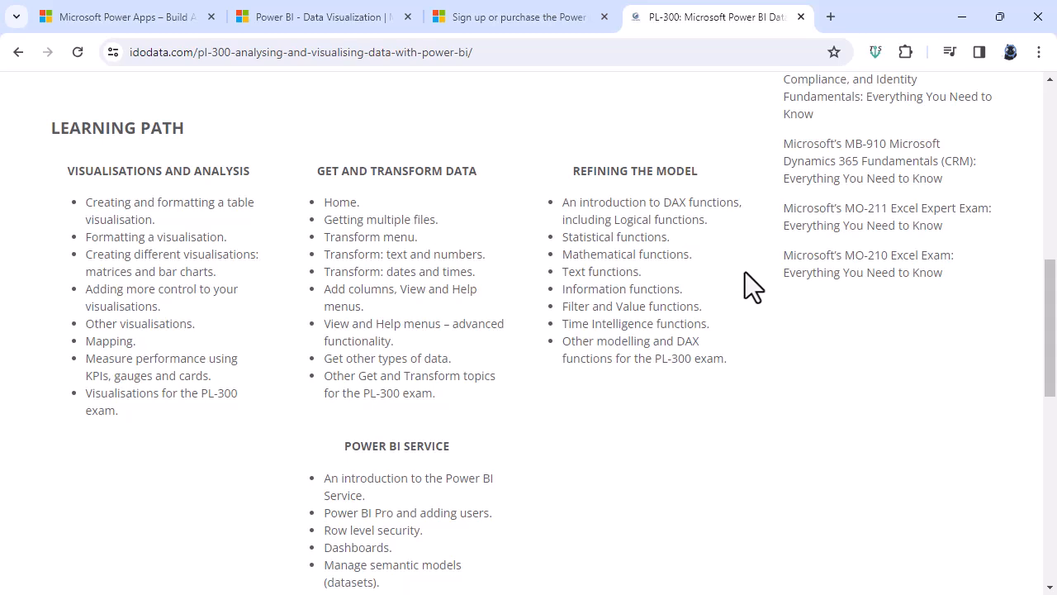
pyautogui.scroll(-3)
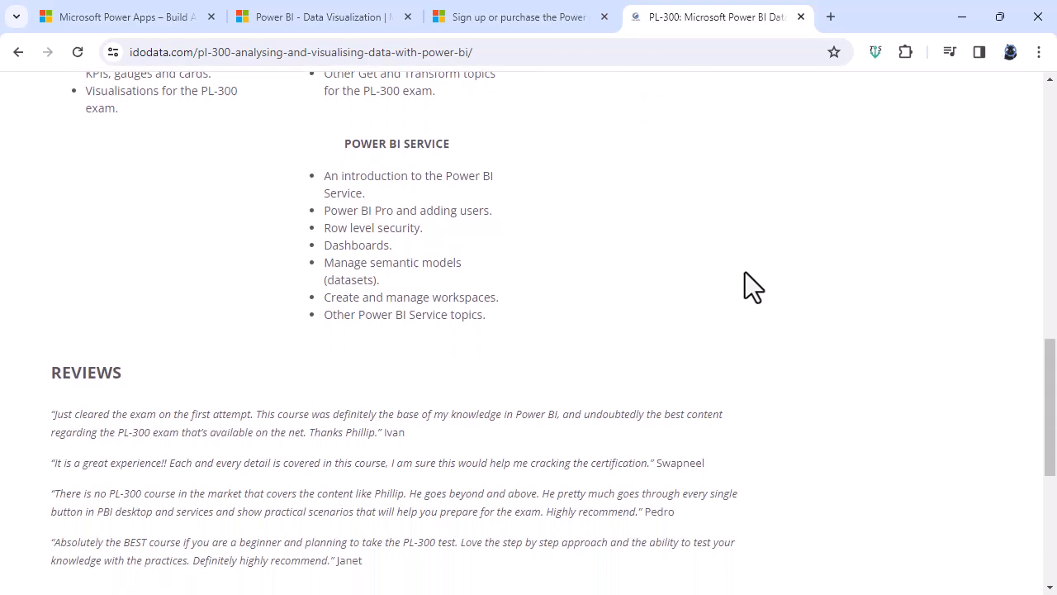
pyautogui.scroll(-3)
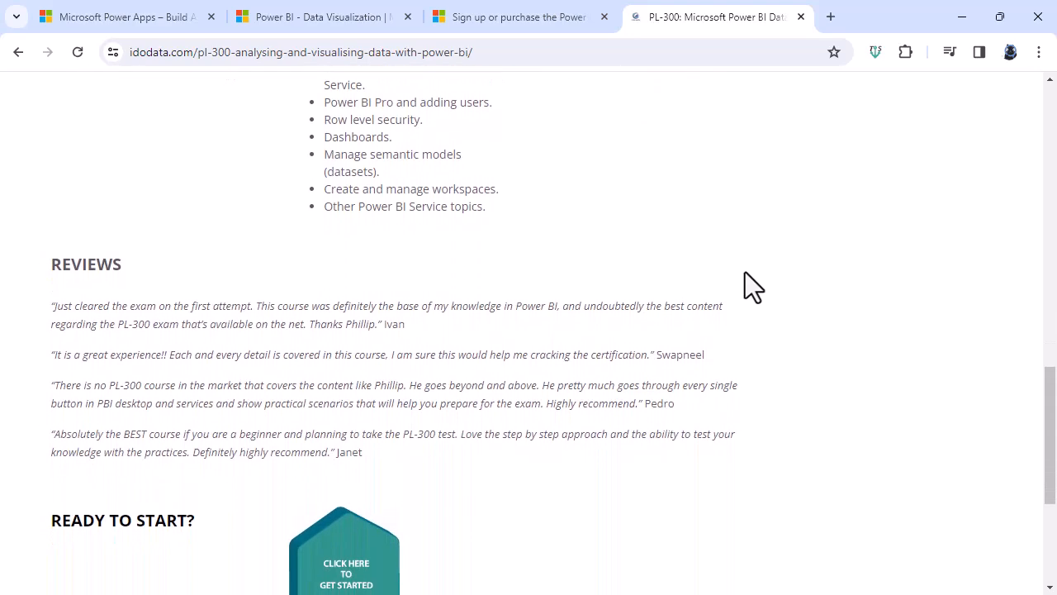